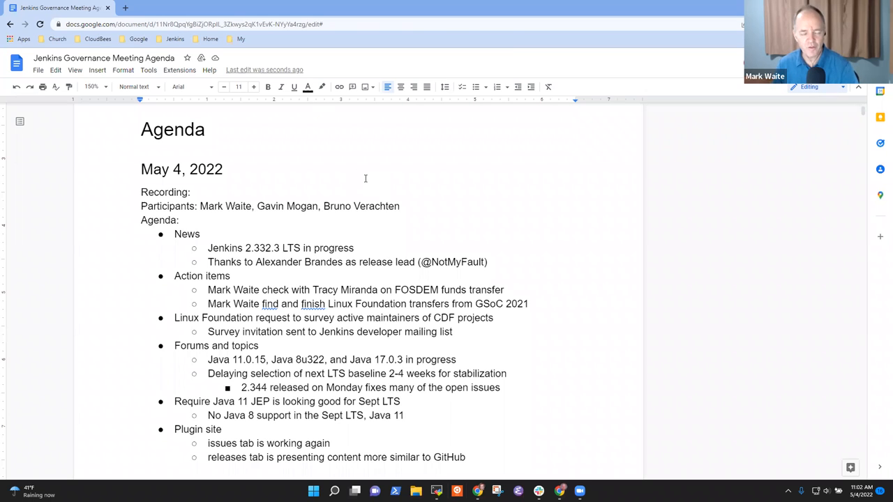
mouse_move(311, 233)
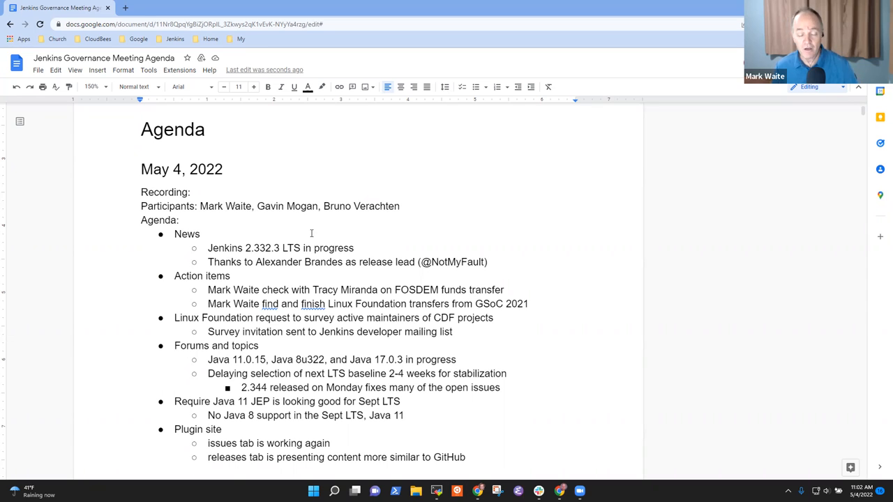
mouse_move(256, 230)
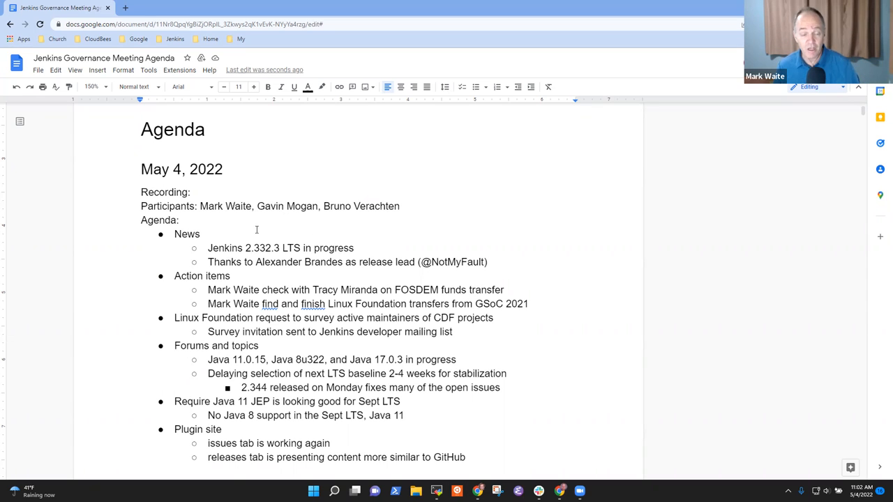
Indent the 'Require Java 11 JEP' item and its sub-item under Forums and topics.
click(186, 233)
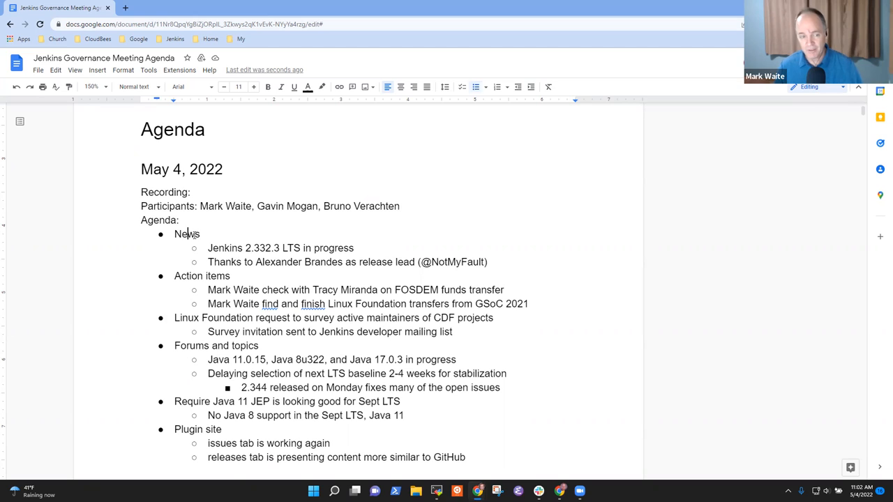
double_click(186, 234)
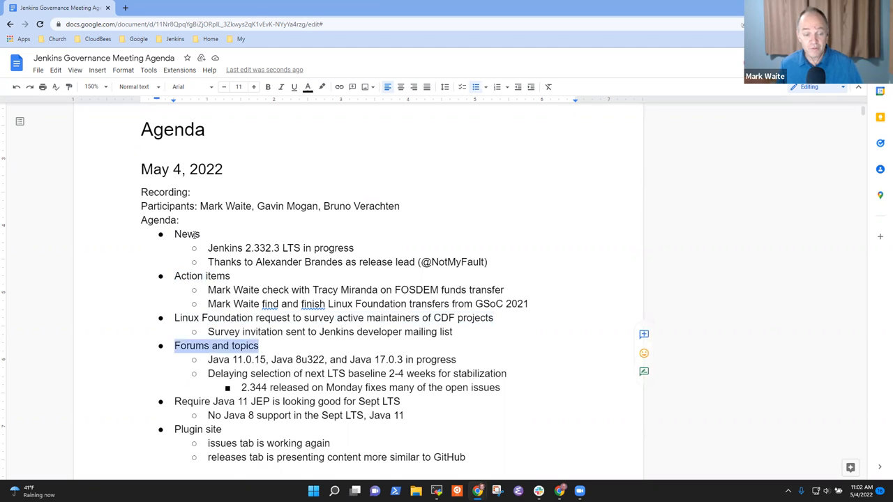
click(175, 402)
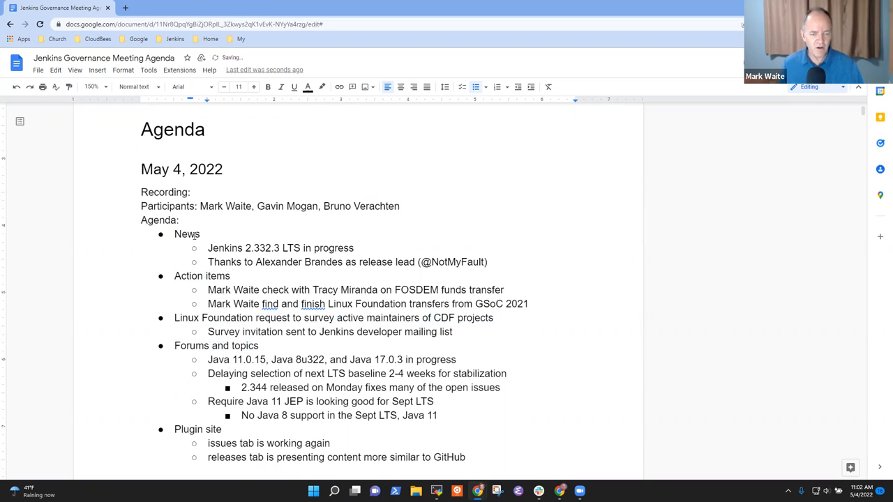
Delete the issues and releases tab lines beneath Plugin site.
scroll(down, 3)
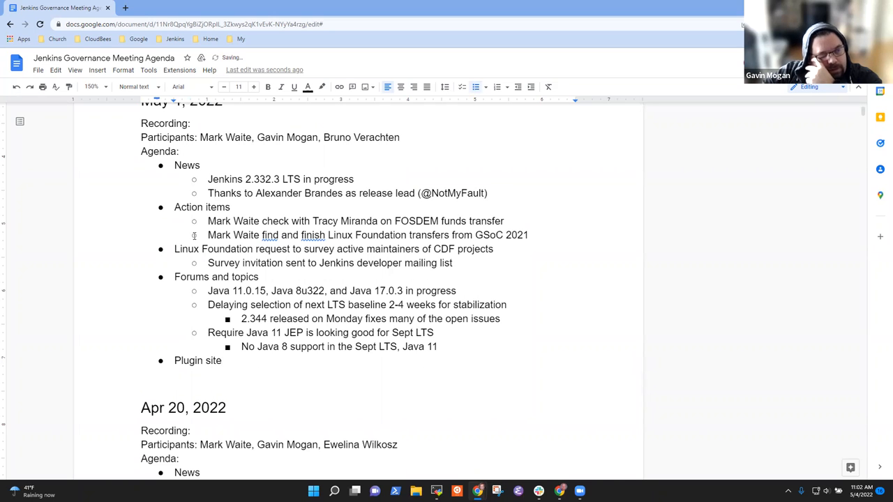
double_click(197, 361)
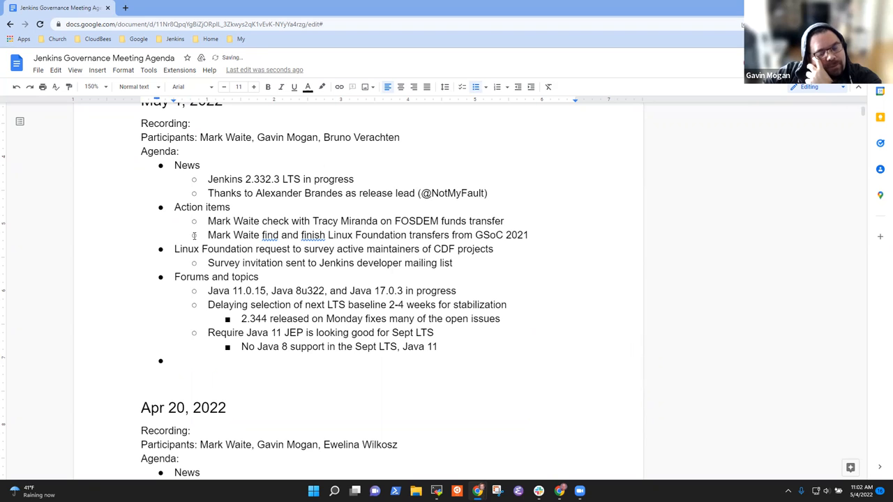
text(Plugin site)
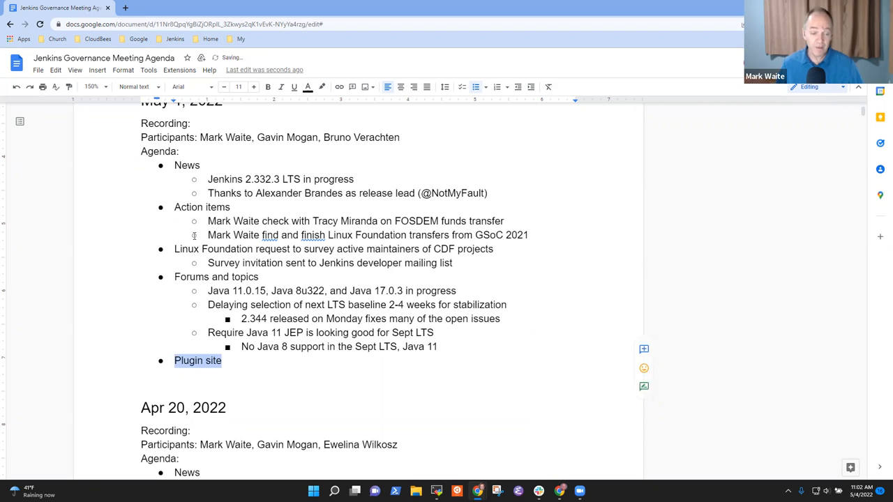
click(208, 193)
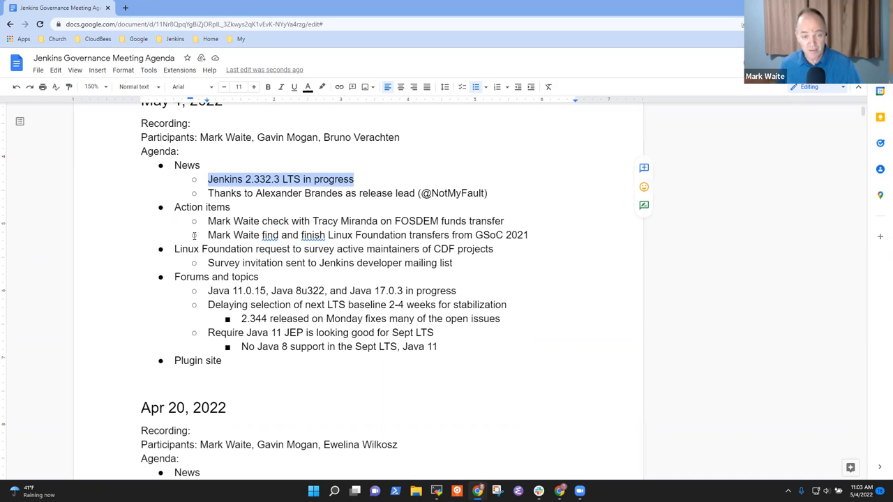
Add 'Build has been tagged' and 'Release checklist is in progress' bullets under Jenkins 2.332.3 LTS.
click(354, 179)
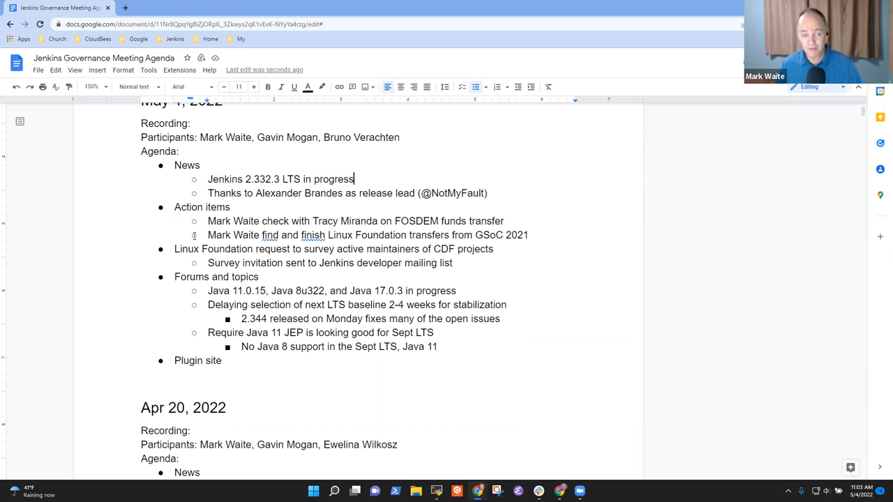
text(Build)
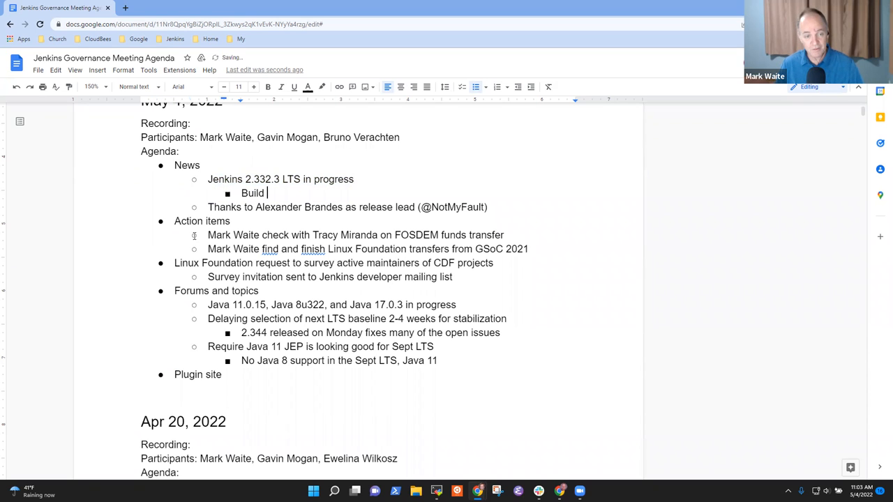
text(has been run and is)
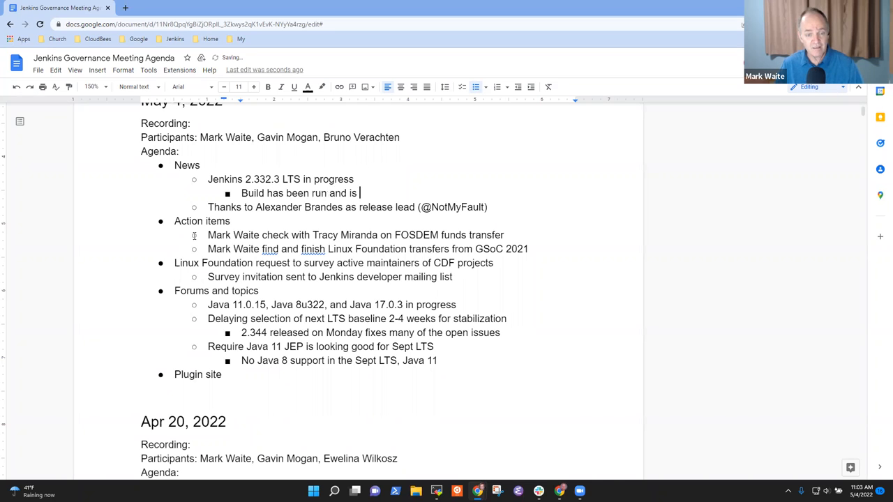
text(tagged)
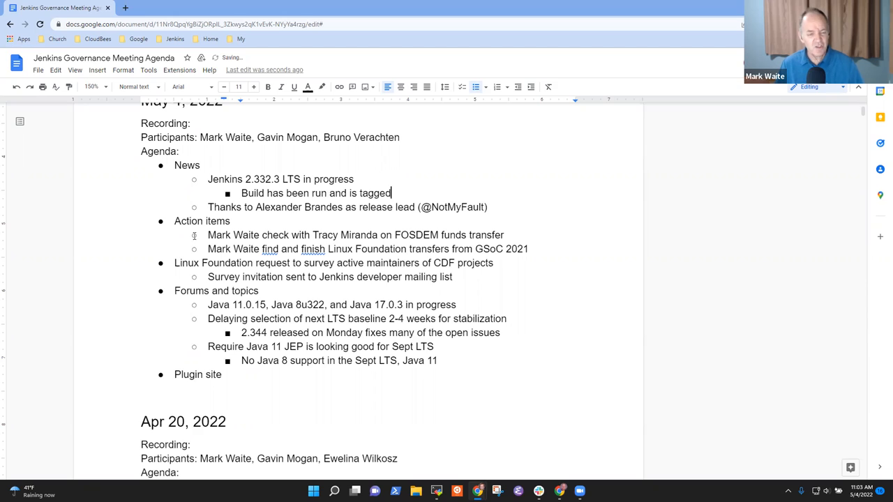
text(Release)
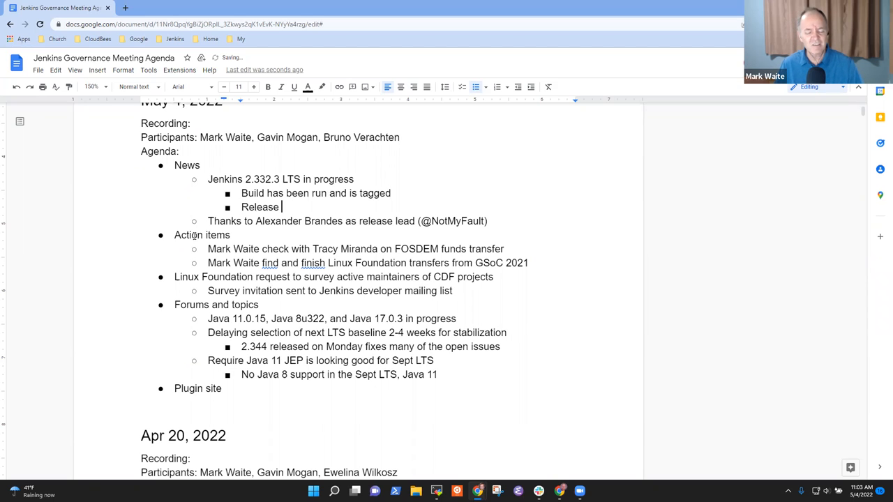
text(checklist is in)
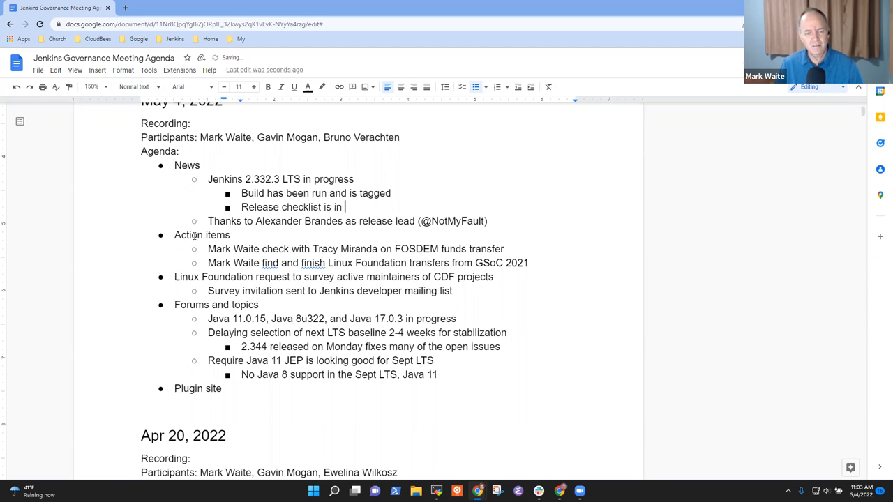
text(prog)
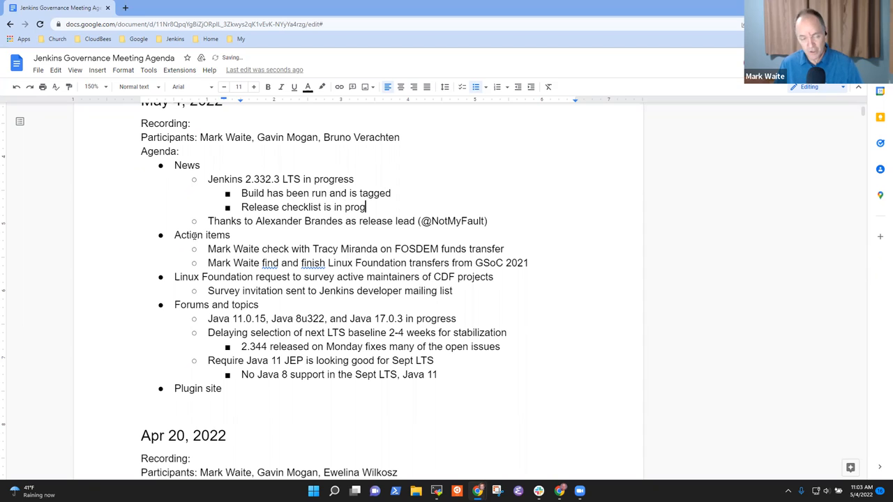
text(ress)
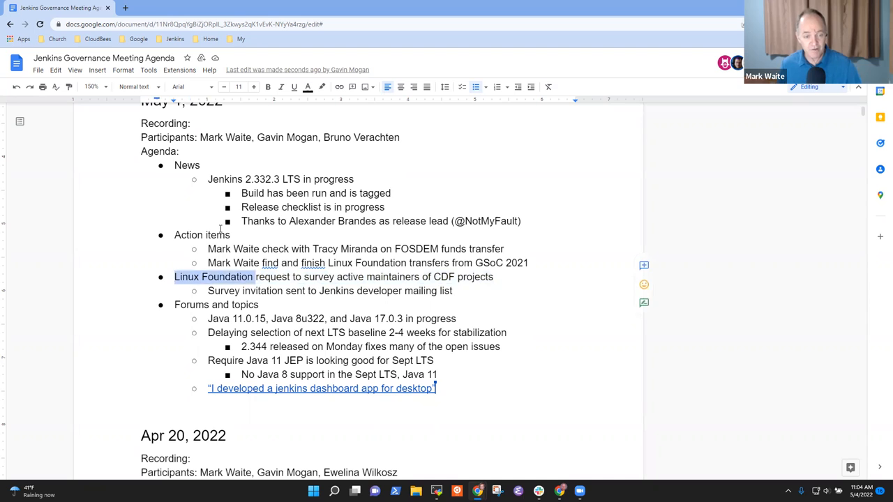
Replace 'Linux Foundation' with 'CDF' and add 'Mark to ask for status report on registered survey participants'.
text(CDF)
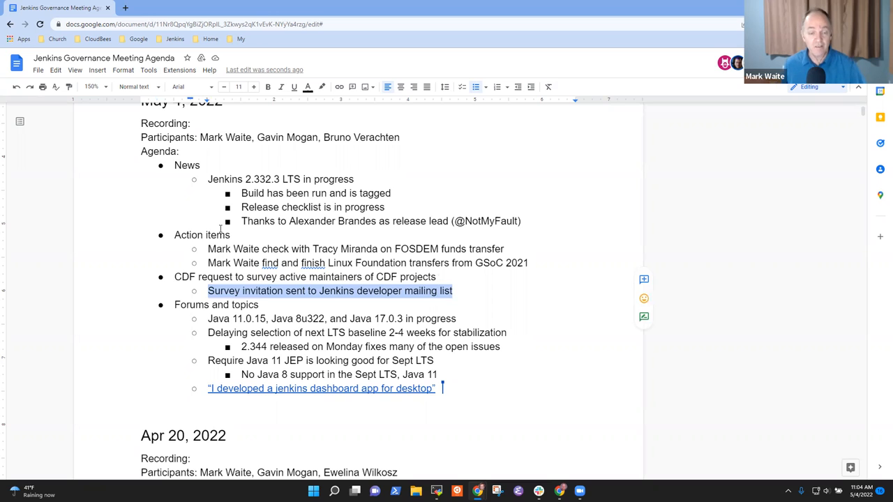
click(451, 291)
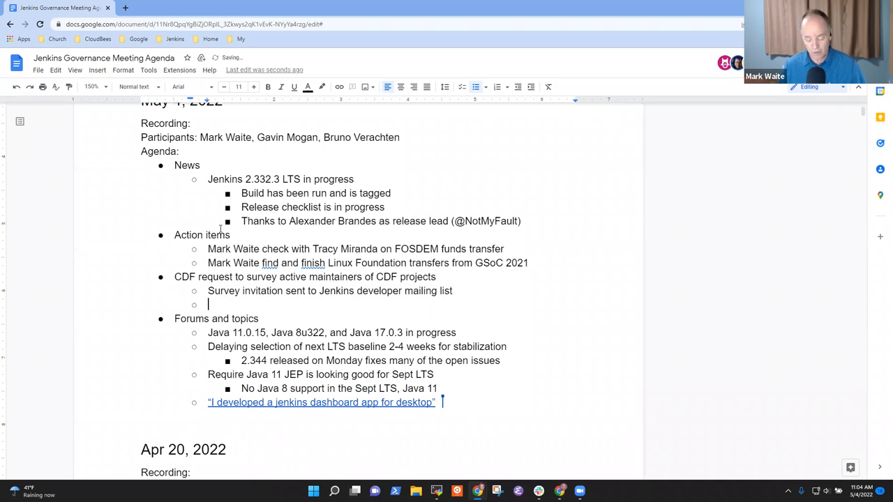
text(Mark to ask)
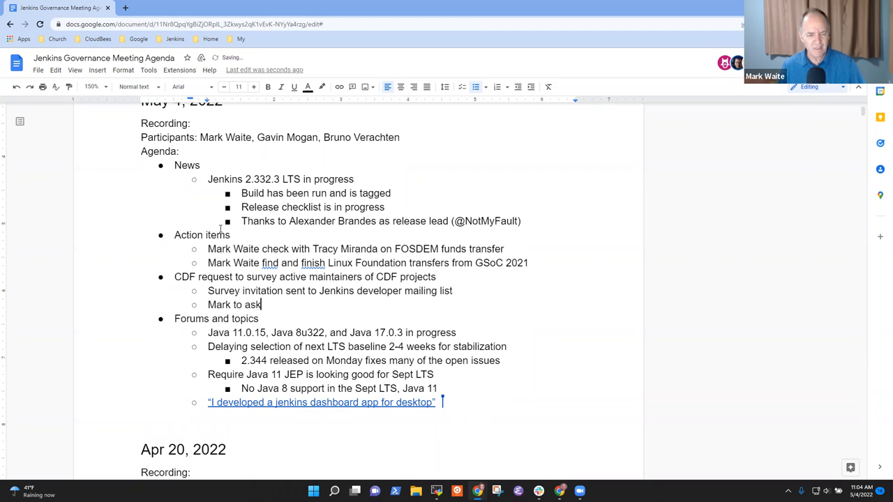
text(for status)
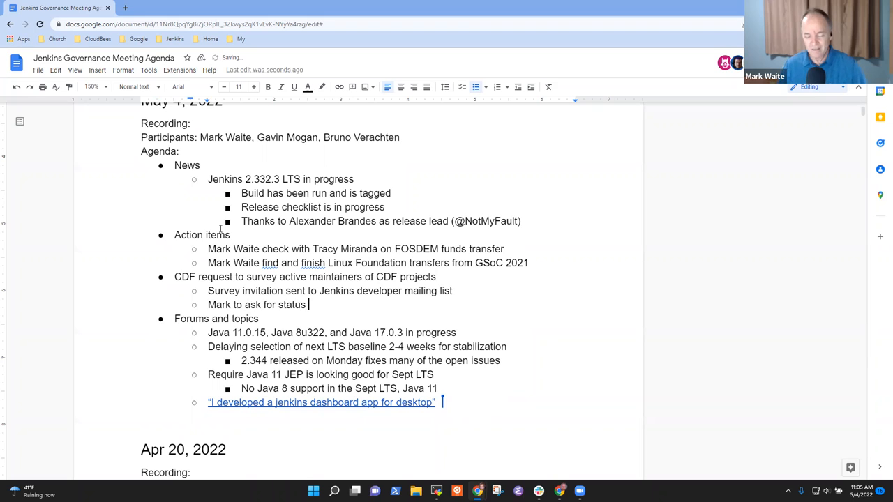
text(report on the nu)
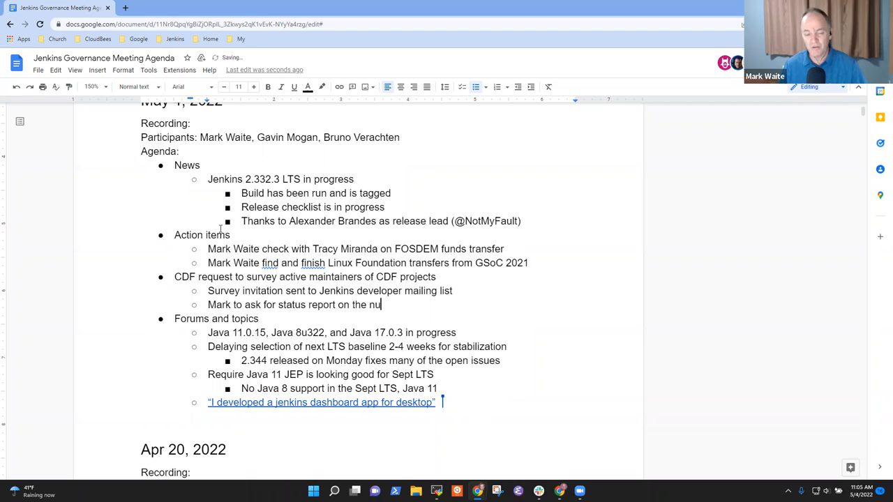
text(mber of)
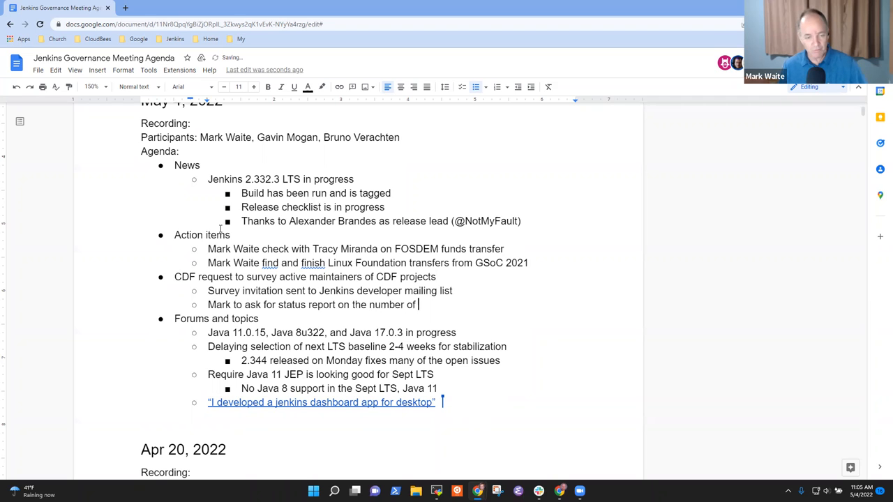
text(register)
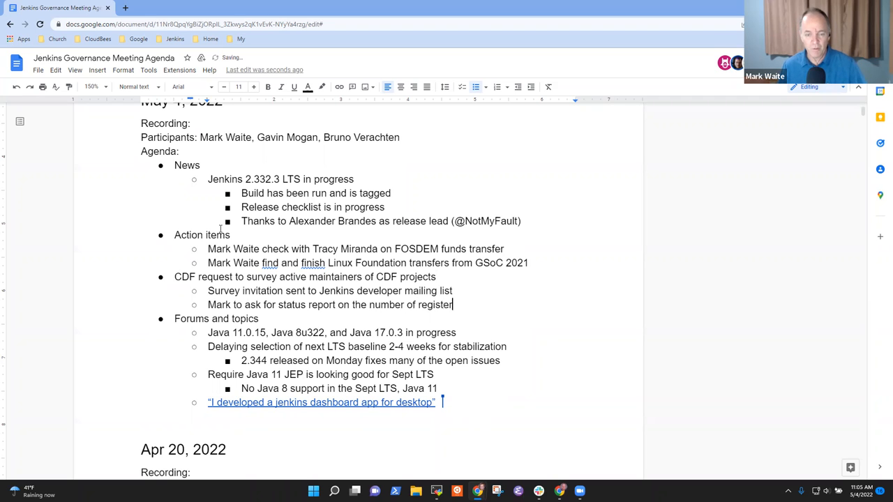
text(ed survey pa)
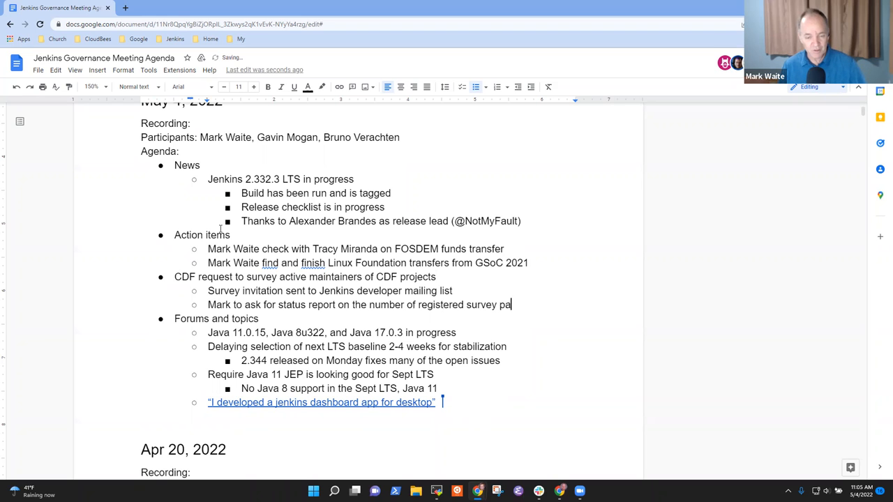
text(rticip)
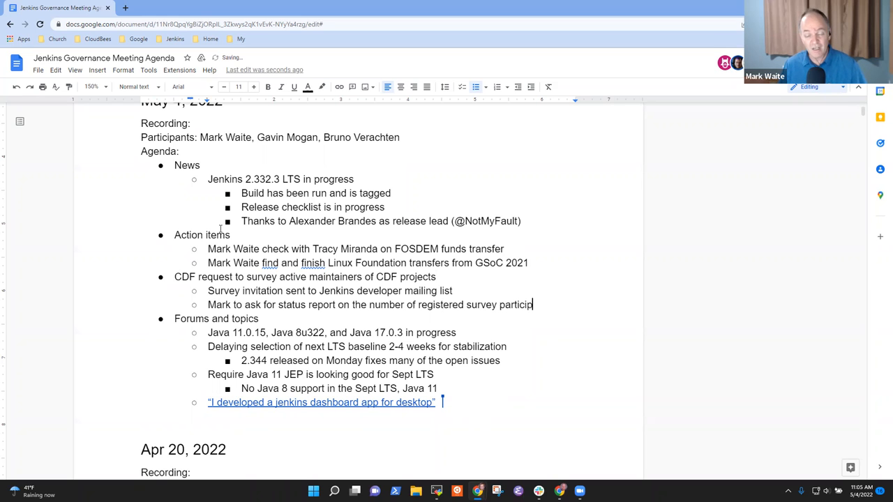
text(ants)
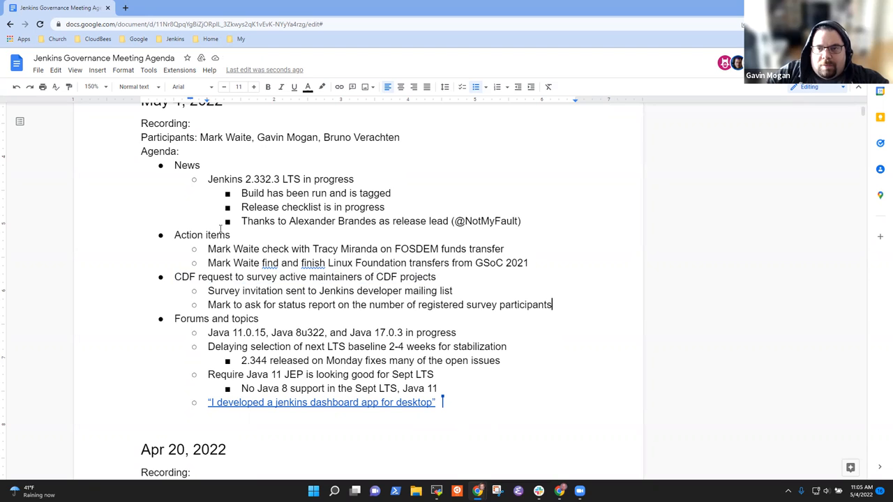
Add a bullet saying it's unclear to readers how the project will benefit from the survey.
key(enter)
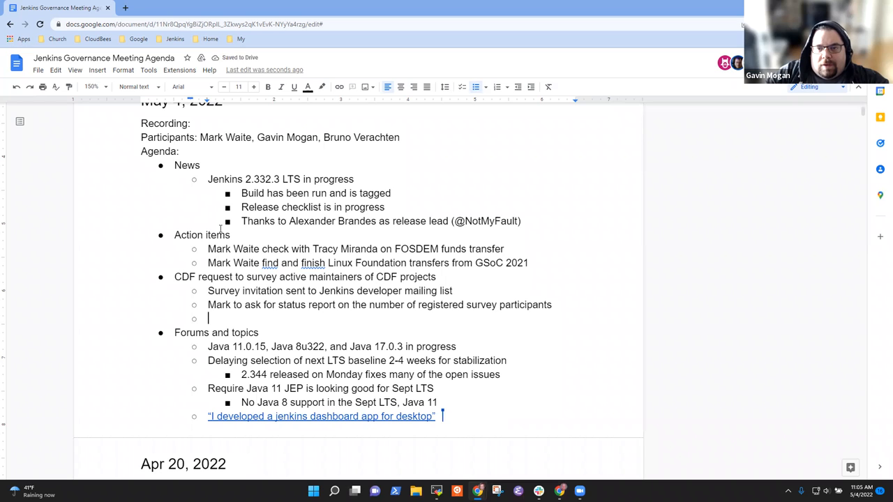
text(Unclear)
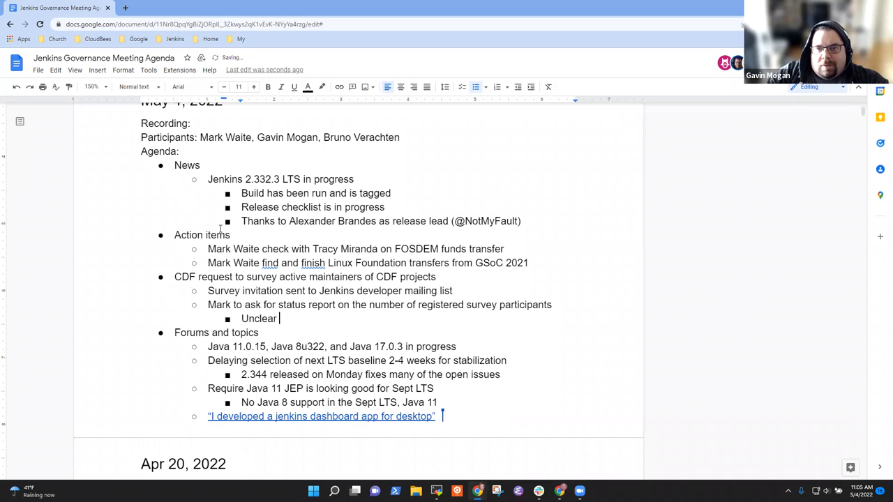
text(to the reader)
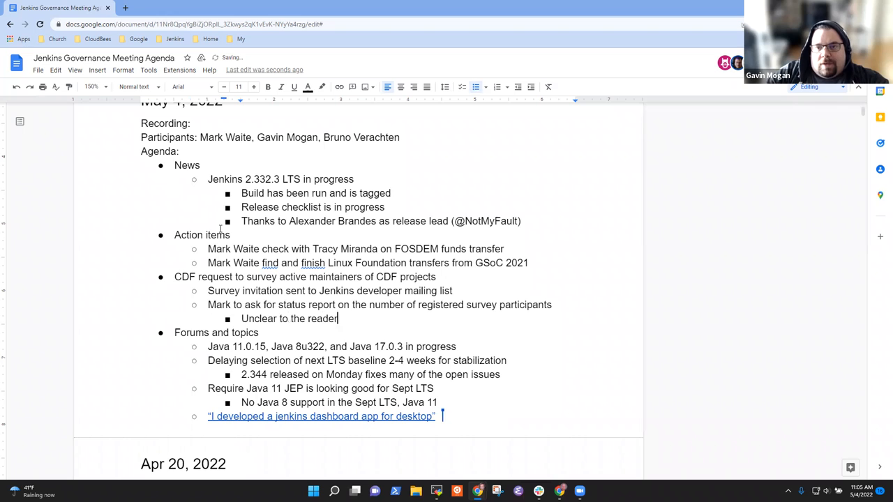
text(s that they don't know)
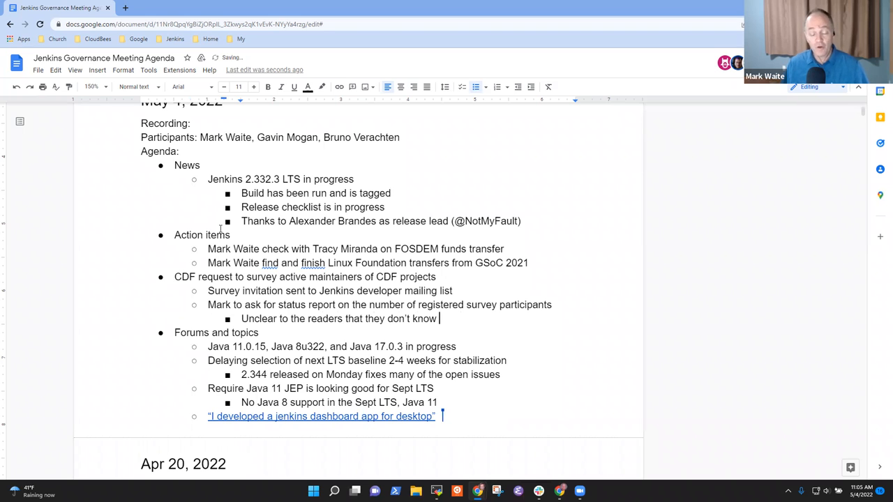
text(how they will)
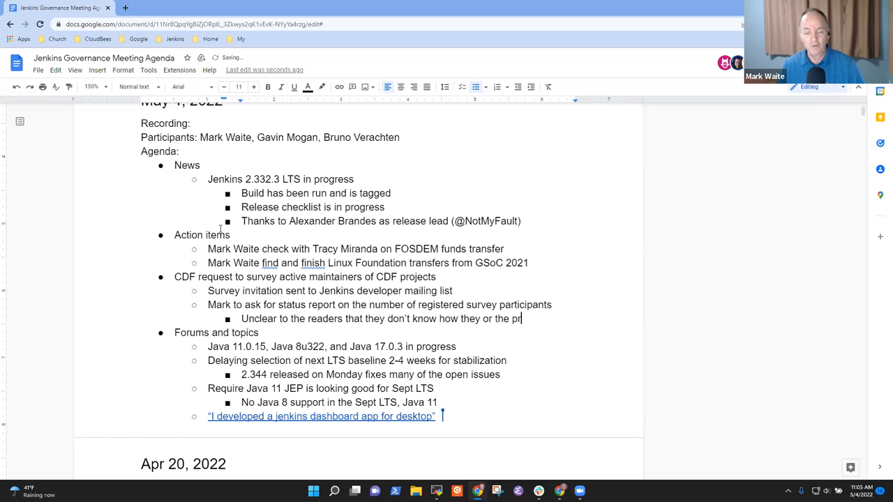
text(oject will)
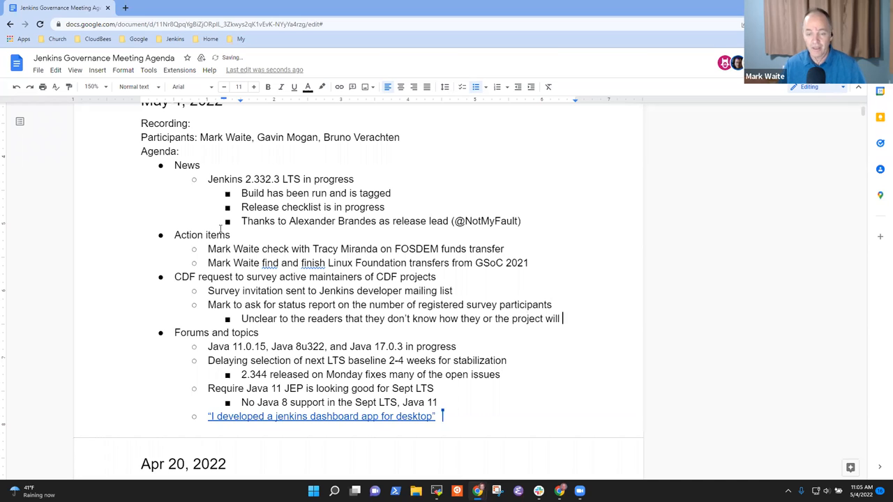
text(benefit from)
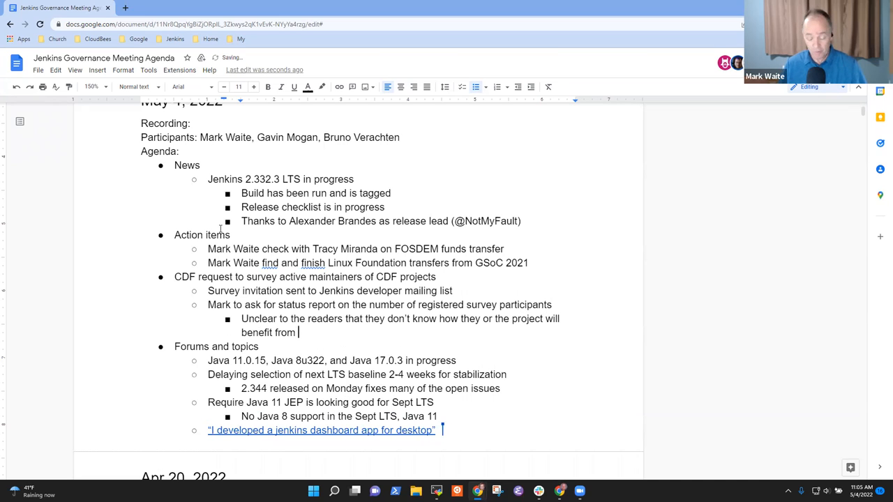
text(the survey)
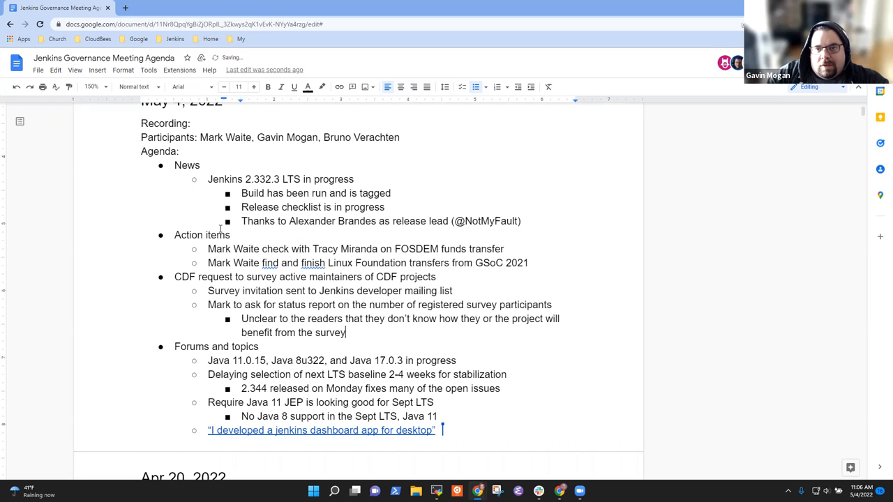
Note the survey invitation email should explain the motivation, and open the dashboard-app forum topic.
text(Should include the motivation for the sur)
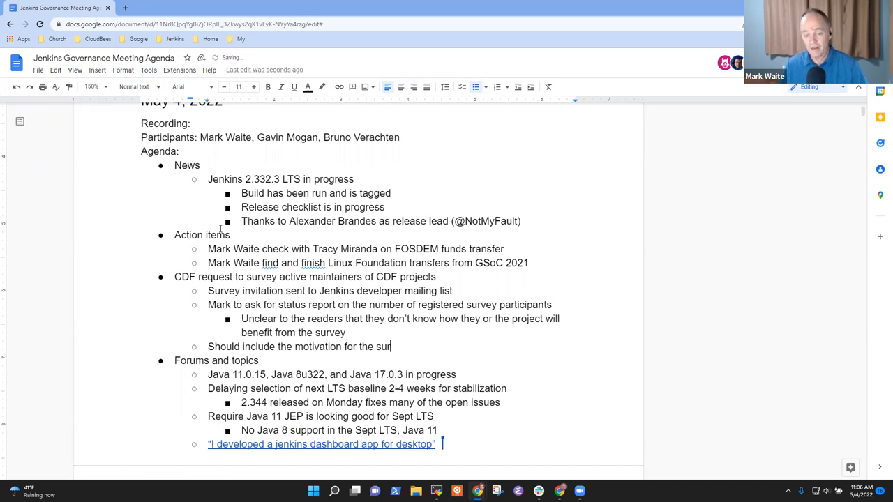
text(vey in the sur)
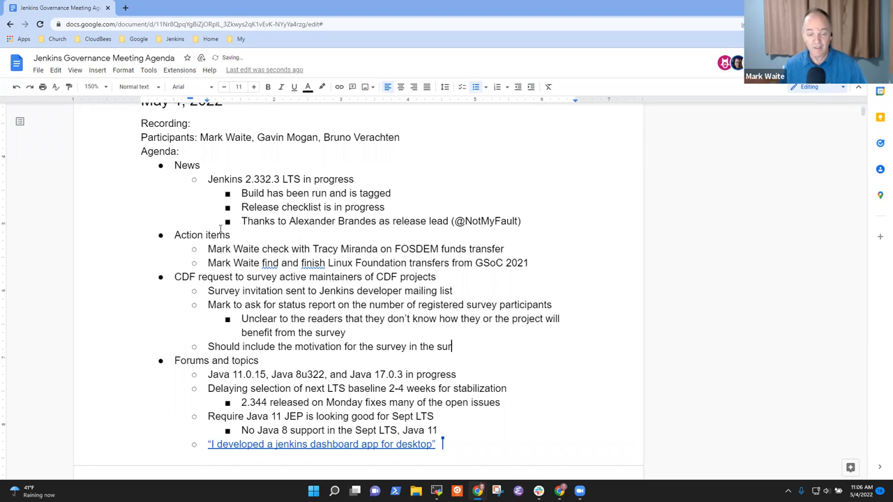
text(vey int)
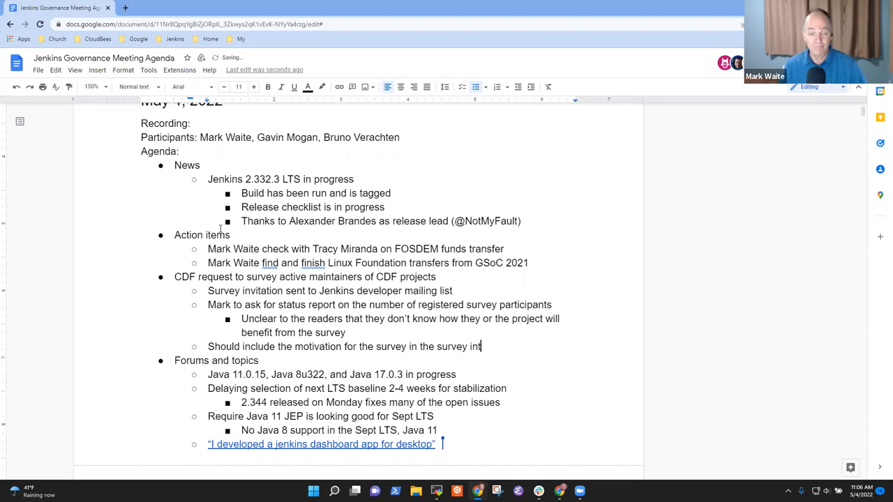
text(vitation)
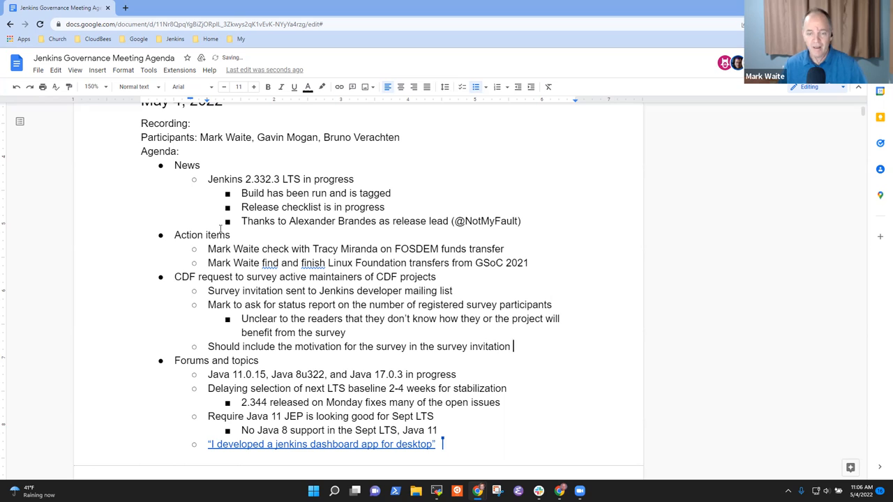
text(email)
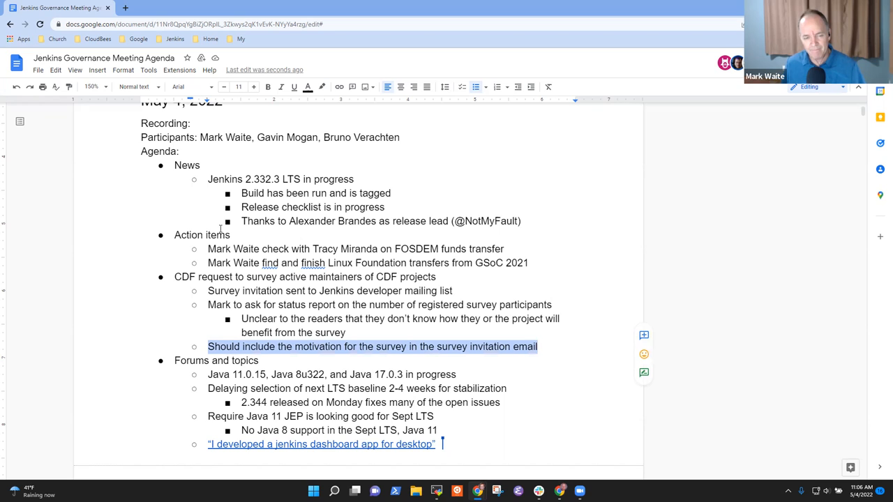
click(507, 388)
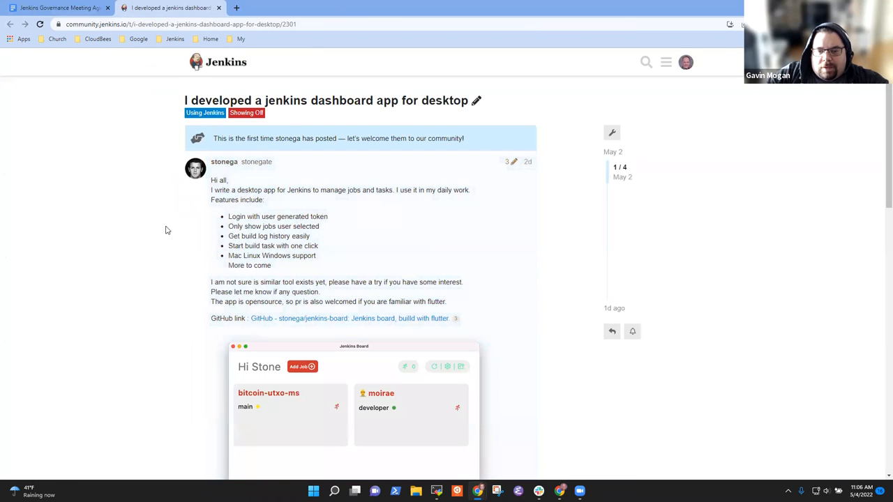
key(ctrl+plus)
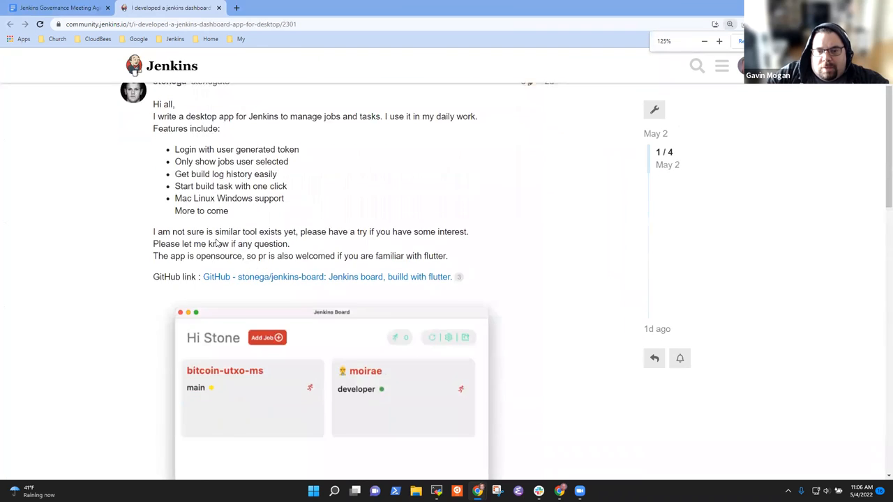
scroll(down, 3)
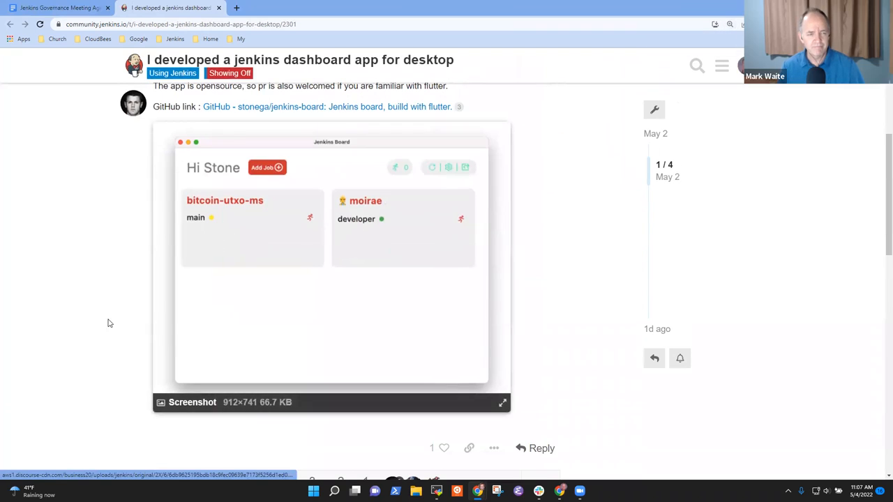
scroll(up, 3)
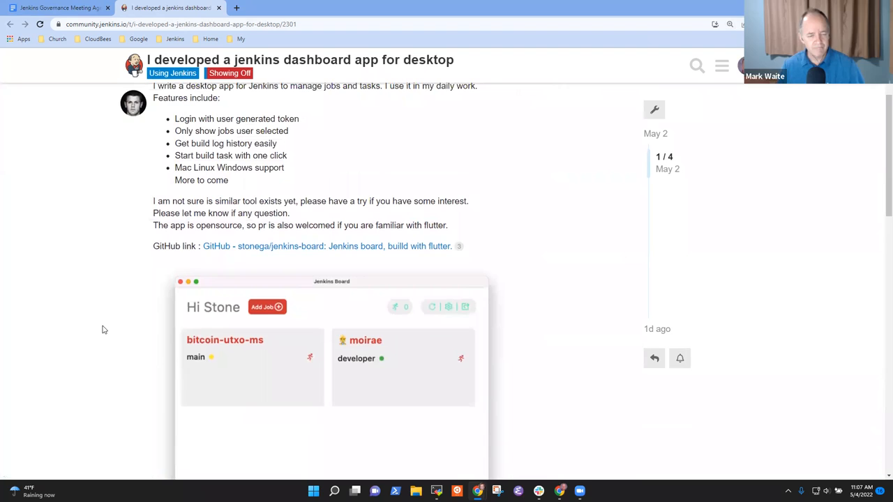
scroll(up, 3)
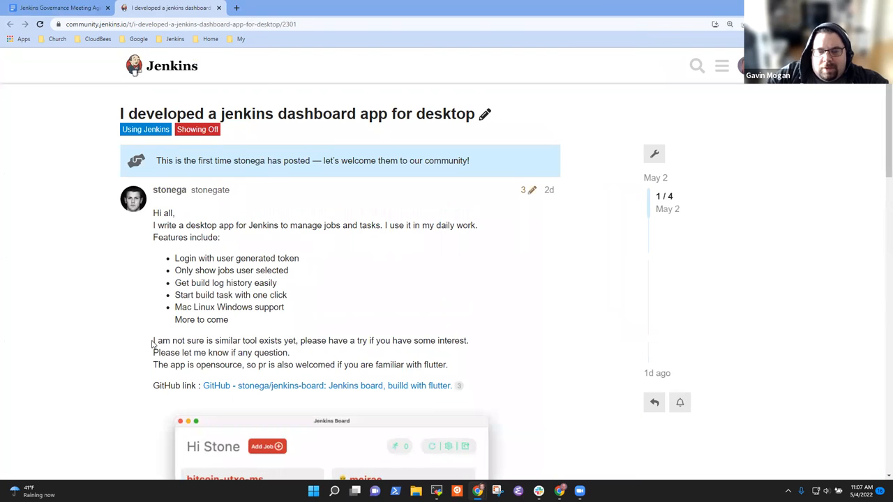
scroll(down, 3)
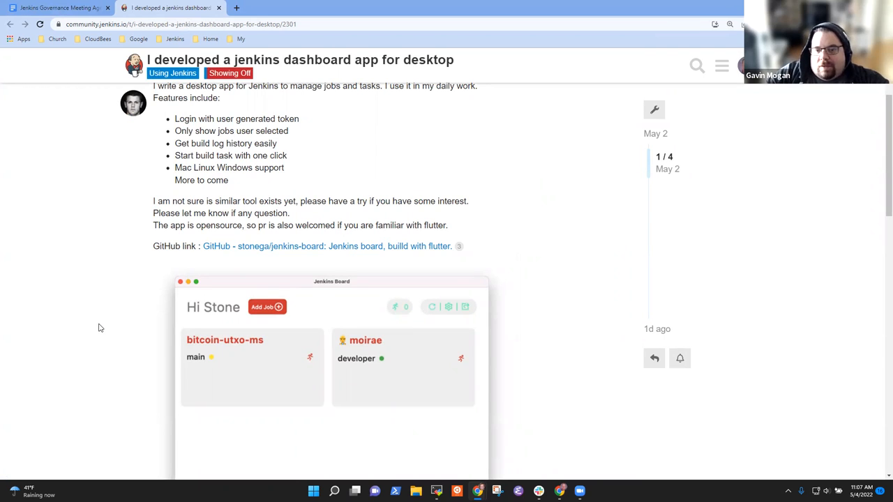
mouse_move(118, 331)
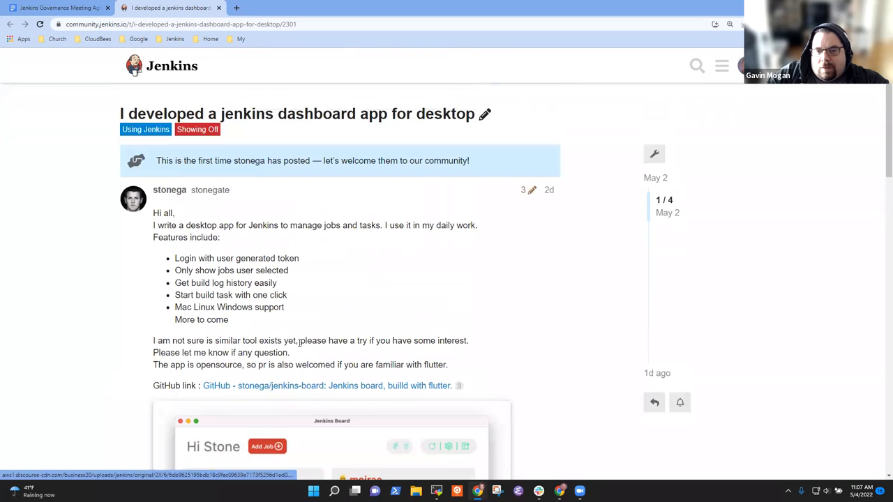
scroll(down, 3)
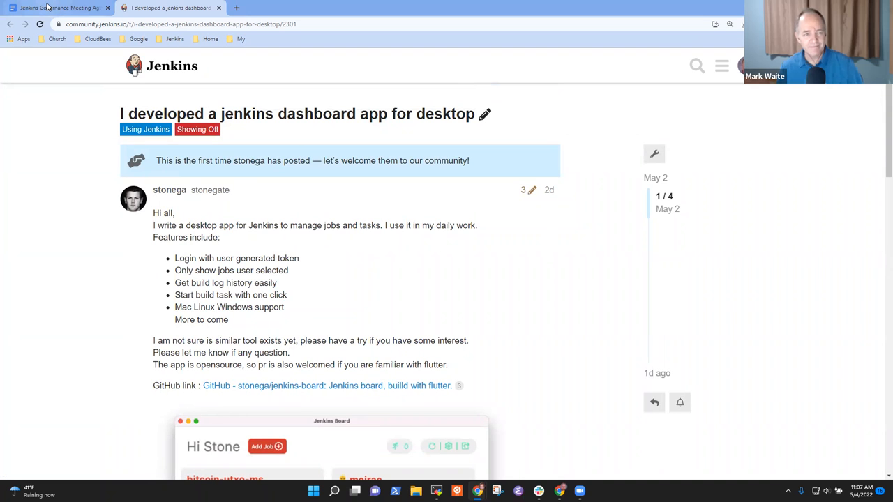
scroll(down, 3)
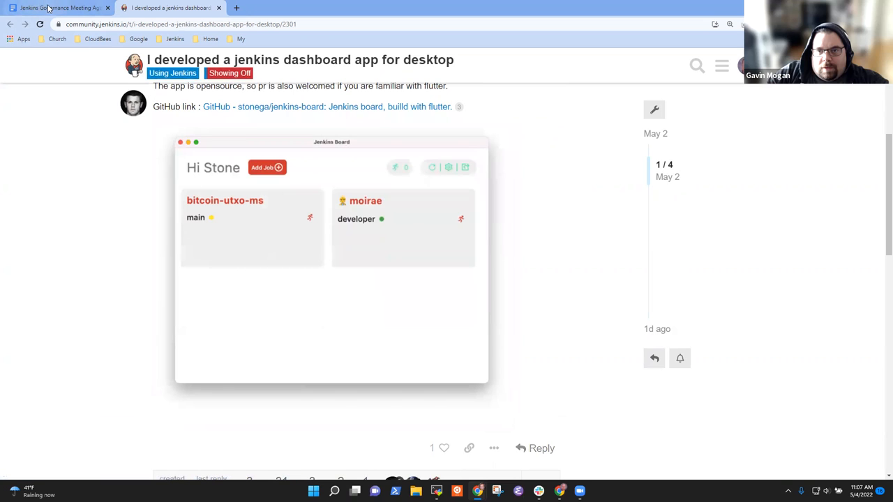
mouse_move(53, 8)
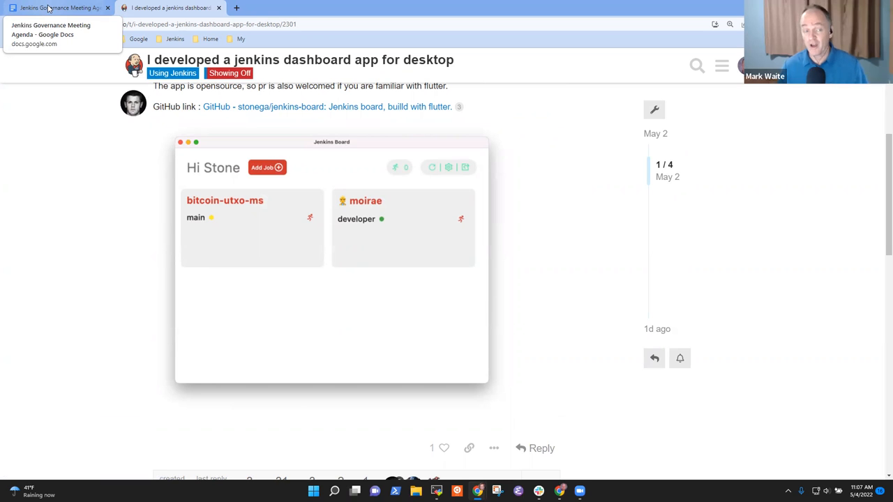
Move the LTS baseline delay item above the Java item and note 2.346's Tuesday release.
click(60, 7)
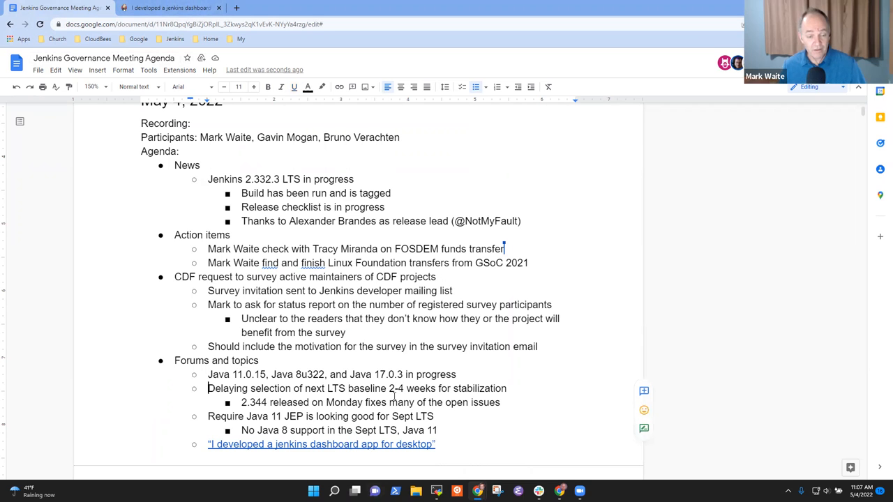
drag(207, 388, 500, 402)
text(6)
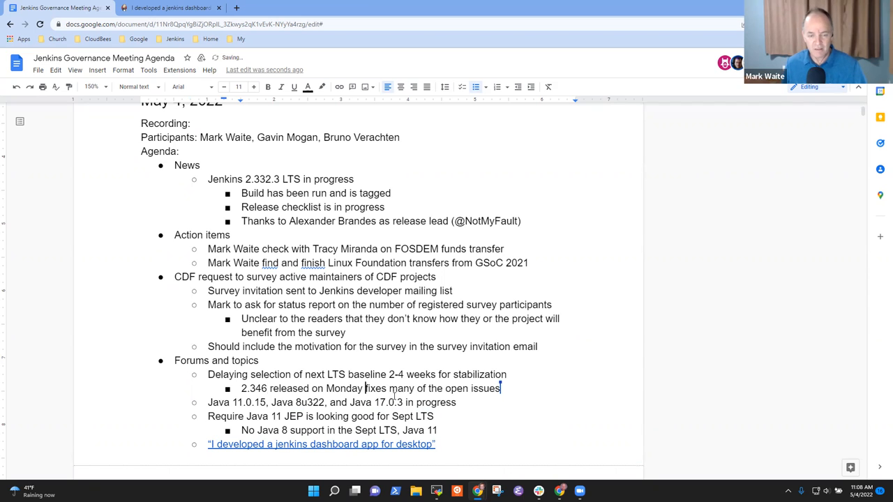
text(Tuesday)
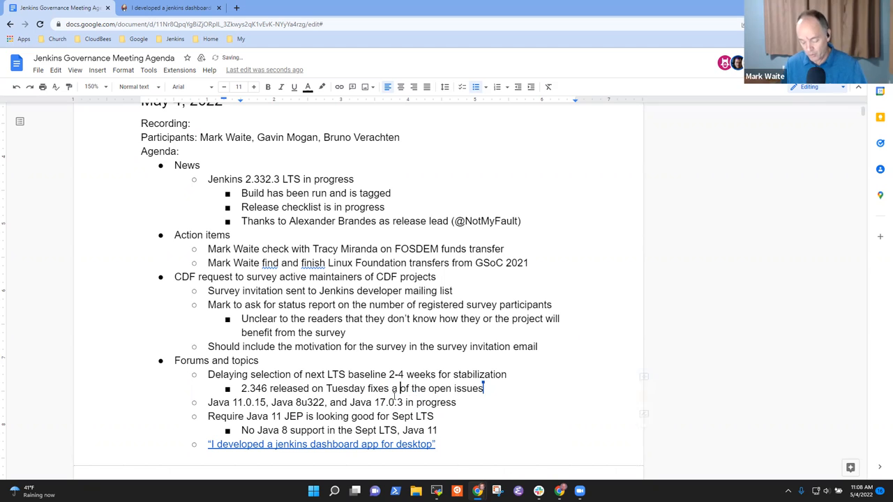
text(few more)
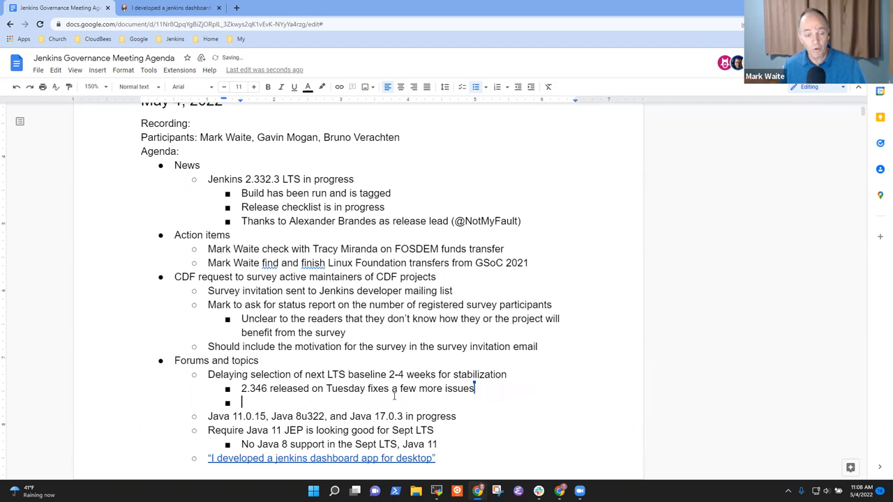
Note that a few remaining issues target 2.347 next Tuesday, then select the Java releases text.
text(Still a)
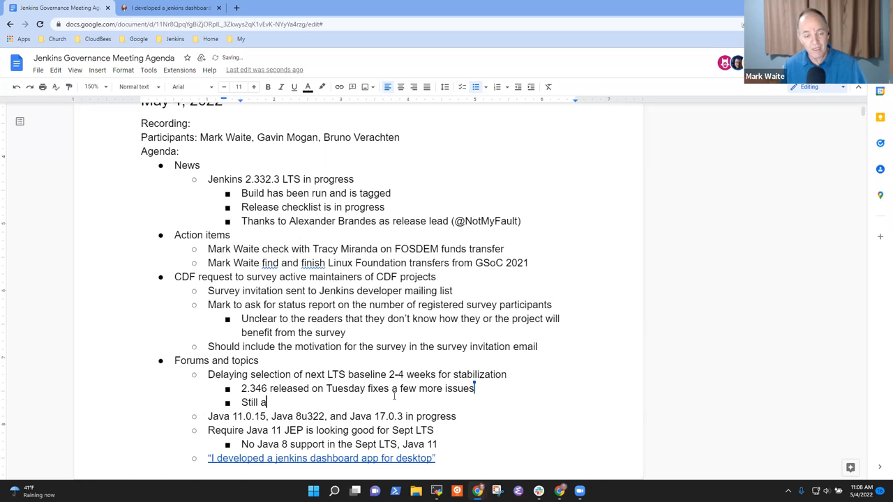
text(few remaining that)
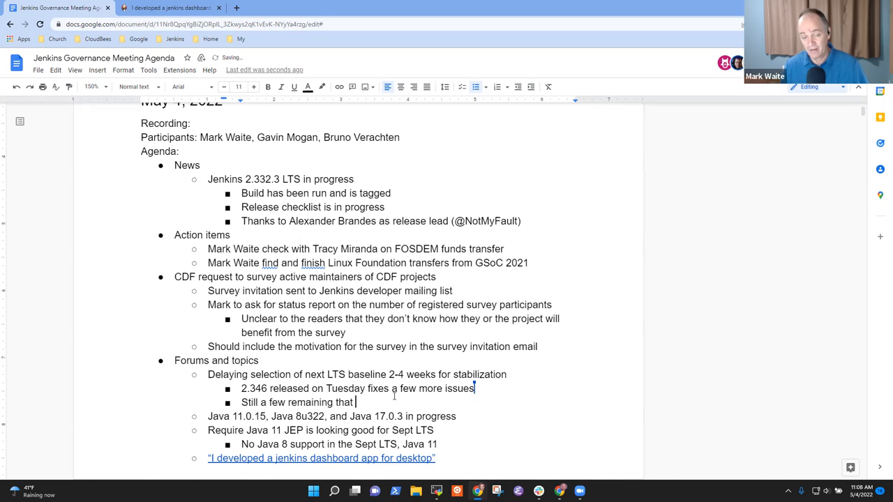
text(make)
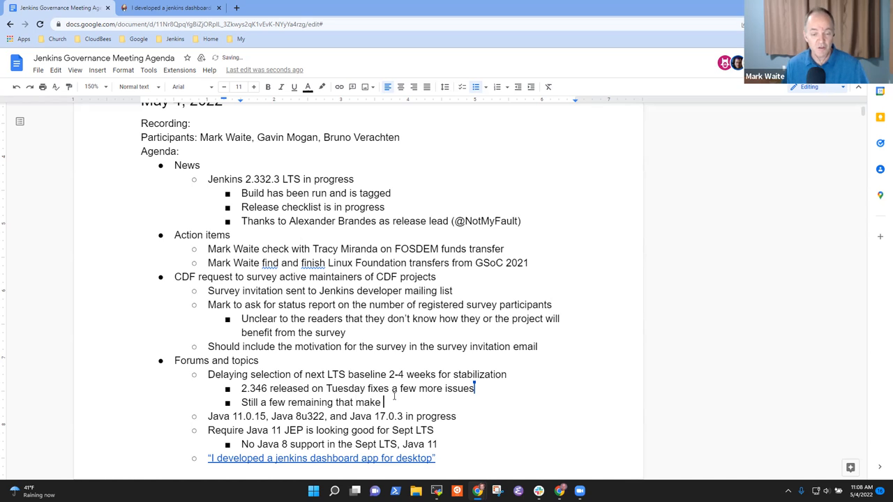
text(2.347)
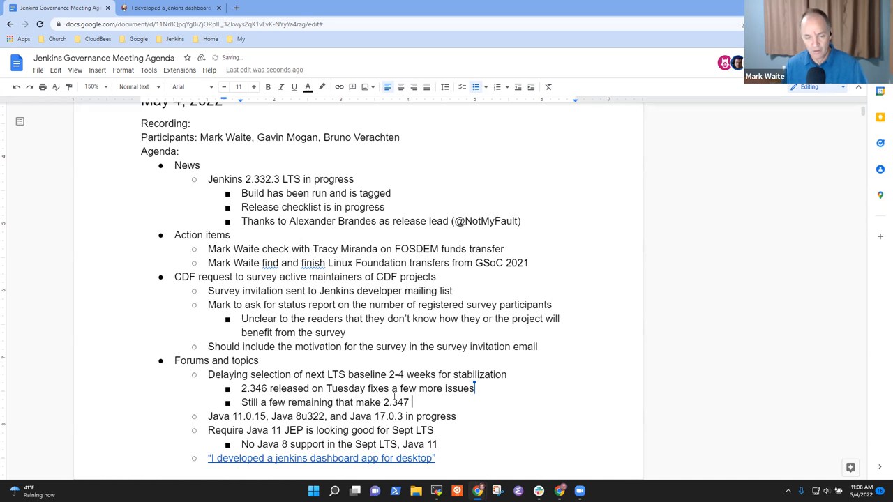
text((net)
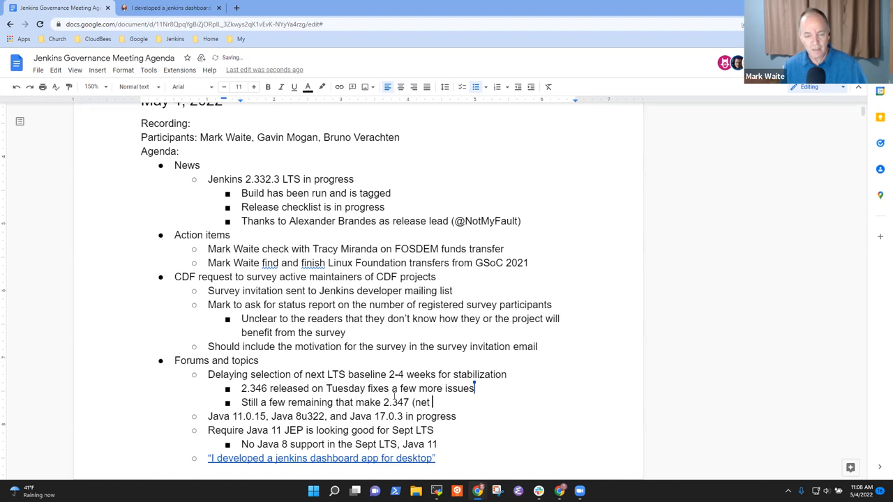
text(next Tuesday)
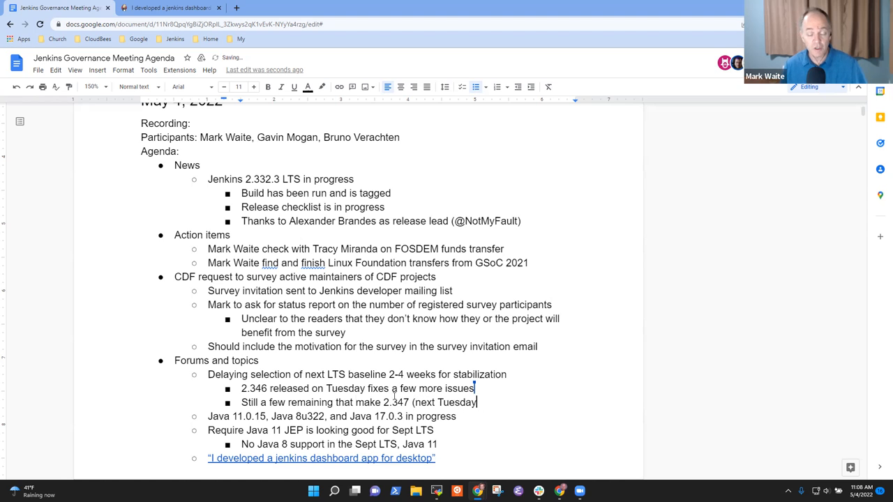
triple_click(360, 402)
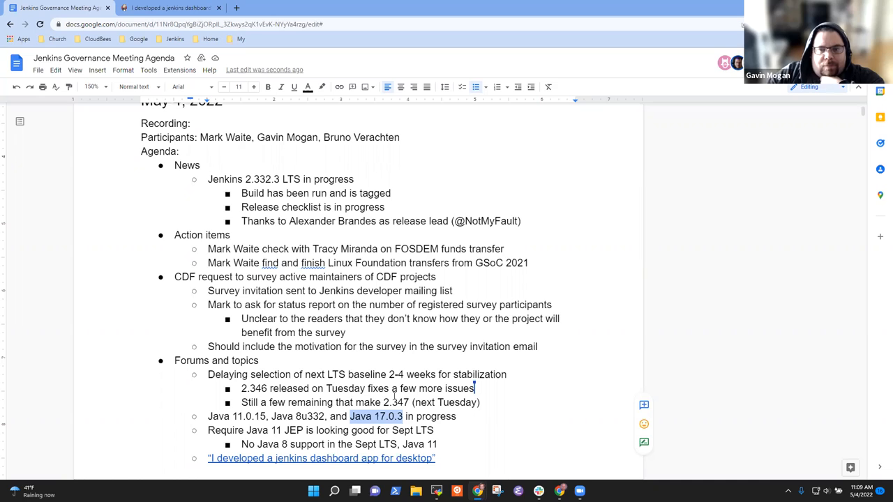
Add the sub-bullet 'Java 17 is in "preview", lower priority for the project' under the Java releases item.
key(enter)
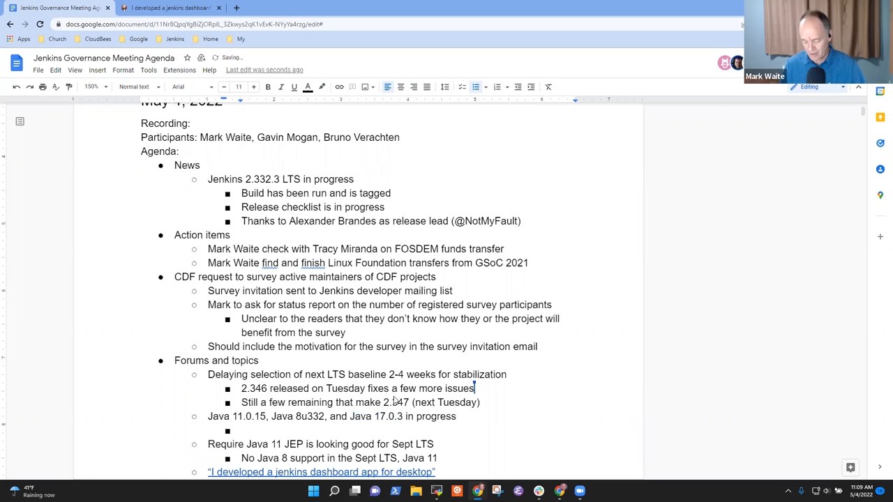
text(Java 17 is in “preview”)
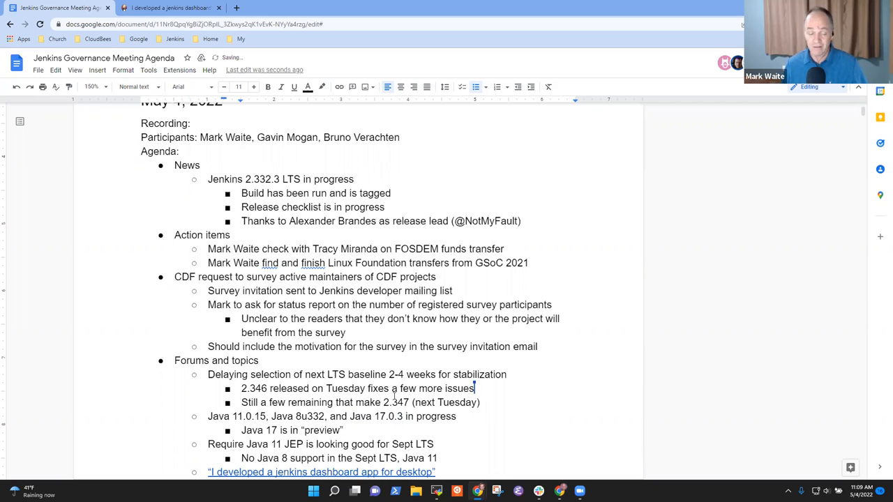
triple_click(292, 429)
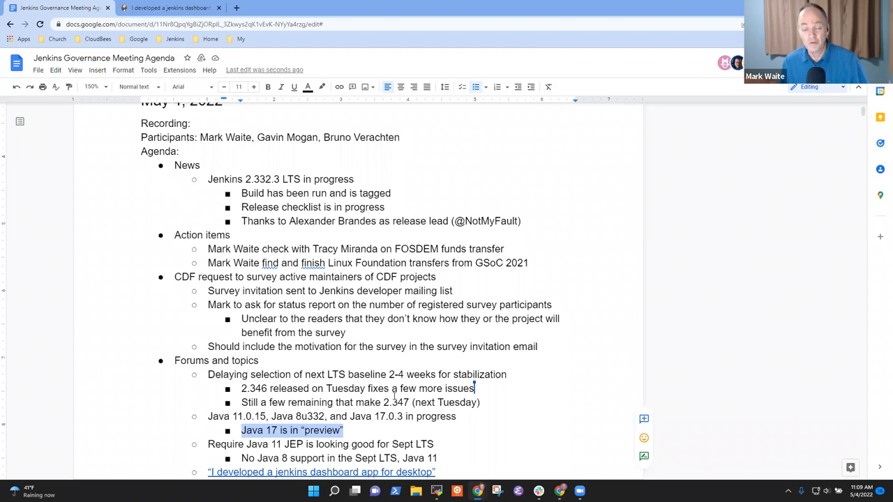
click(242, 431)
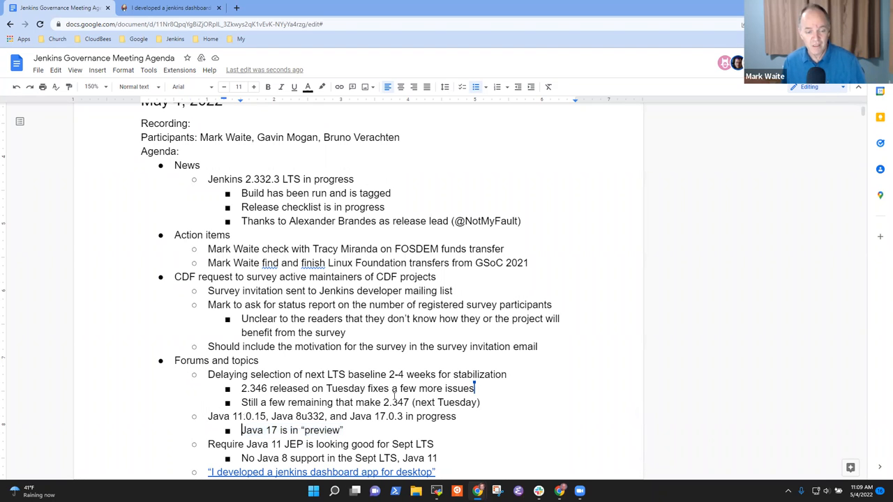
double_click(249, 416)
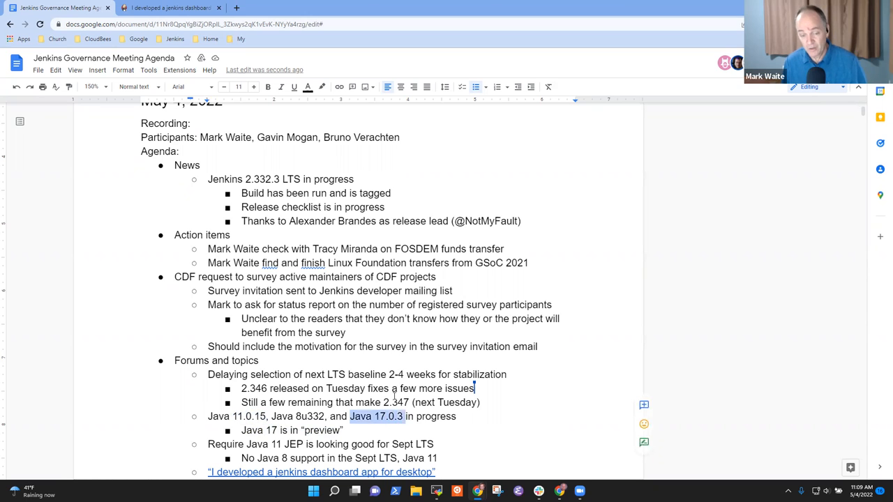
double_click(310, 416)
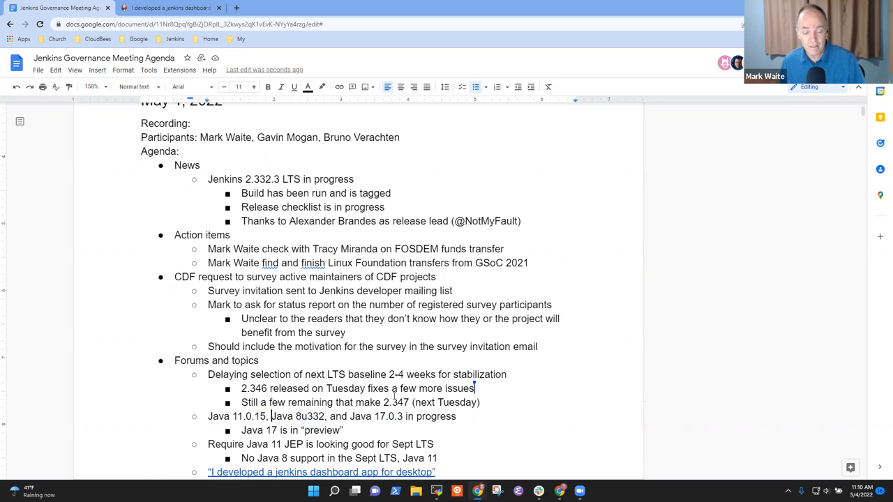
double_click(297, 416)
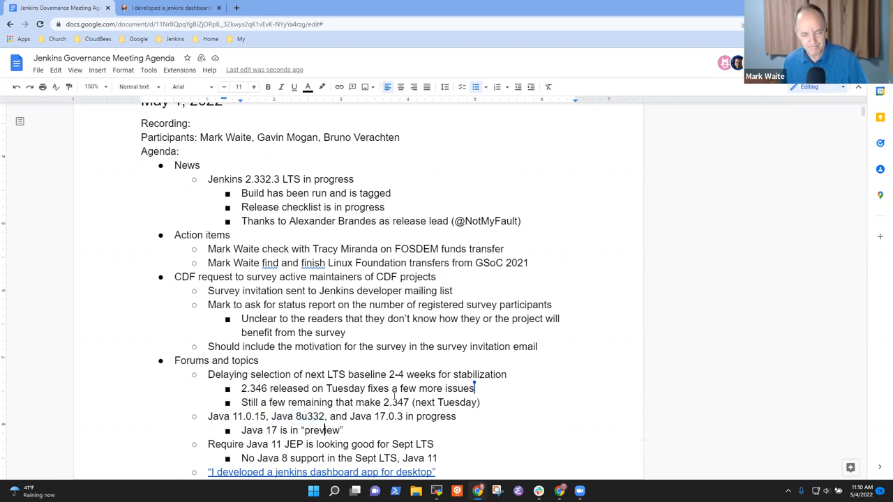
text(, lowr)
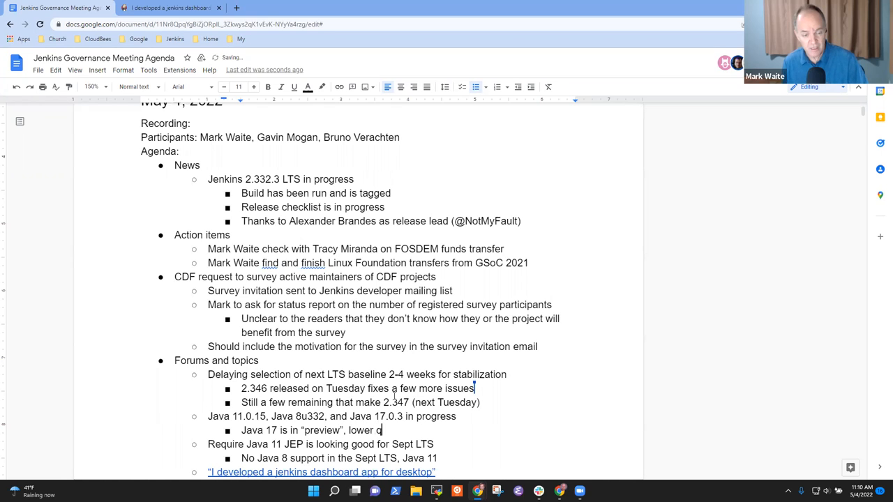
text(uestions)
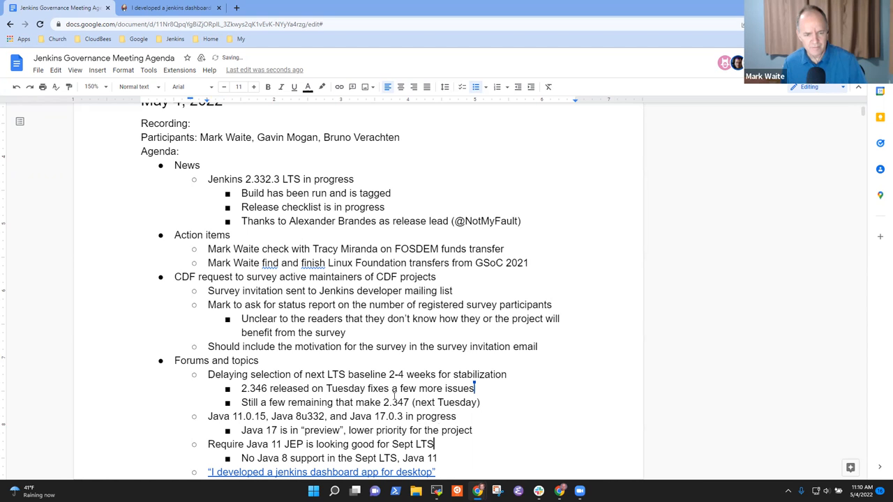
Add bullets 'More details in the communication plan' and 'Specific change dates in weekly' under Java 11 JEP.
scroll(down, 3)
text(More d)
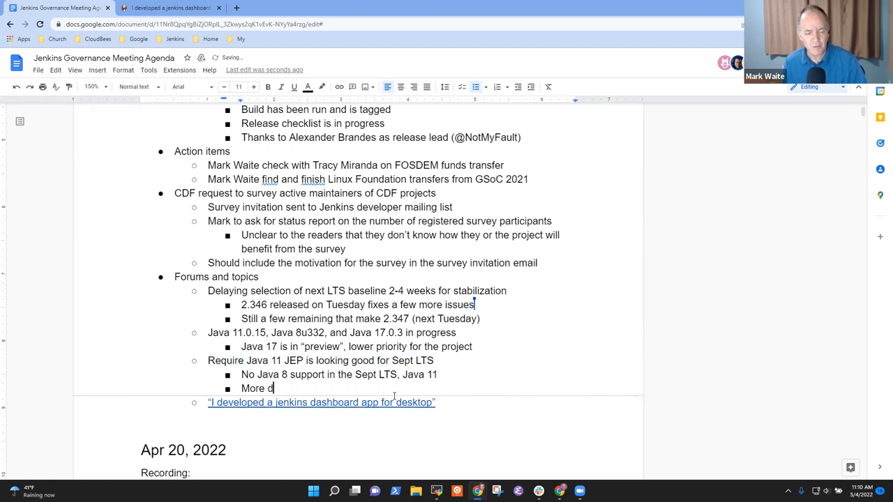
text(etails in the)
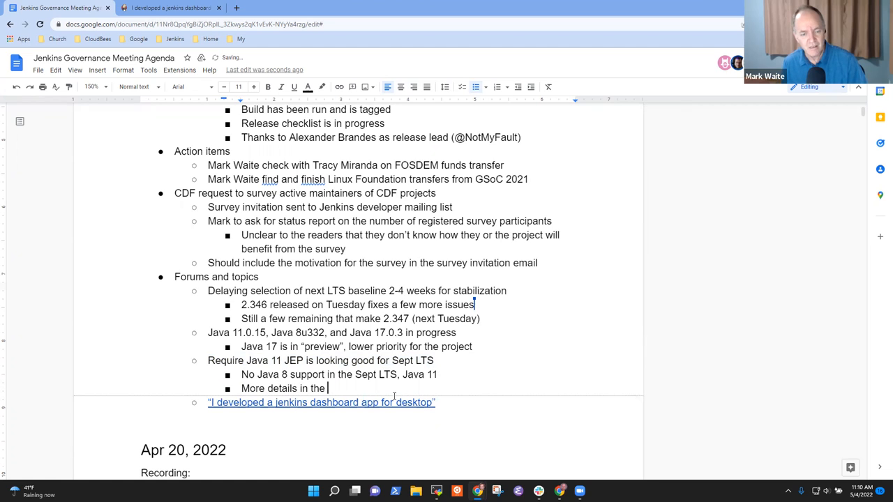
text(commn)
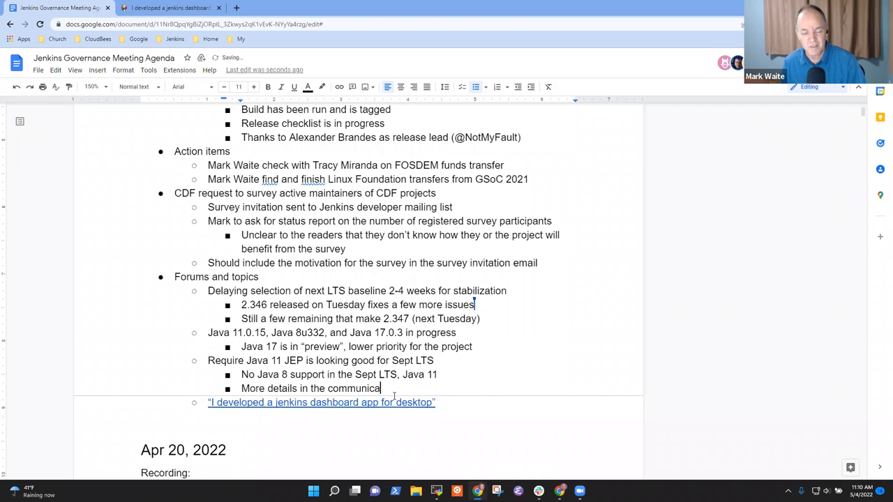
text(tion)
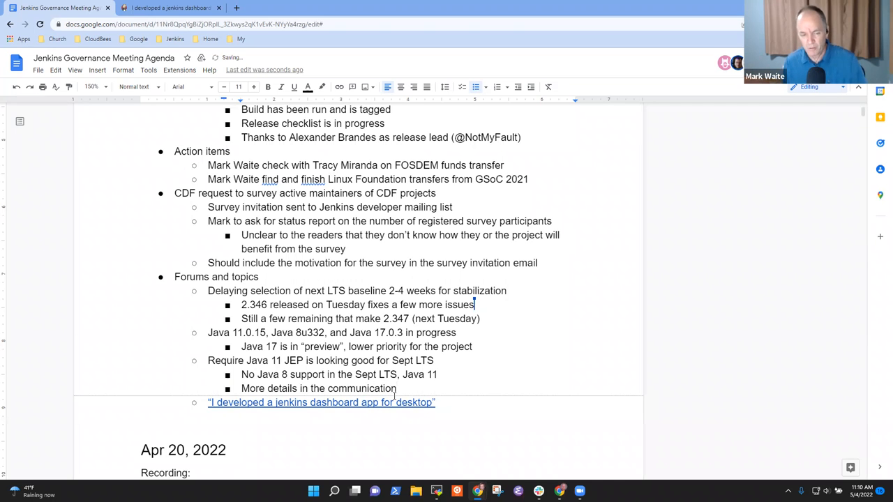
text(plan)
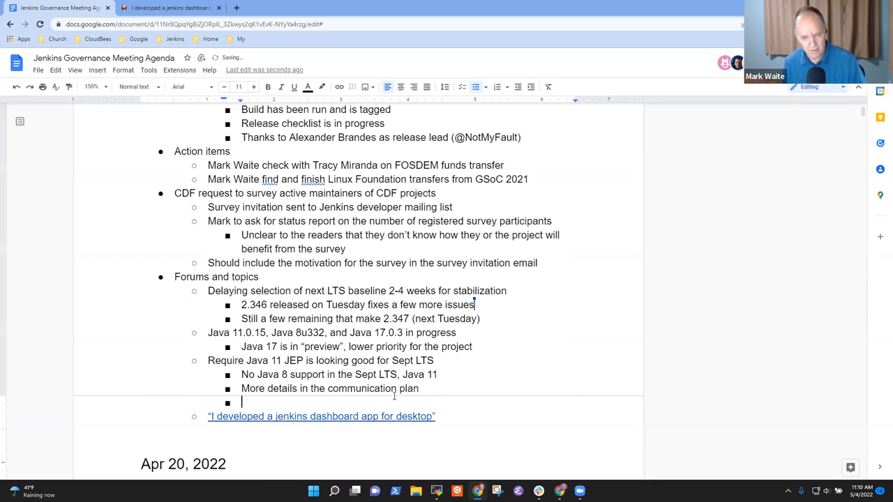
text(Specific)
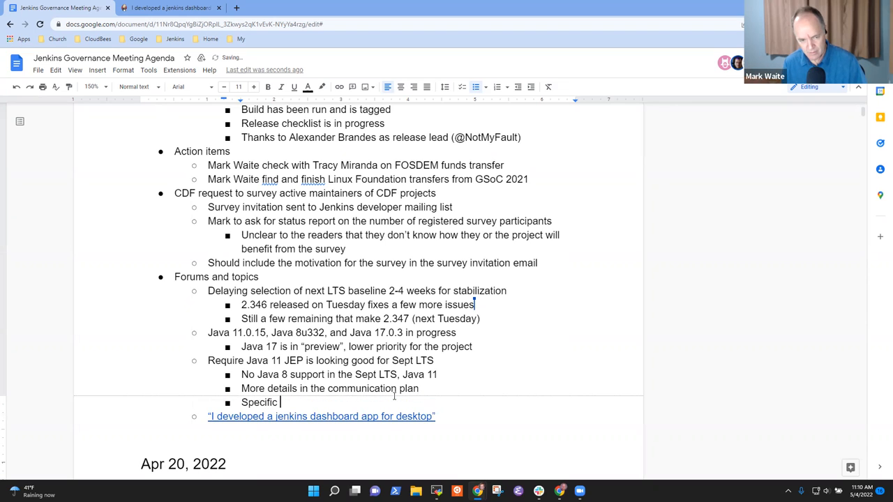
text(change)
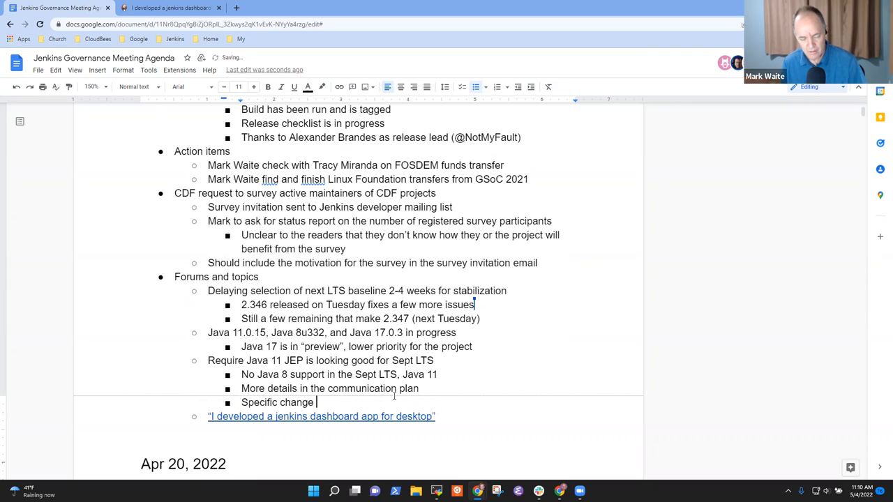
text(dates in)
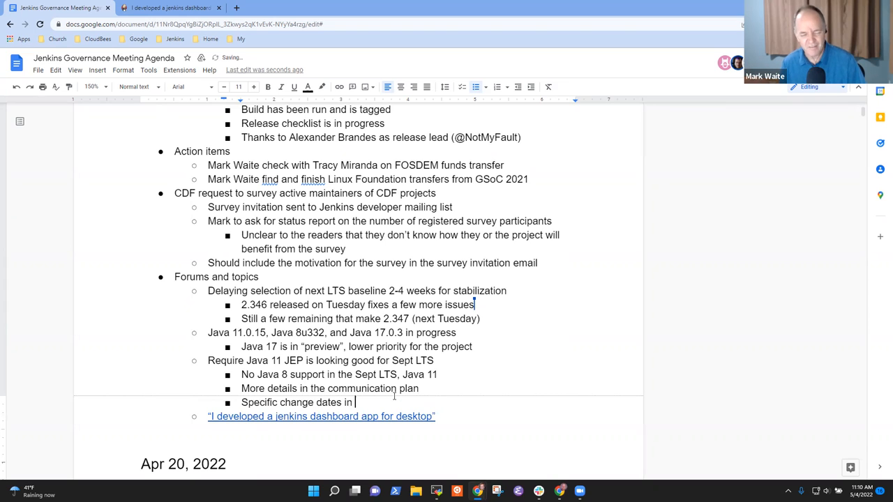
text(weekly)
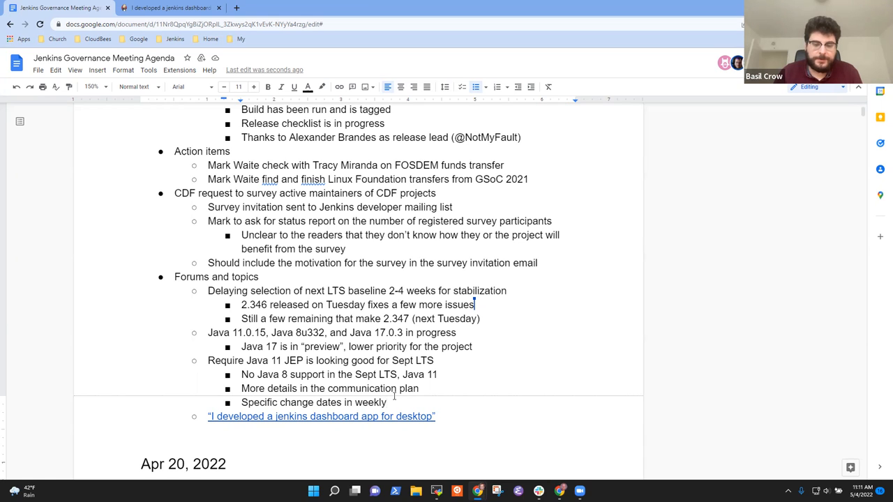
Add a sub-bullet: weeklies will require Java 11 sooner, immediately after the preceding LTS baseline.
key(enter)
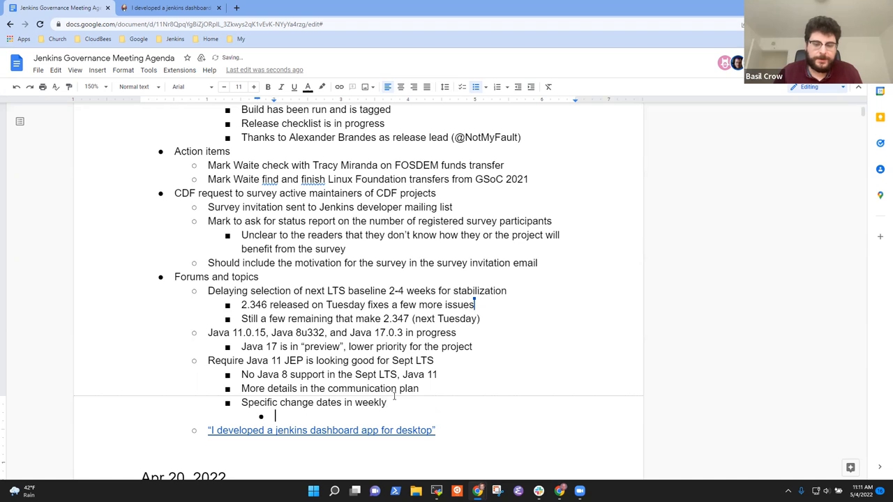
text(Weekl)
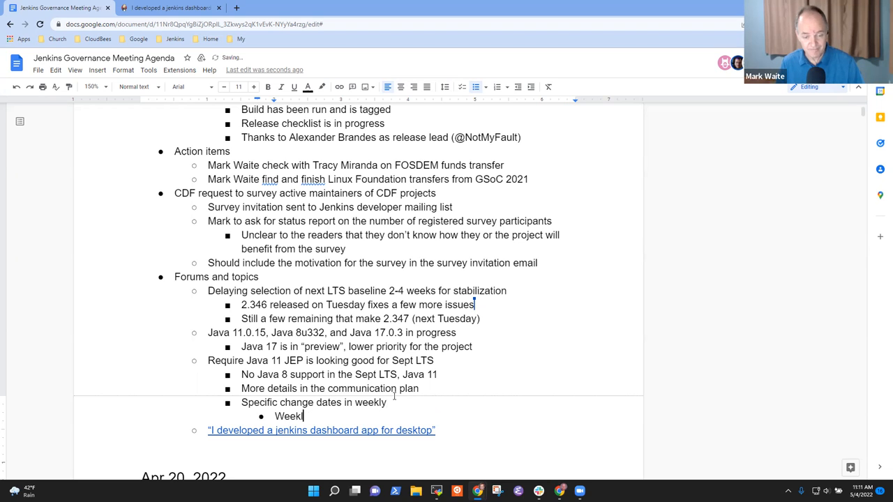
text(ies will require Java 1)
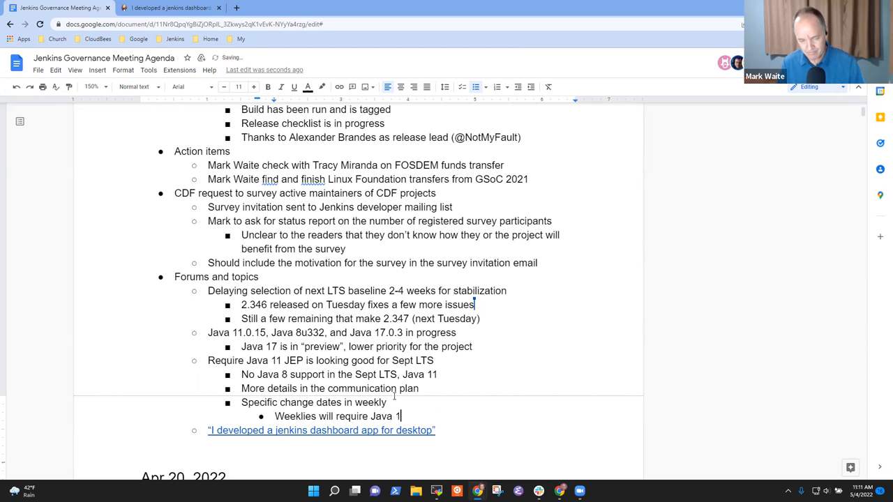
text(sooner than)
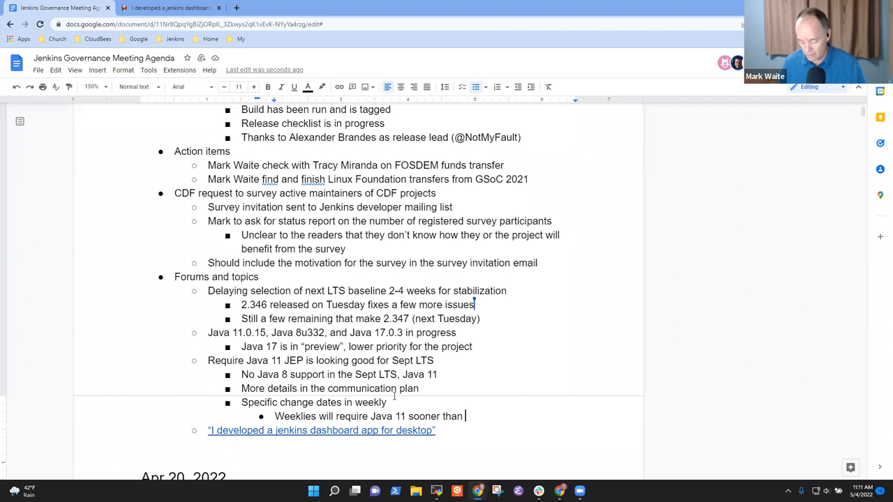
text(that)
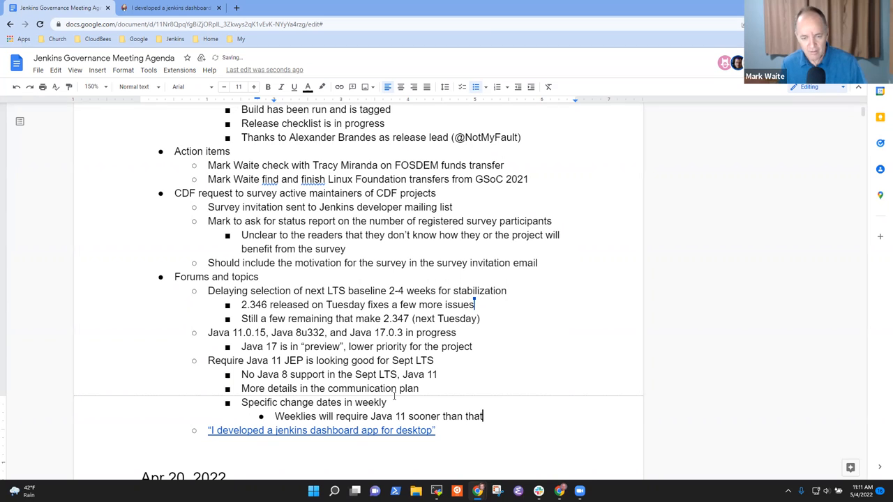
key(Backspace)
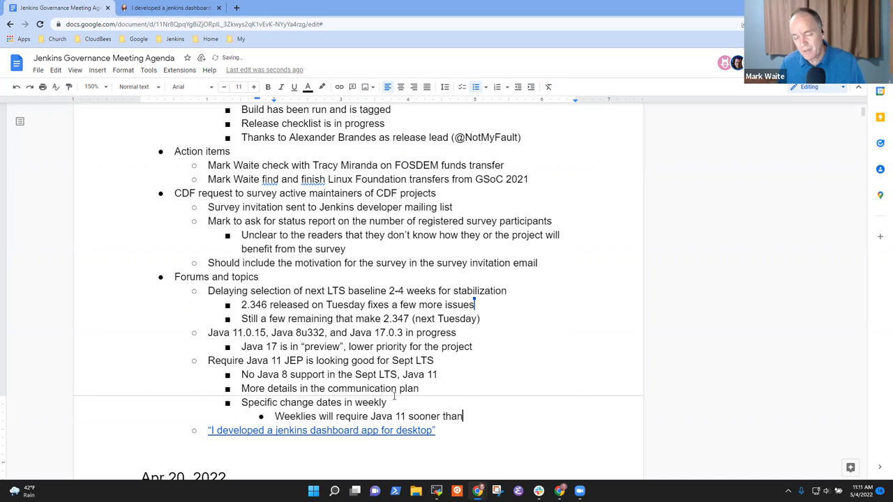
text(Com)
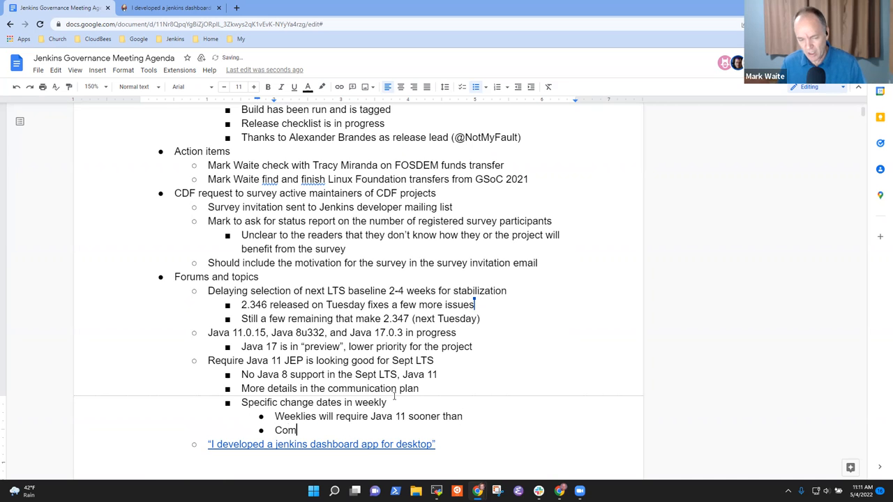
text(monly done)
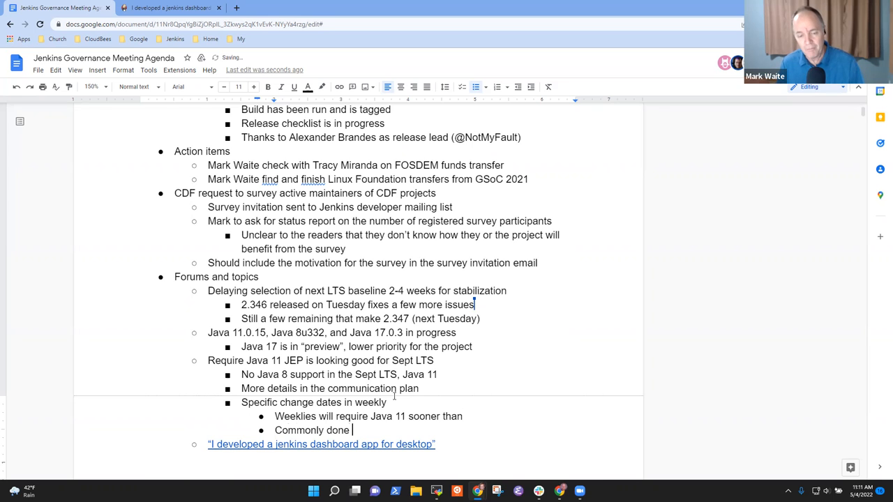
text(immediately a)
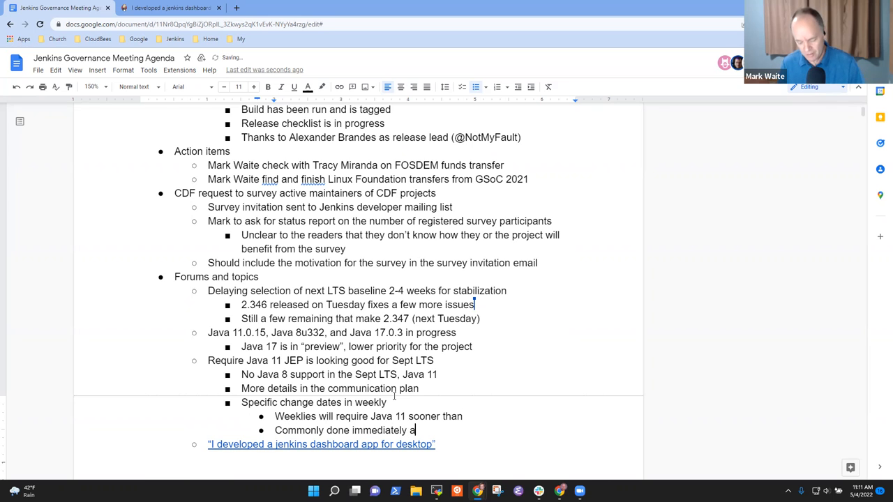
text(fter the LTS)
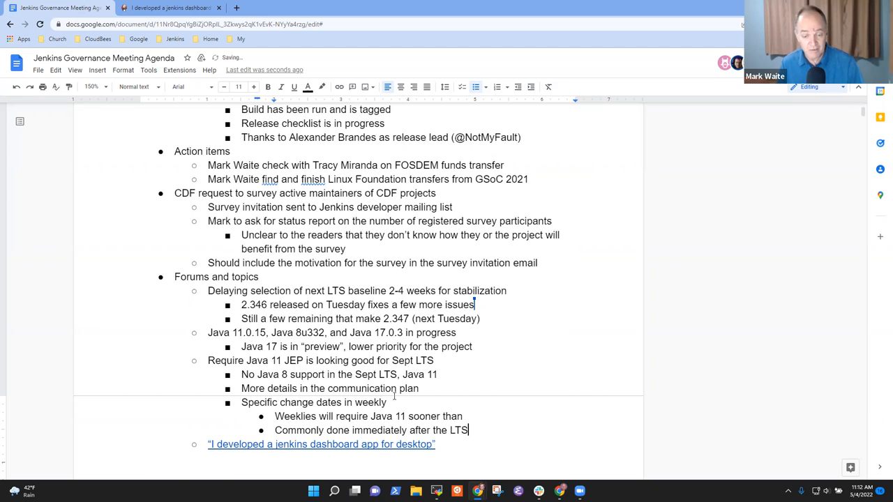
text(baseline)
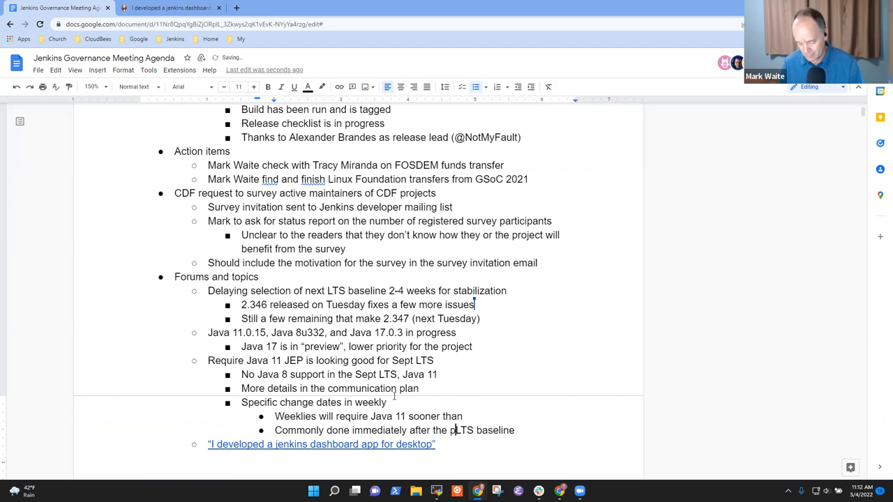
text(preceding)
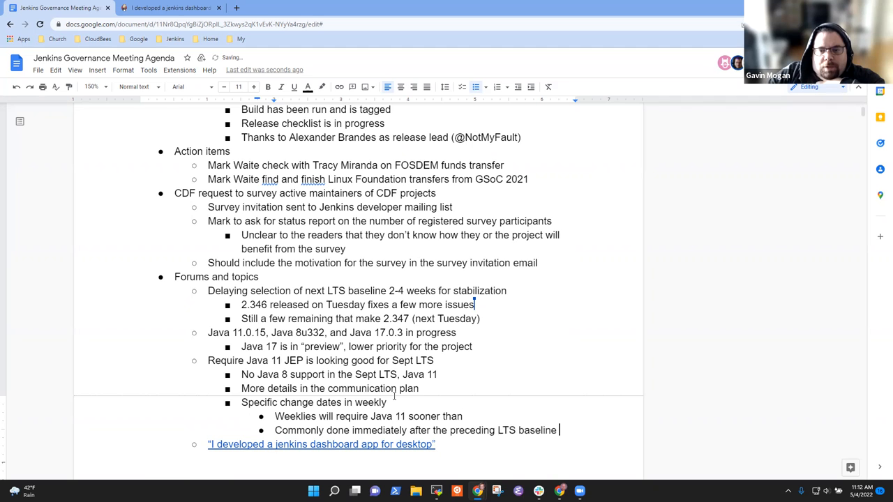
Add a deeper sub-bullet 'Would be within the next few weeks'.
key(enter)
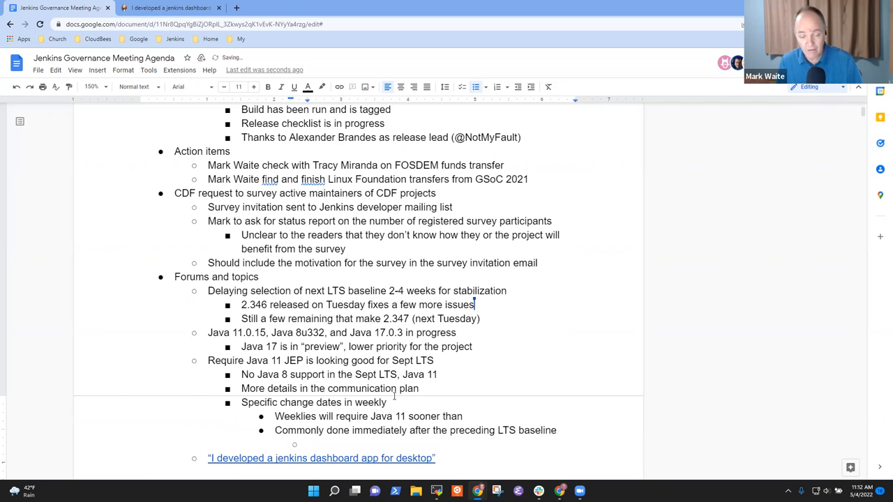
text(Within the next)
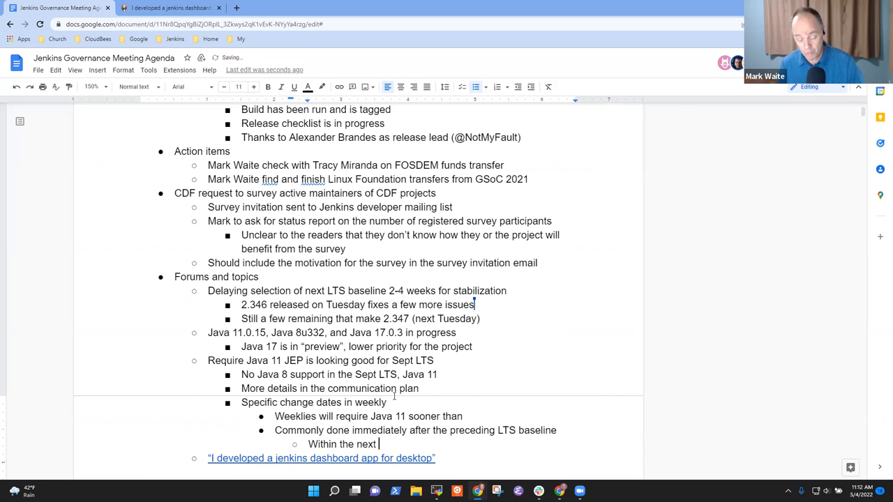
text(few weeks)
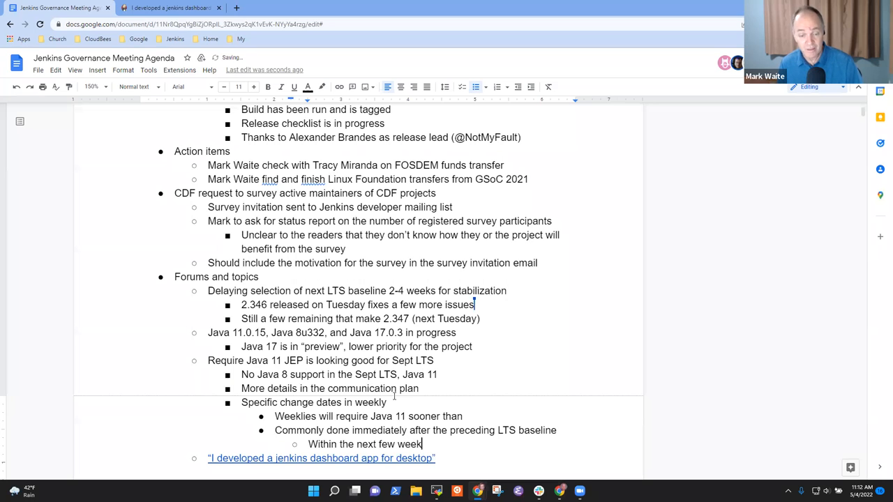
text(s)
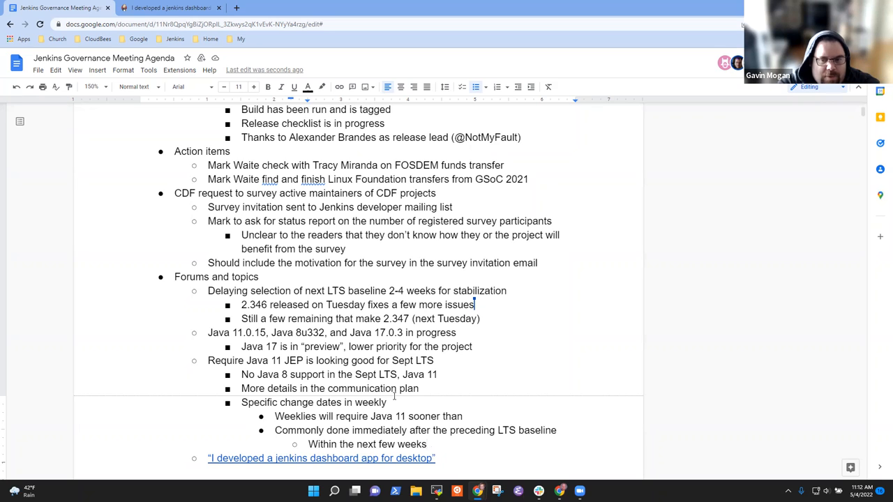
text(Would be w)
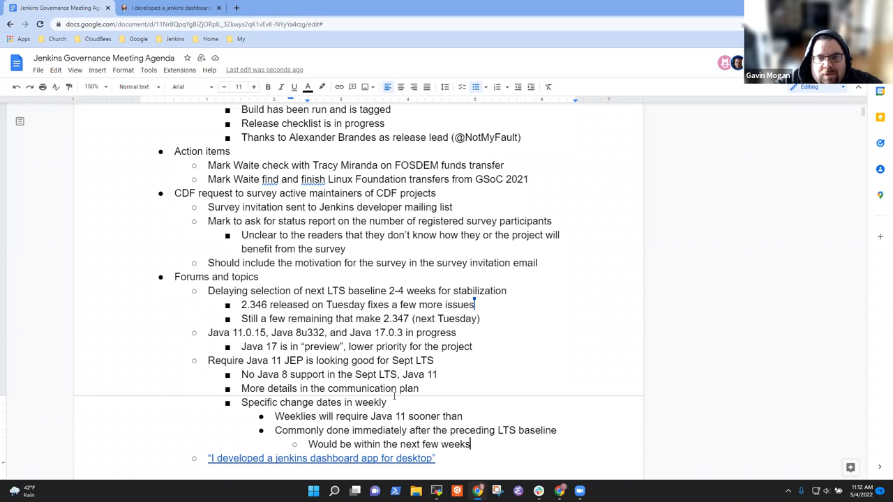
Add a bullet: plugins won't require Java 11 until they need a Jenkins version requiring Java 11.
key(enter)
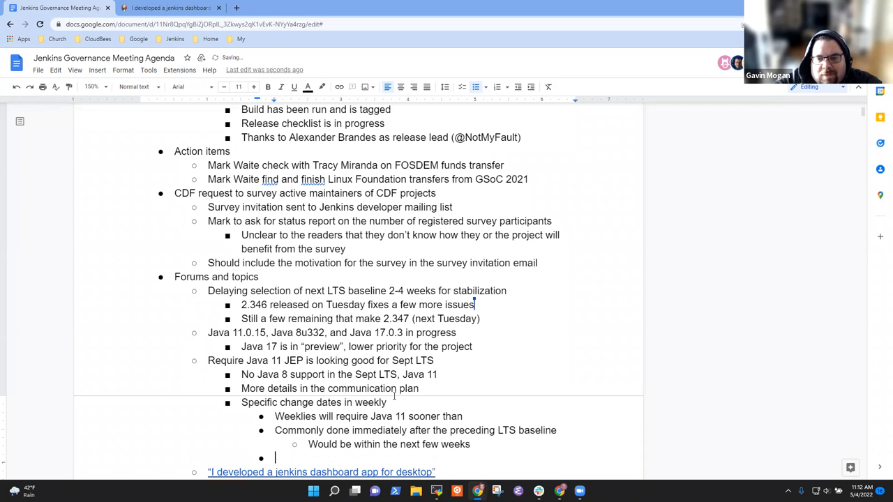
text(P)
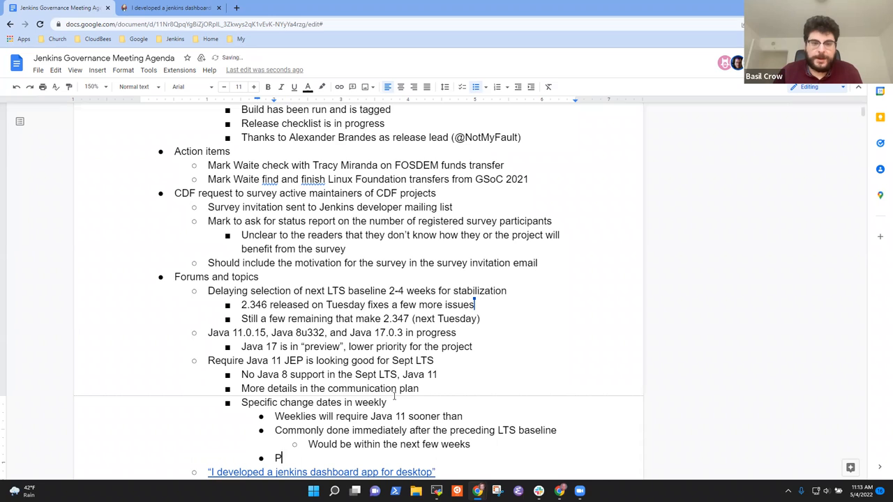
text(lugin that)
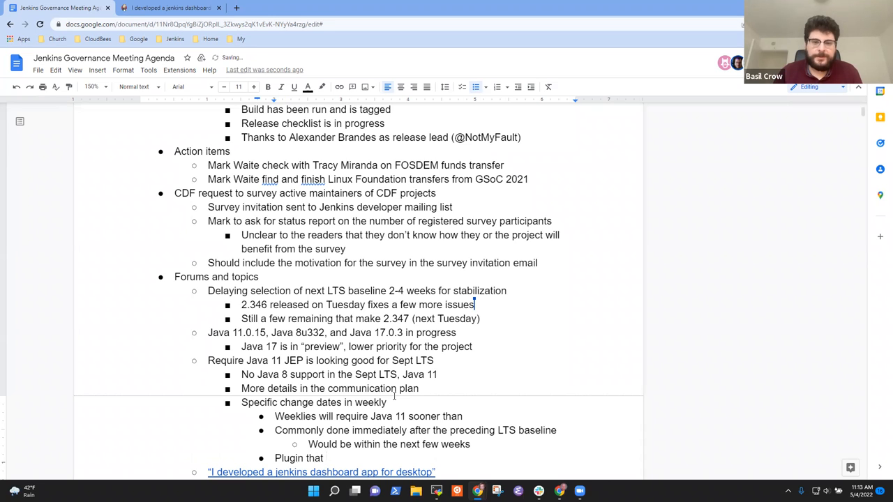
text(w)
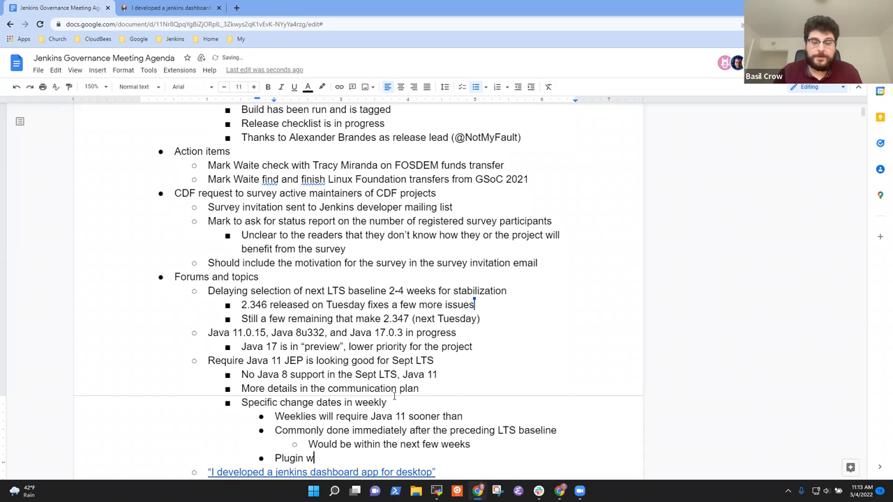
text(on't require Java 11 until they require)
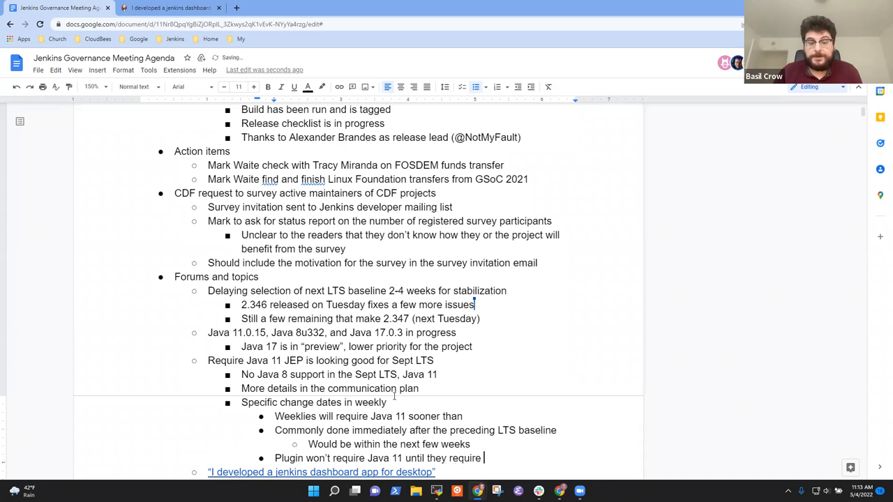
text(a J)
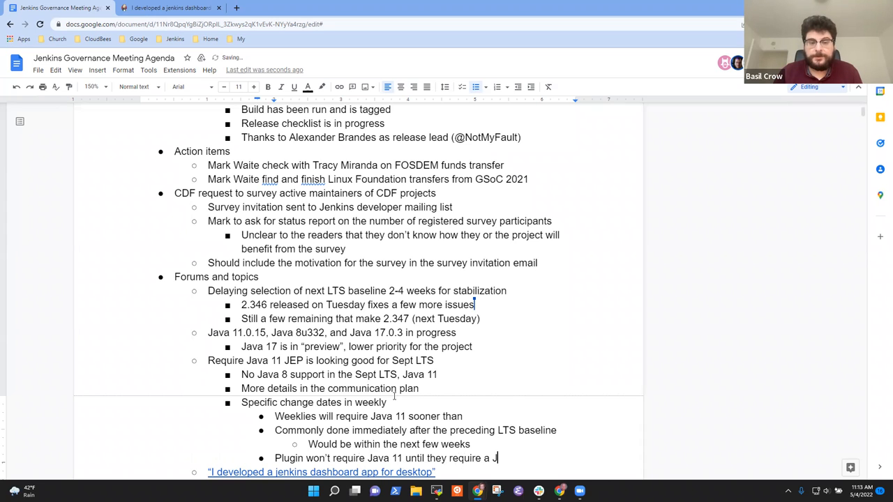
text(Jenkins version that require)
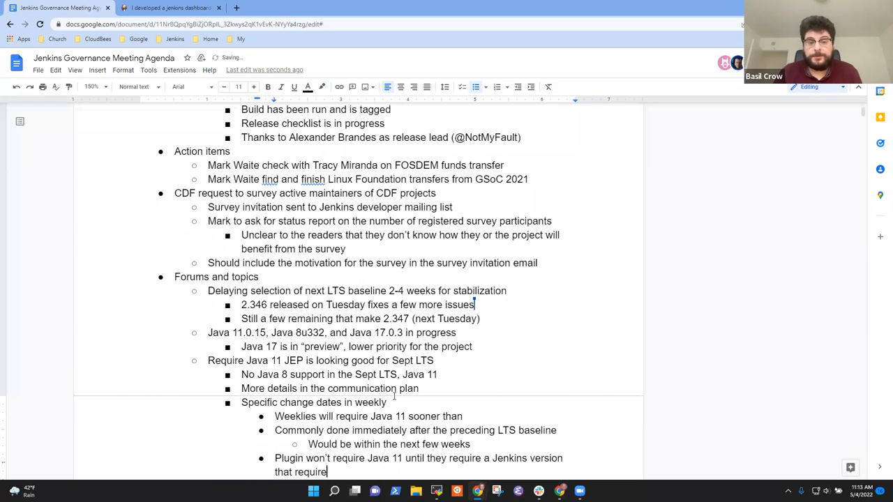
text(s Java 11)
text(Most)
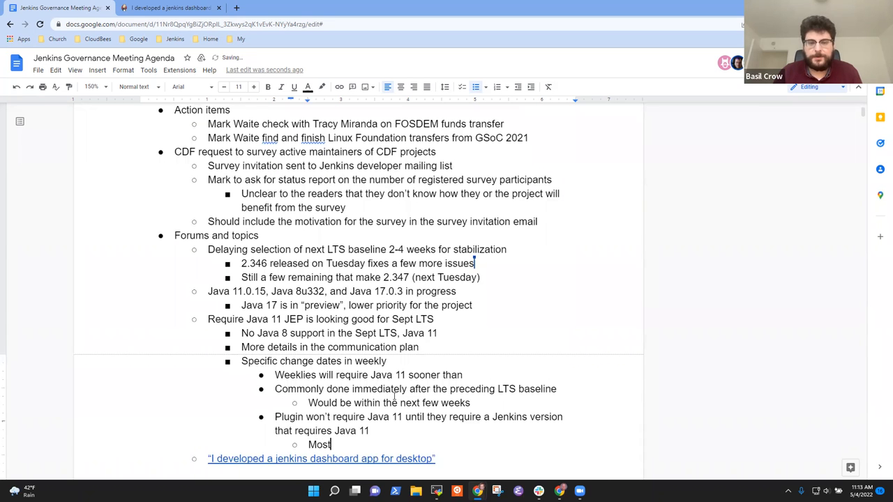
Add a sub-point that plugin maintainers choose an LTS release, so Java 11 won't be forced.
text(plugin maintainers choose)
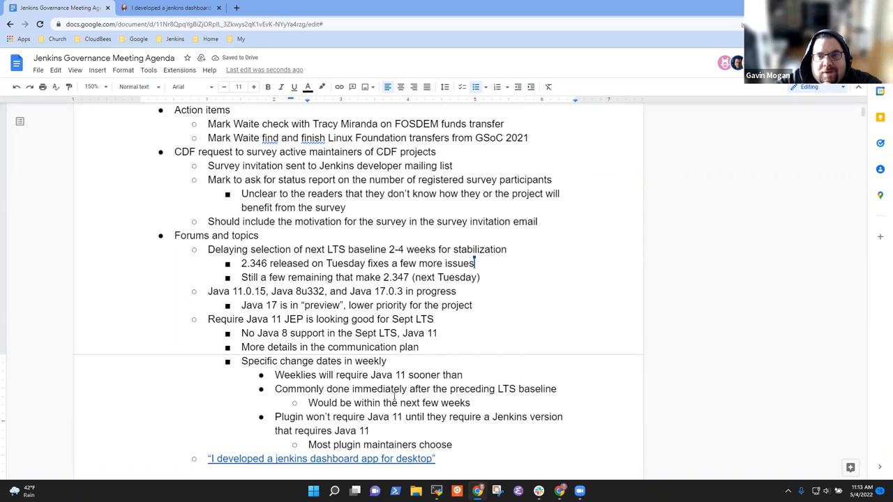
text(an LTS release)
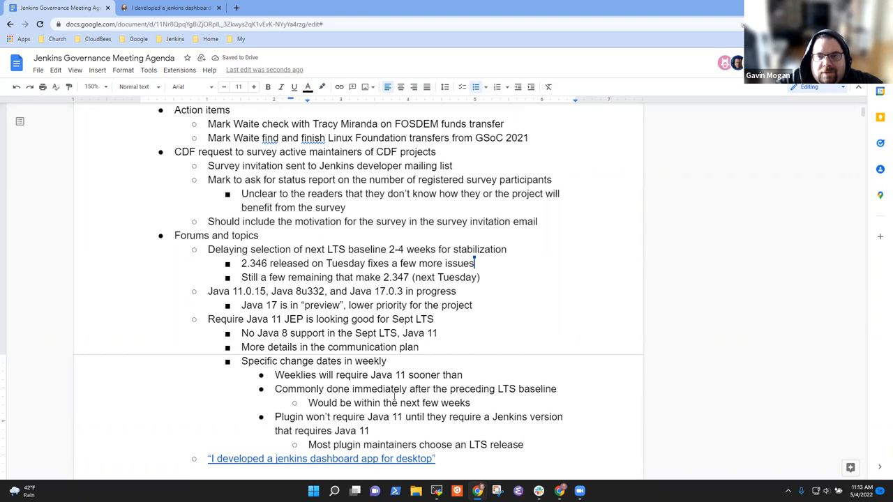
text(, sop)
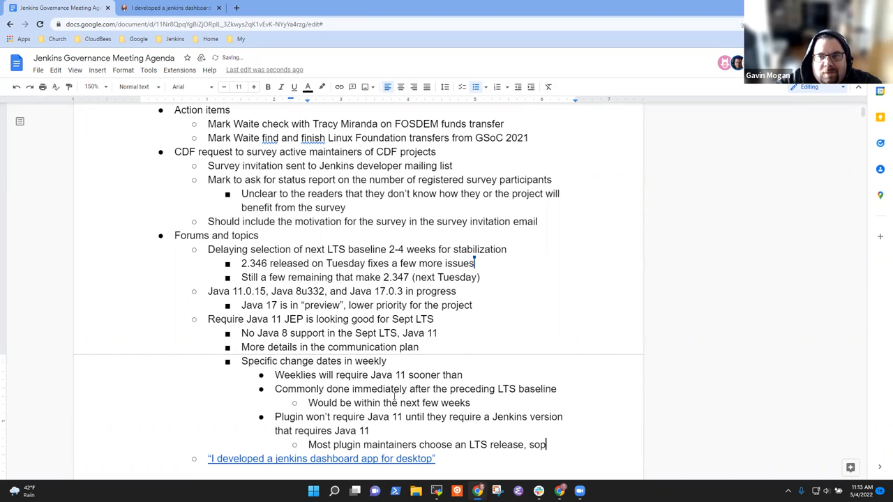
text(won)
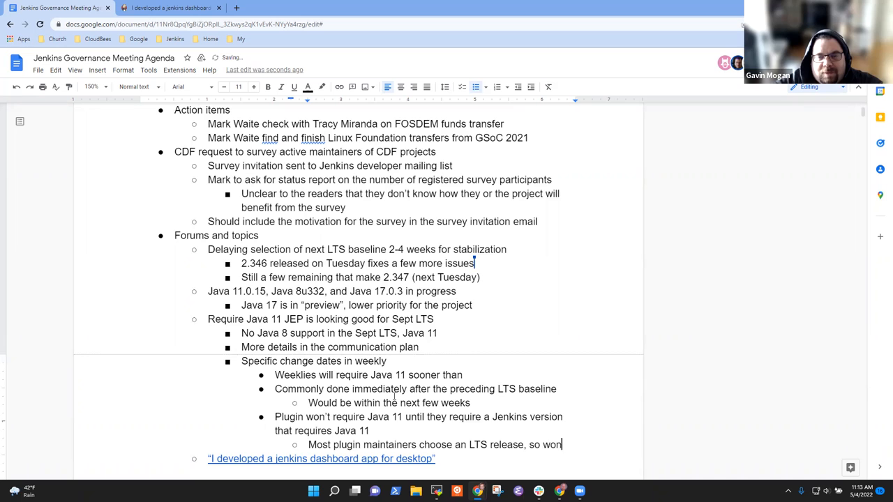
text('t)
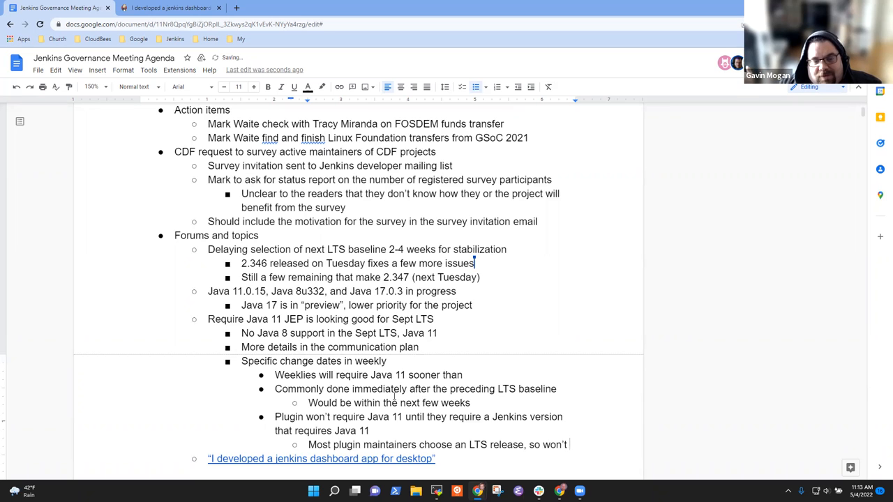
text(be availabl)
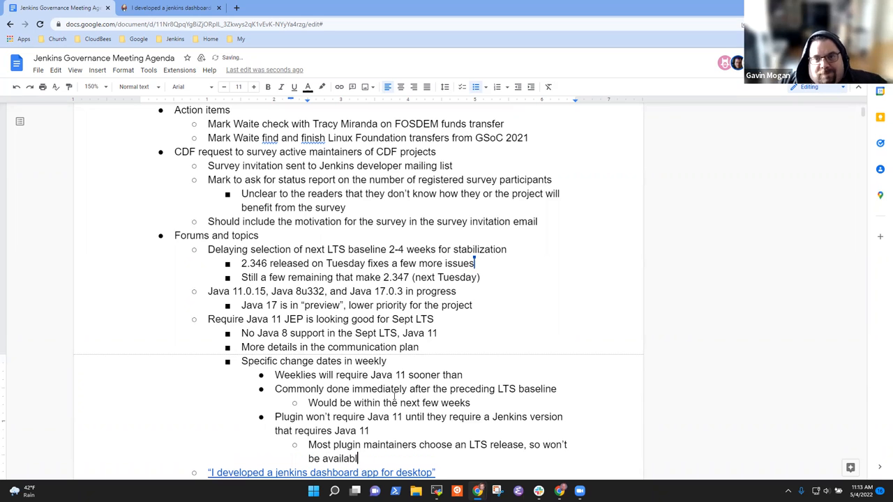
key(backspace)
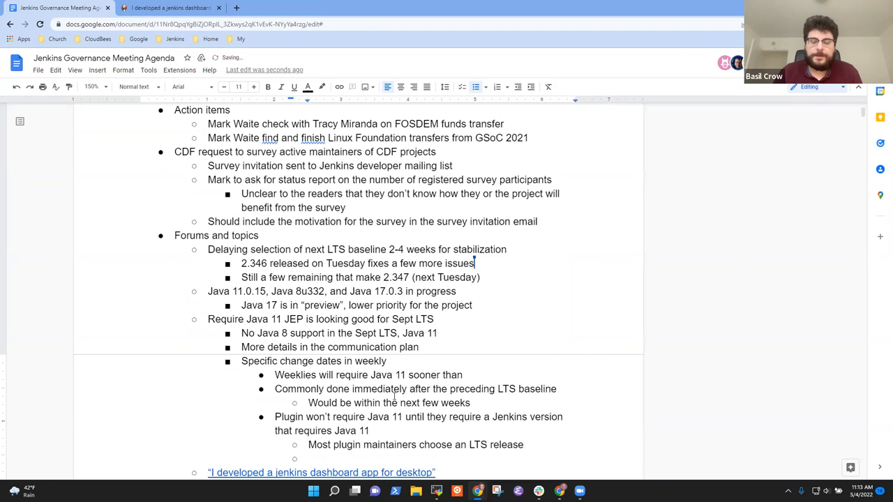
Add a sub-point: 'Don't see a need yet that forces plugin baseline changes' to be updated.
text(Don't see any requirement)
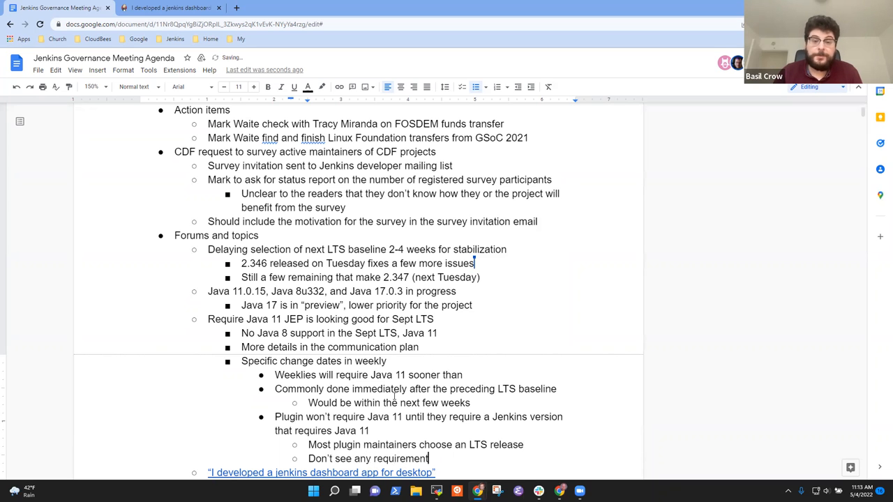
text(yet that re)
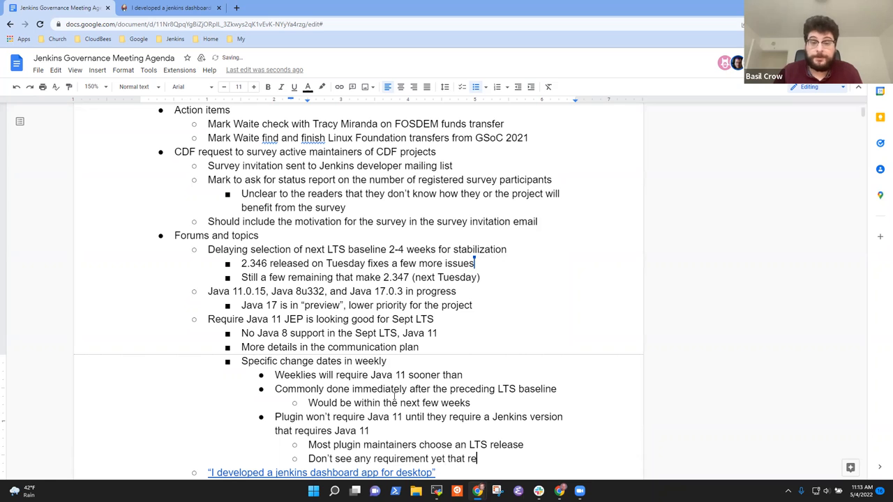
text(forces)
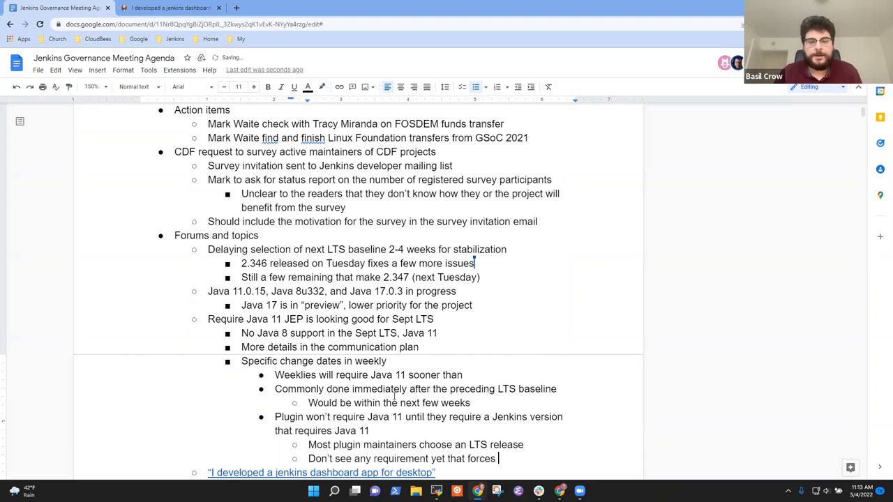
text(plugin base)
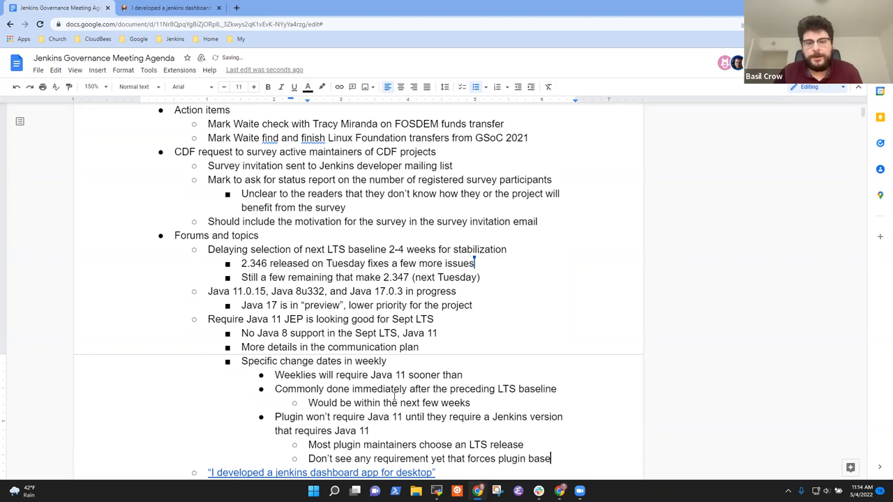
text(changes)
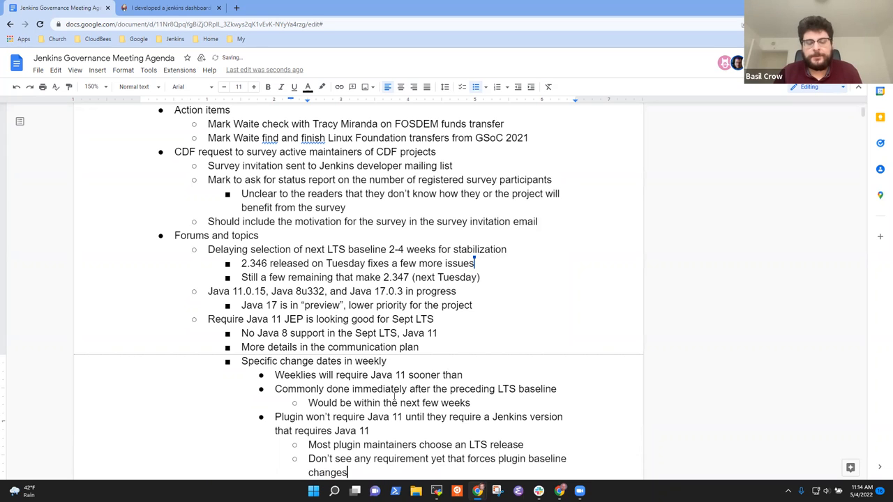
text(version to b)
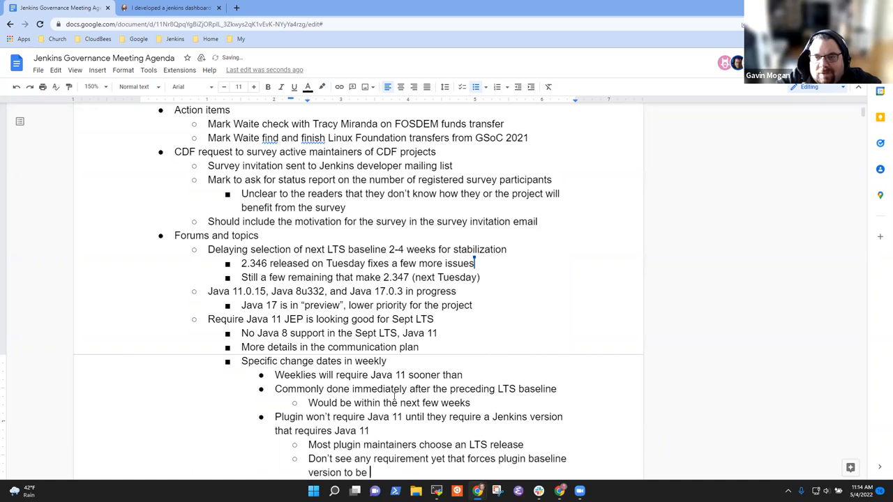
text(updated)
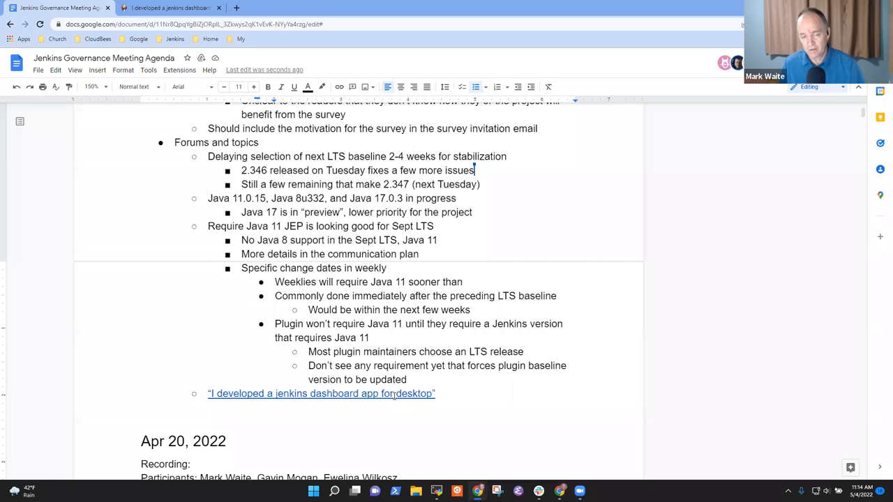
Select the plugin point's text, then place the cursor after the last plugin sub-point.
drag(275, 324, 369, 338)
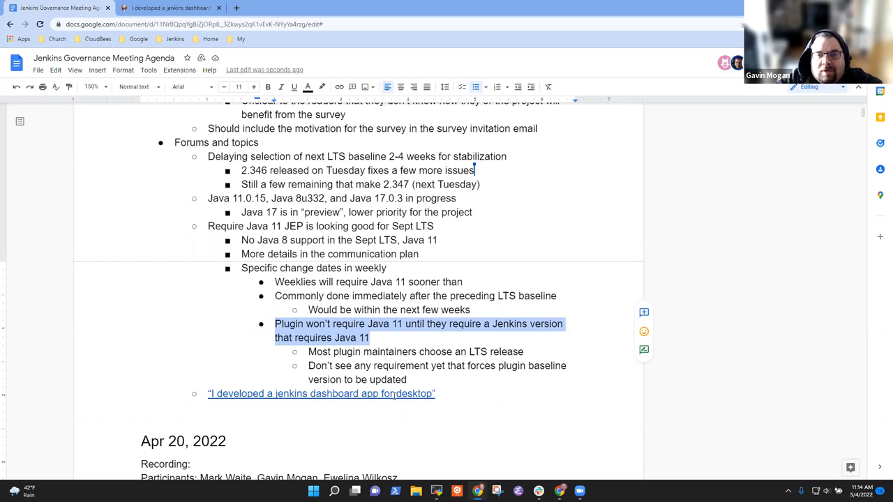
click(370, 379)
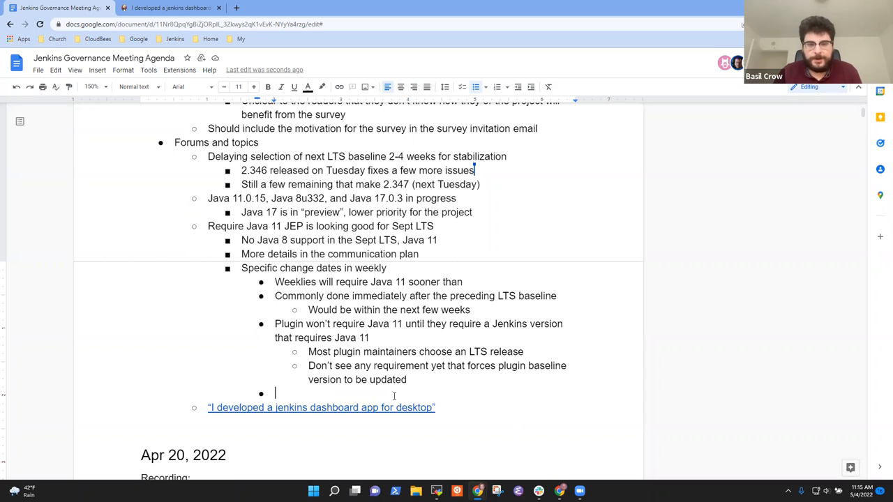
Write 'Using Sept instead of June is a "quieter" LTS re: UI changes'.
text(Using)
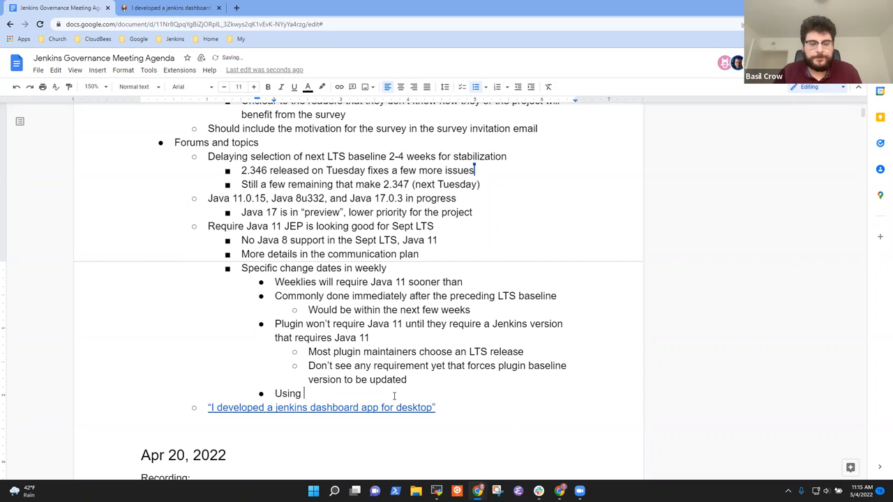
text(Sept)
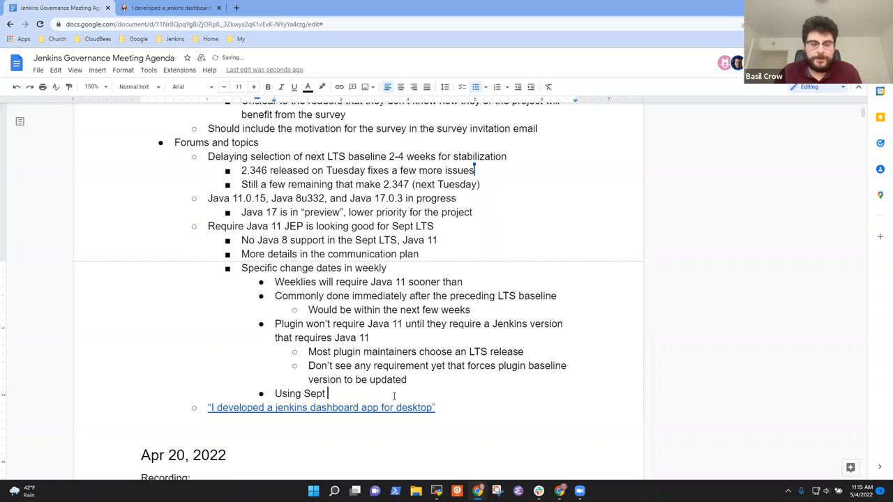
text(instead of)
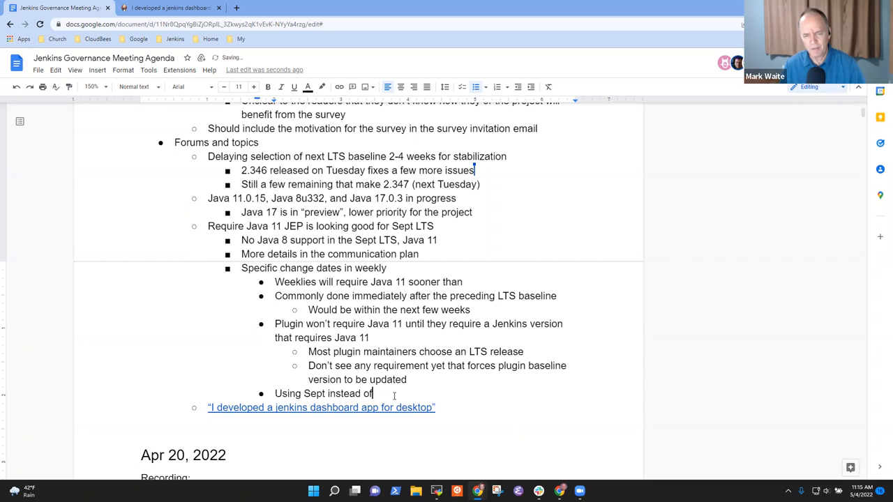
text(June)
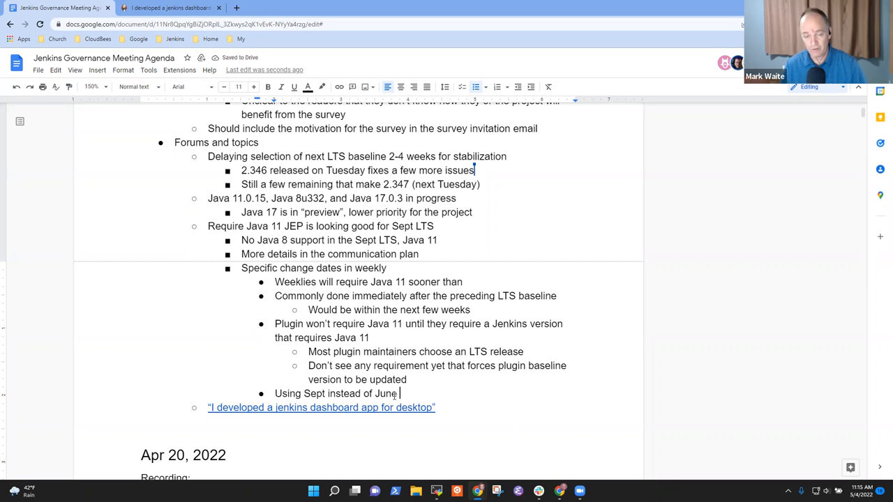
text(is a "c)
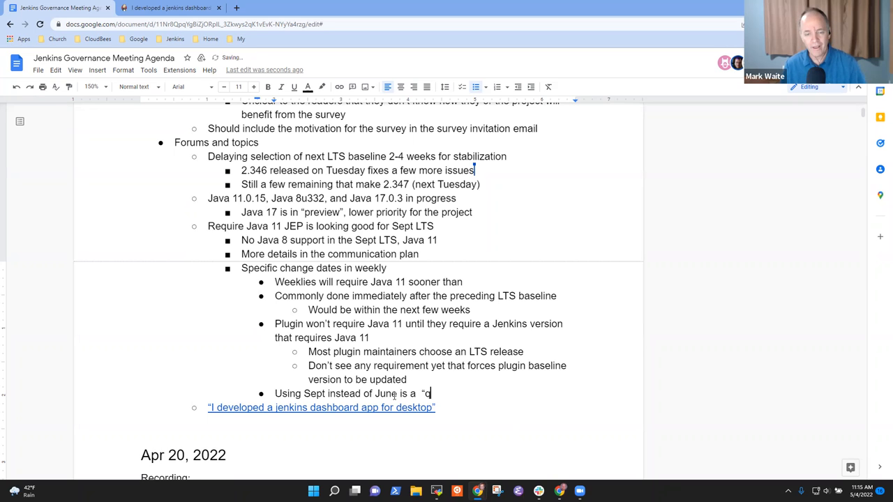
text(uieter")
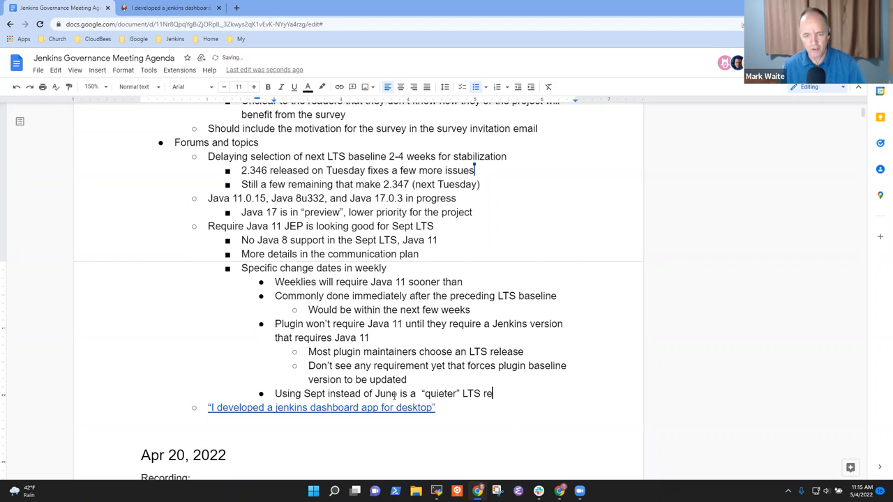
text(re: UI)
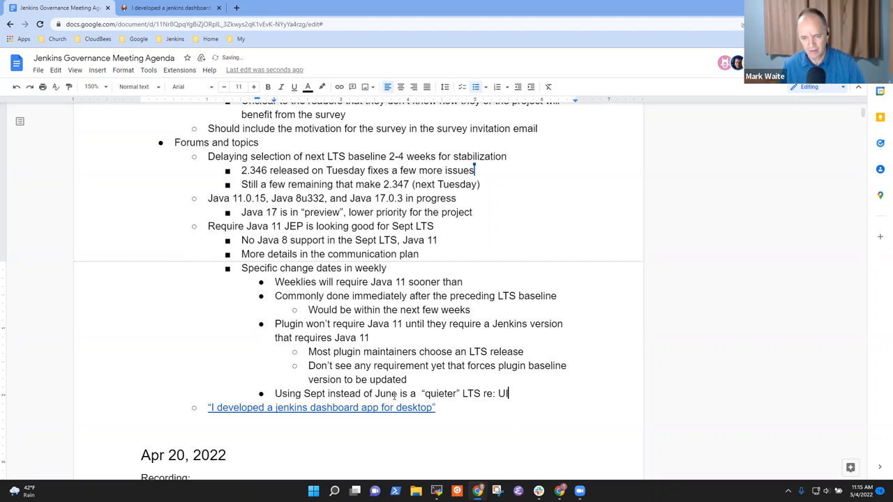
text(changes)
text(J)
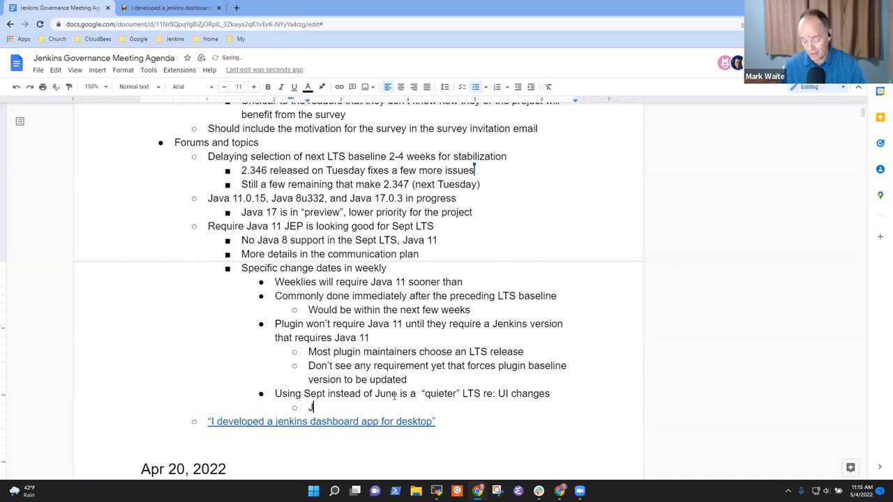
Add the sub-bullet 'June UI changes are significant'.
text(unes)
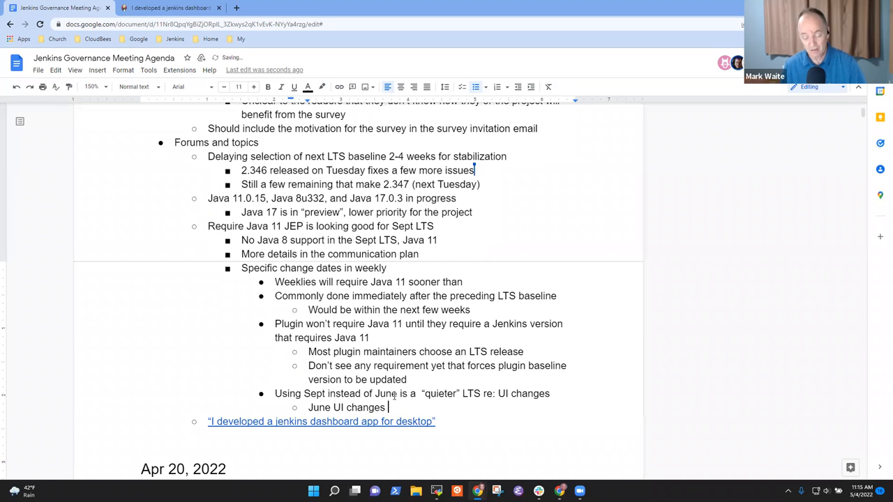
text(are signific)
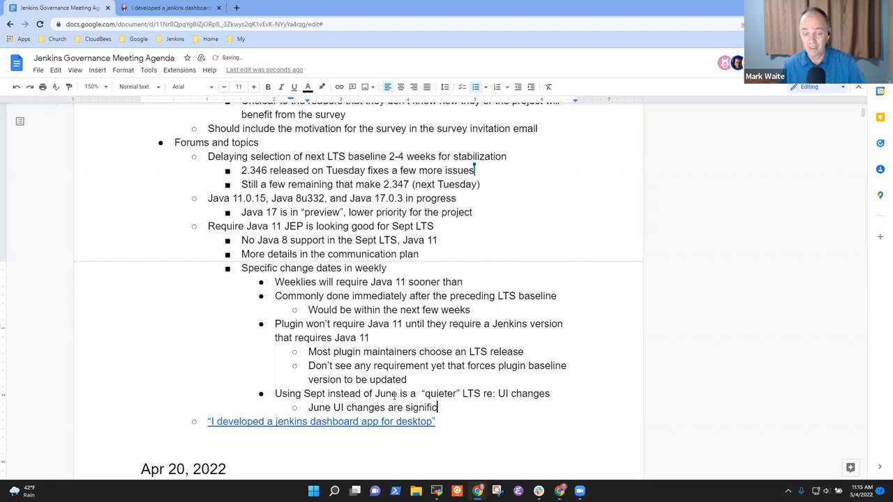
text(ant)
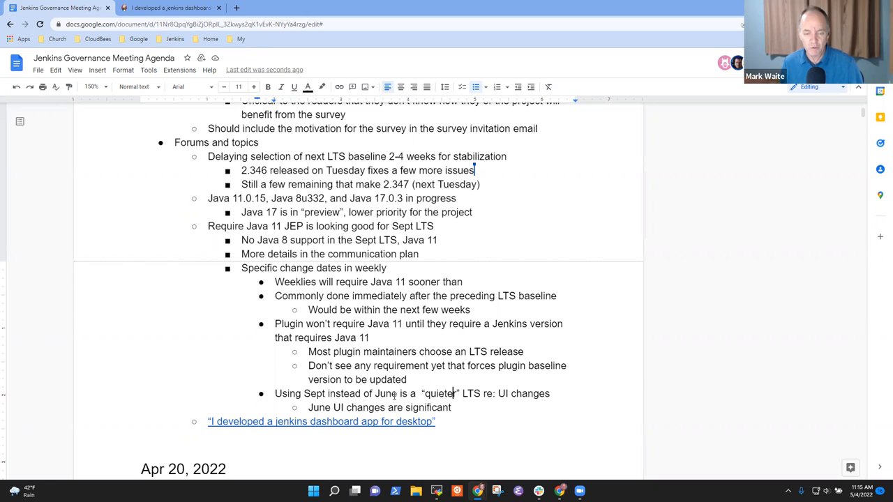
triple_click(412, 393)
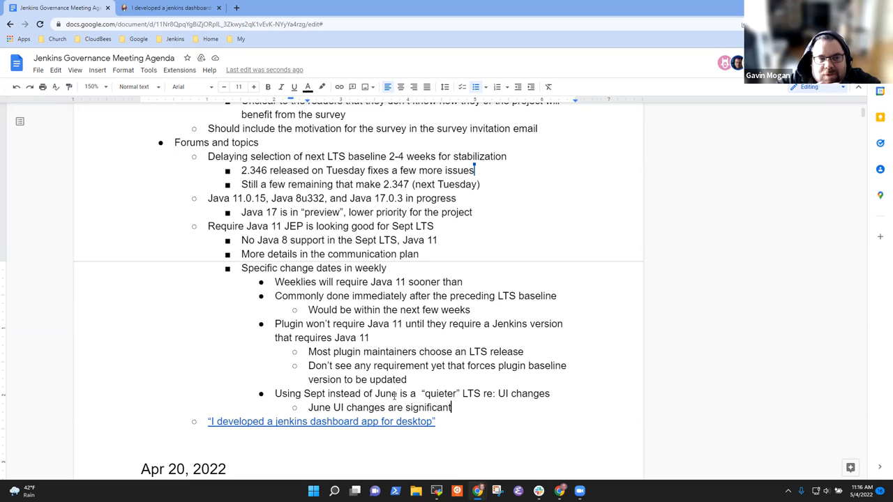
Add a 'Need a canned response for the forums' bullet noting the need to find the right balance.
key(enter)
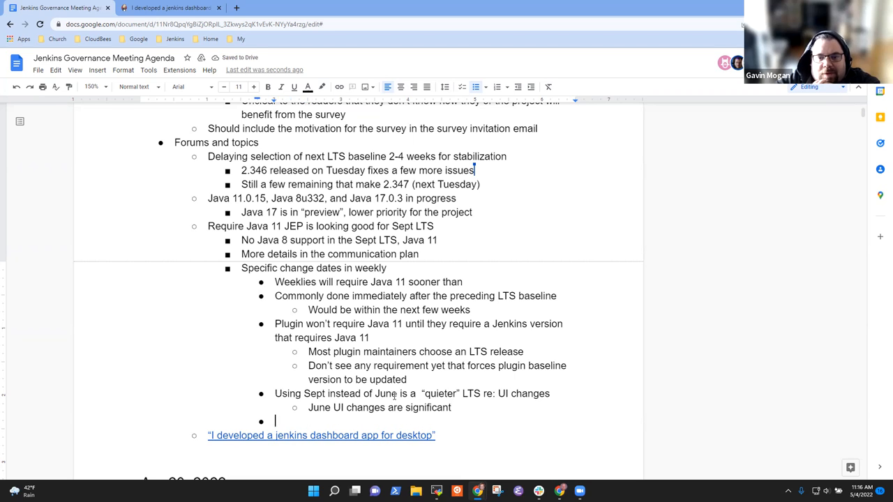
text(Need a canno)
text(Look at the)
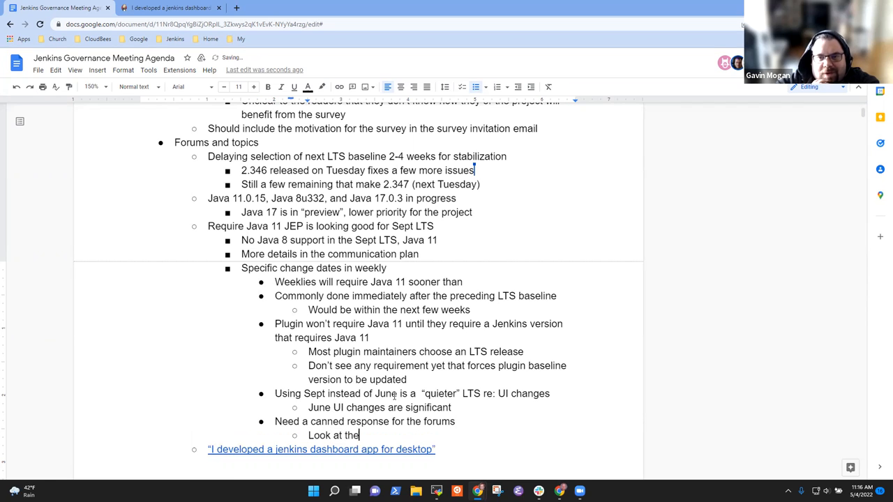
text(stories that)
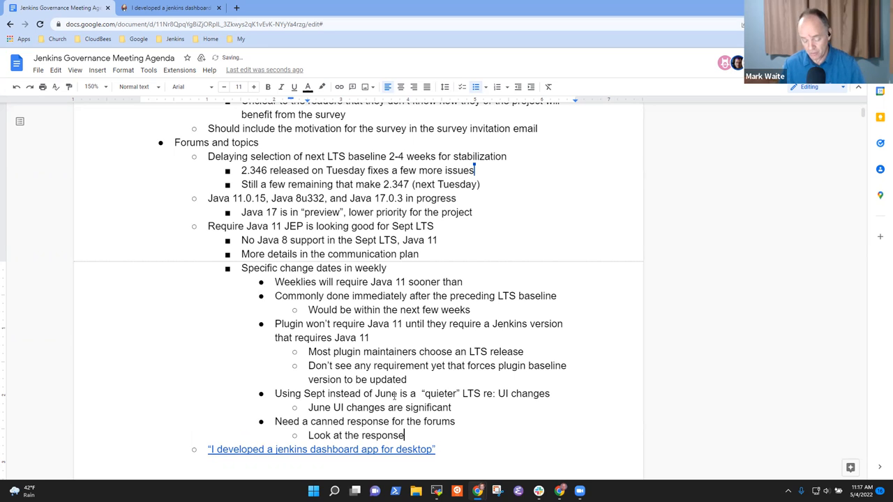
text(s to table4s to divs)
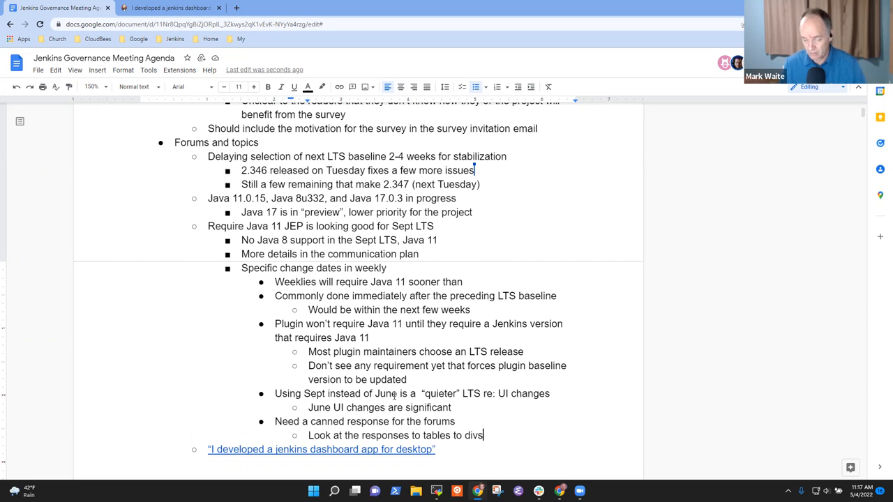
text(to)
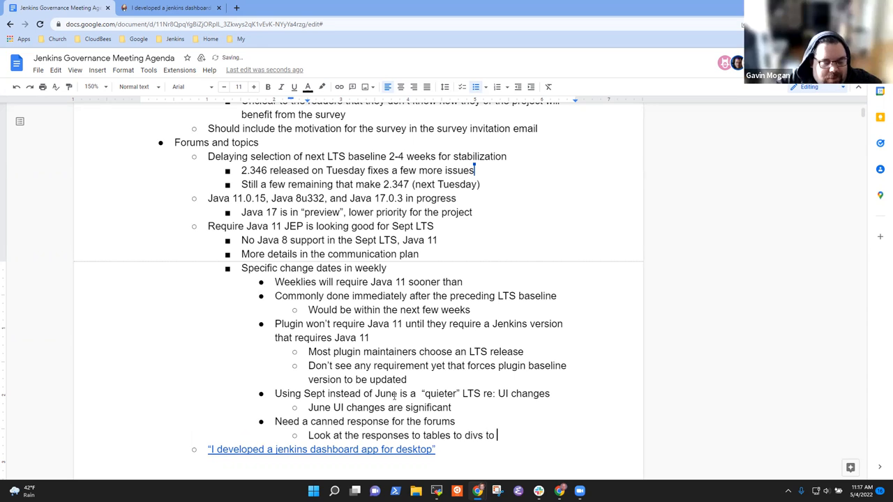
text(find)
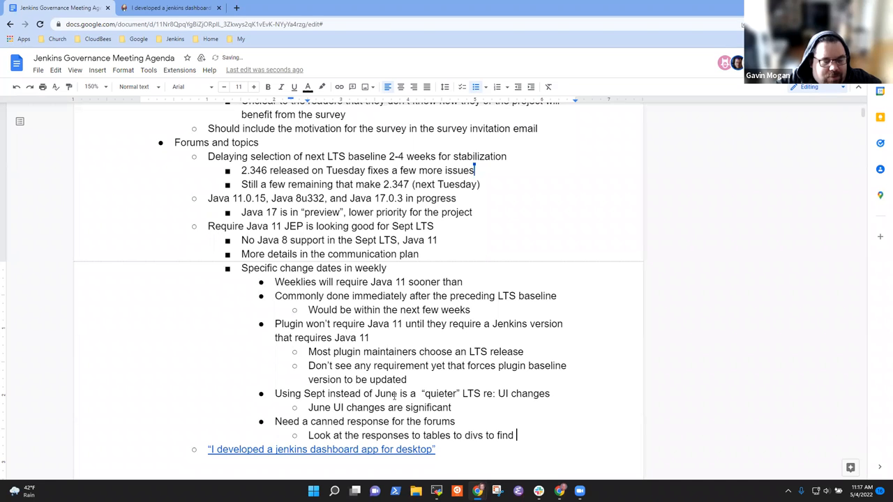
text(the right)
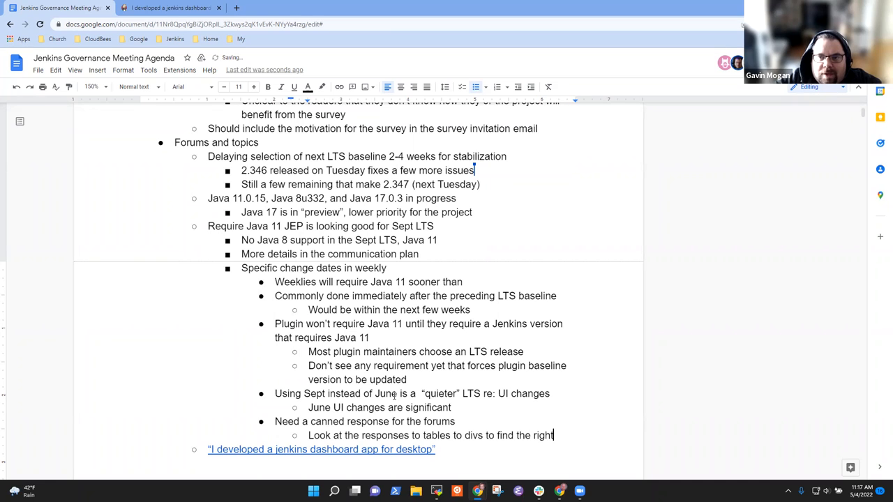
text(balance)
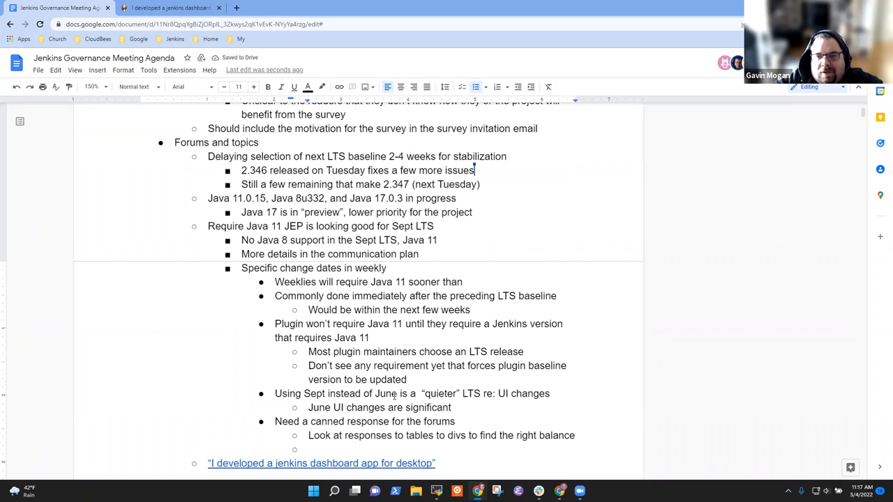
Add sub-bullets: keep the response simple, and point to deep documentation.
text(K)
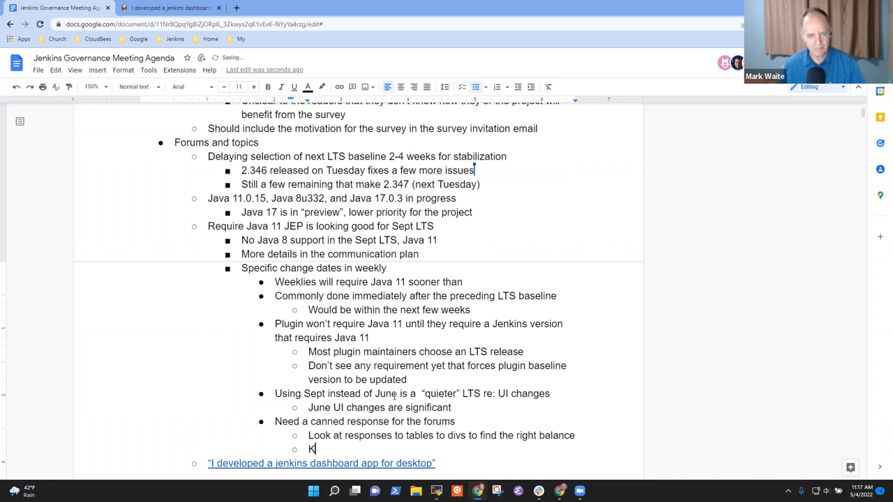
text(eep the response)
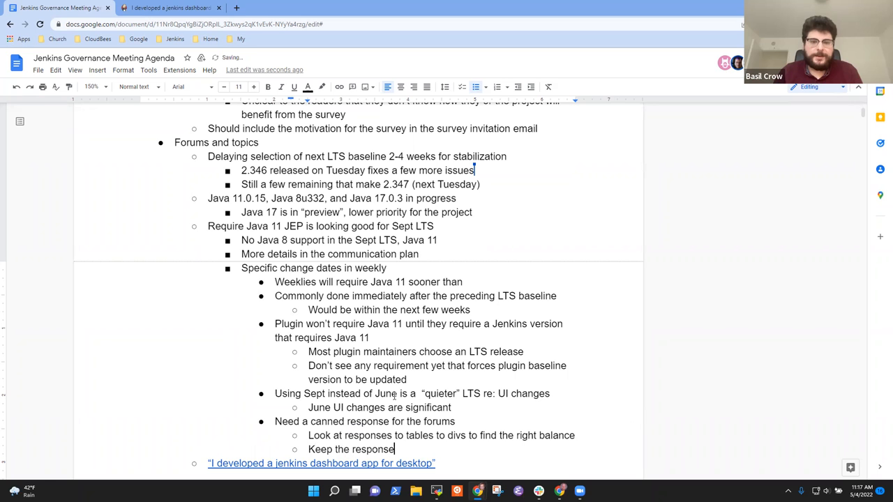
text(simple and point to)
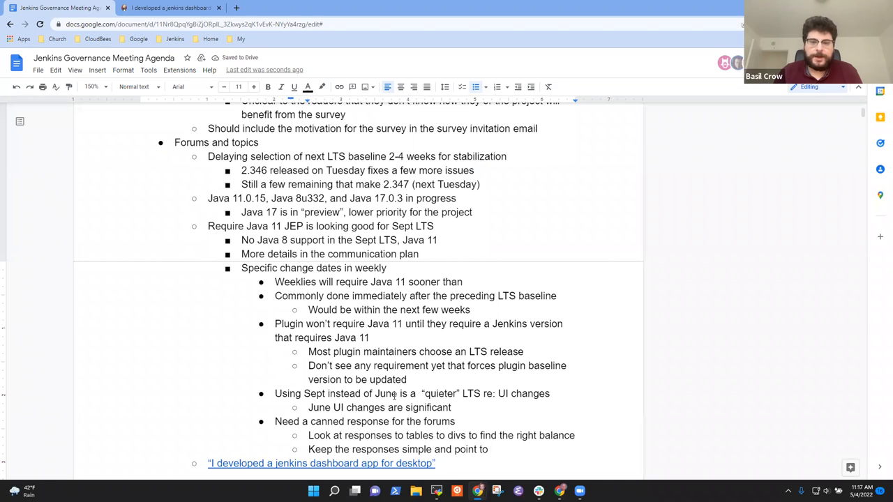
text(g)
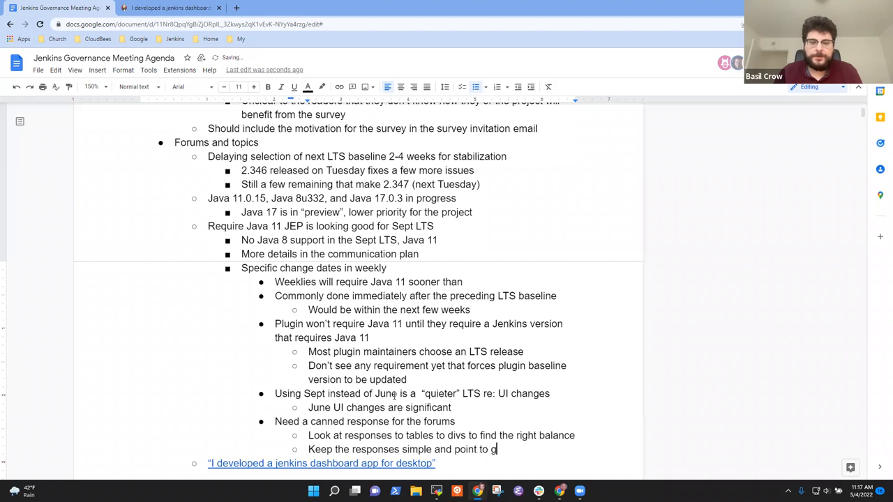
key(backspace)
text(thorough)
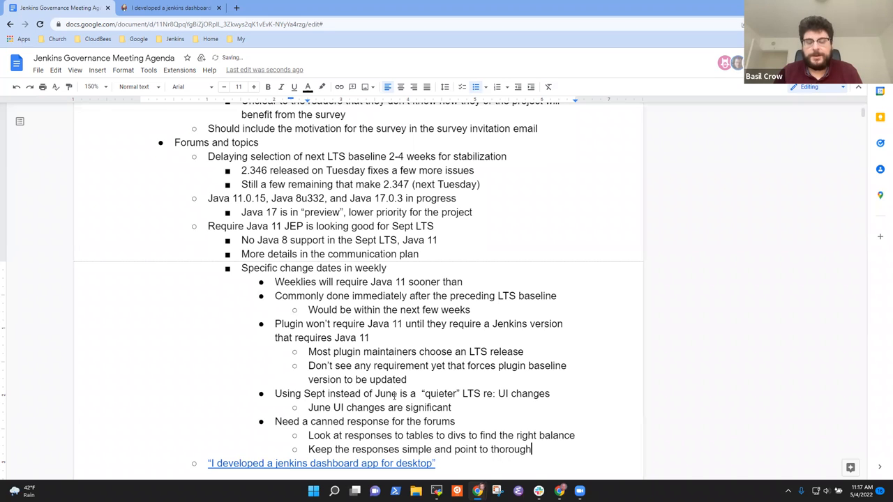
text(deep documenta)
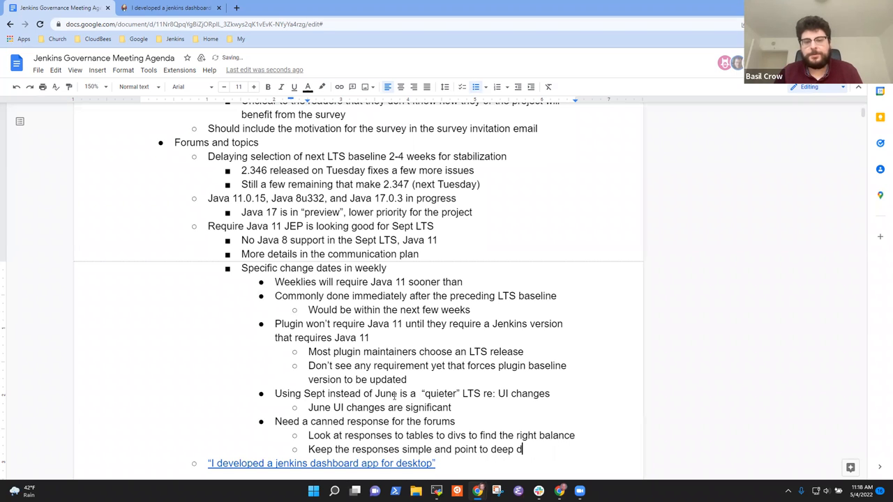
Add a sub-bullet to include the "What do we need in a bug?" doc.
text(What information do we need for a bug report)
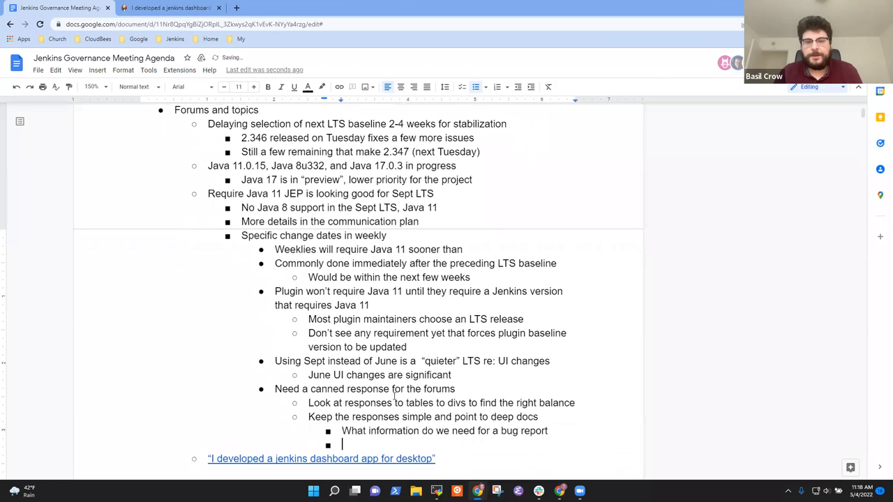
text(Include the ")
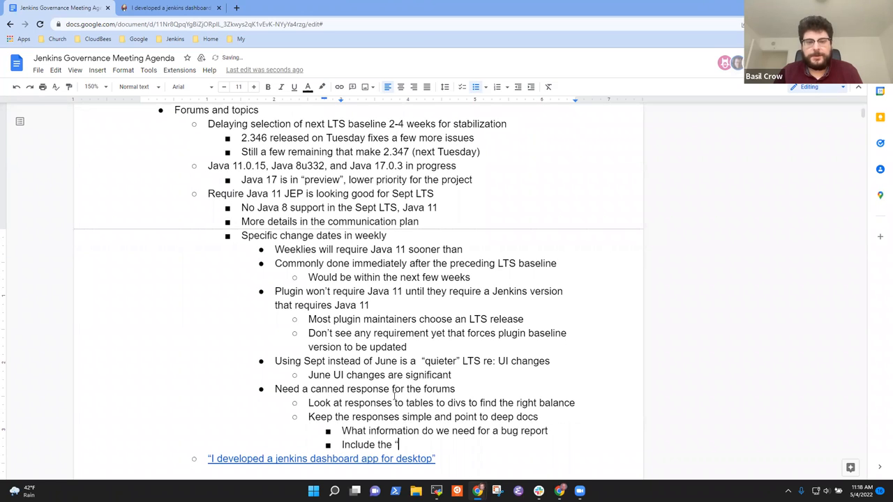
text(What do we need?” in)
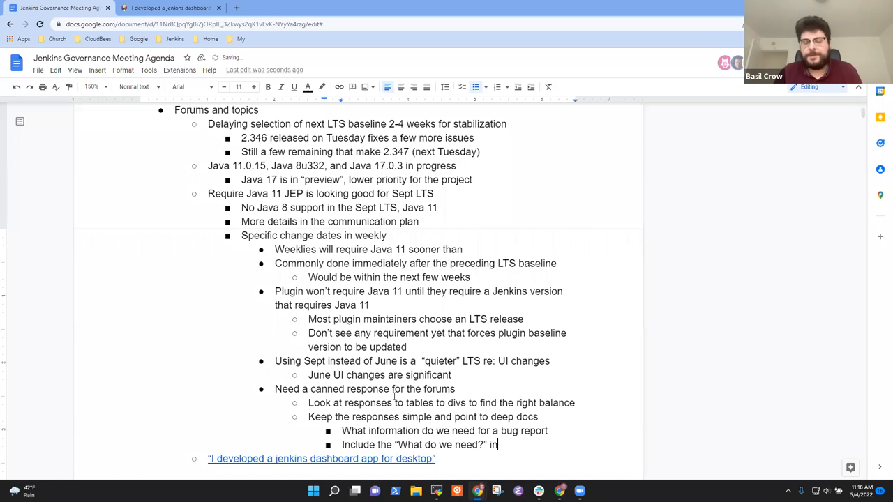
text(this)
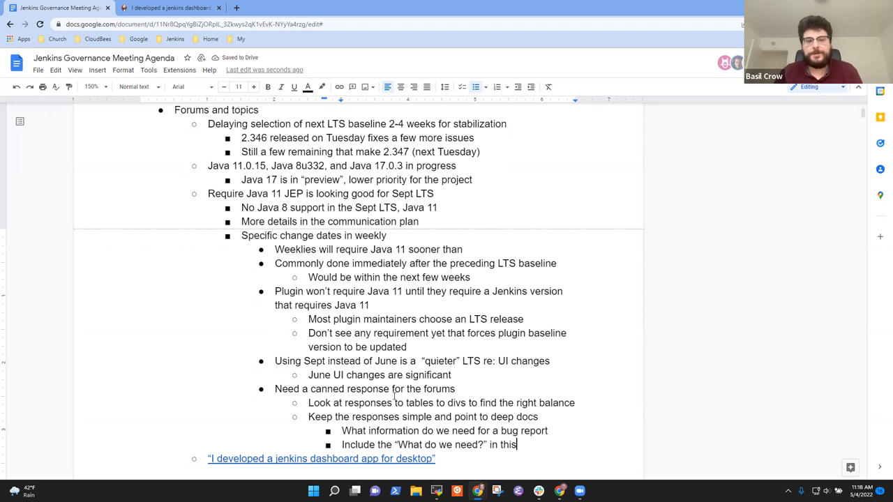
text(doc)
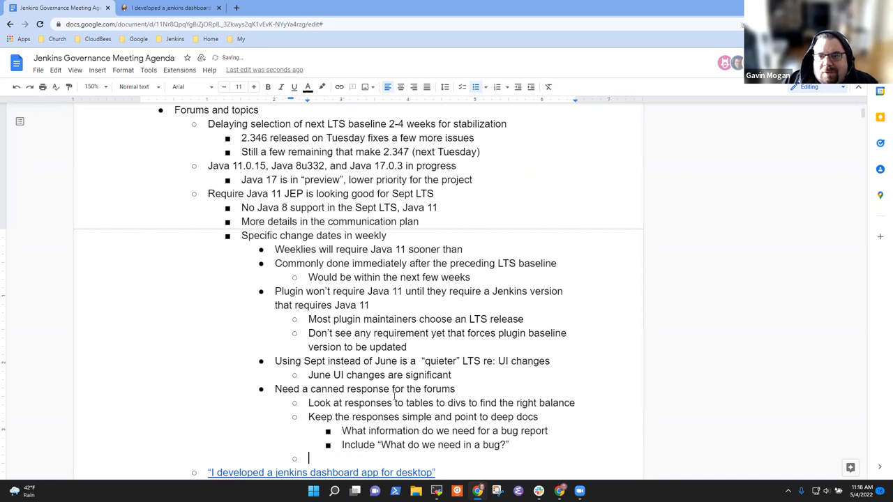
Add 'Consider a triage bot for a future' with reply citing "bootstrap" and "class loader" for more information.
text(Consider a)
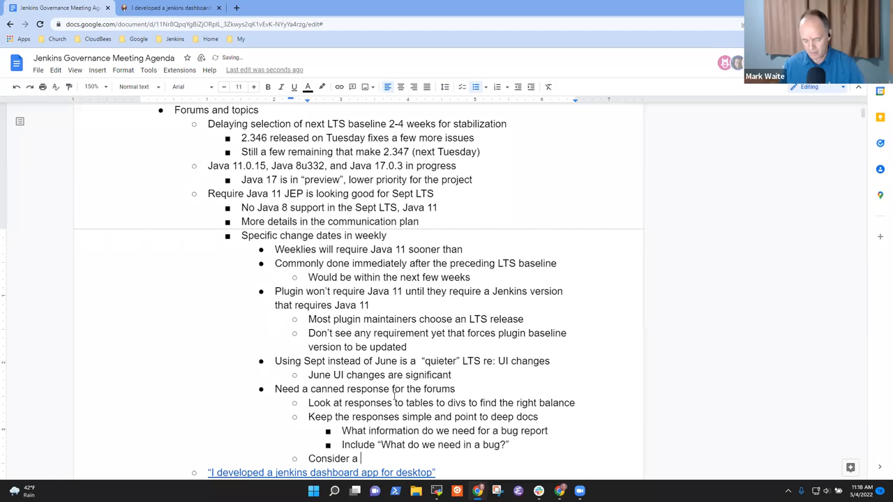
text(triage bot)
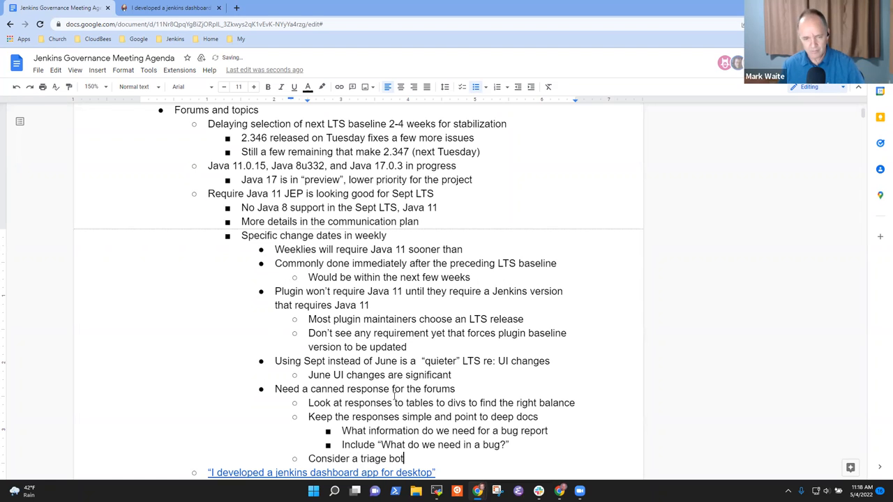
text(for a future project)
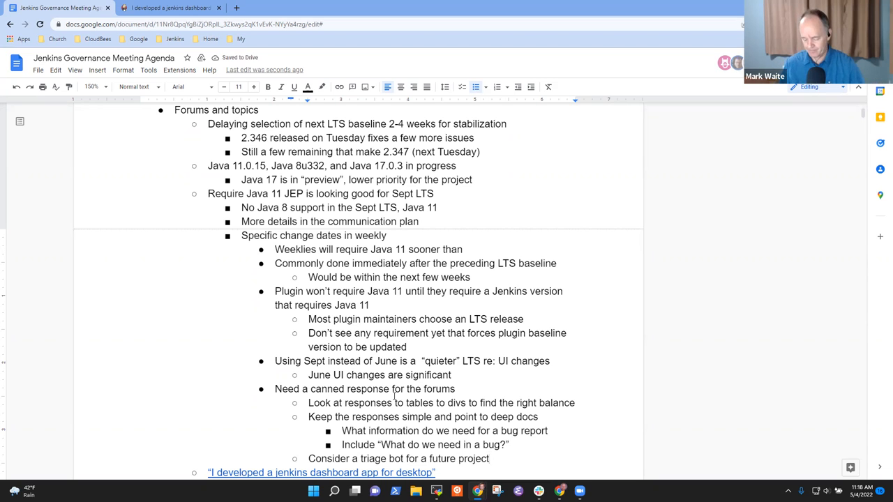
text(YOu menti)
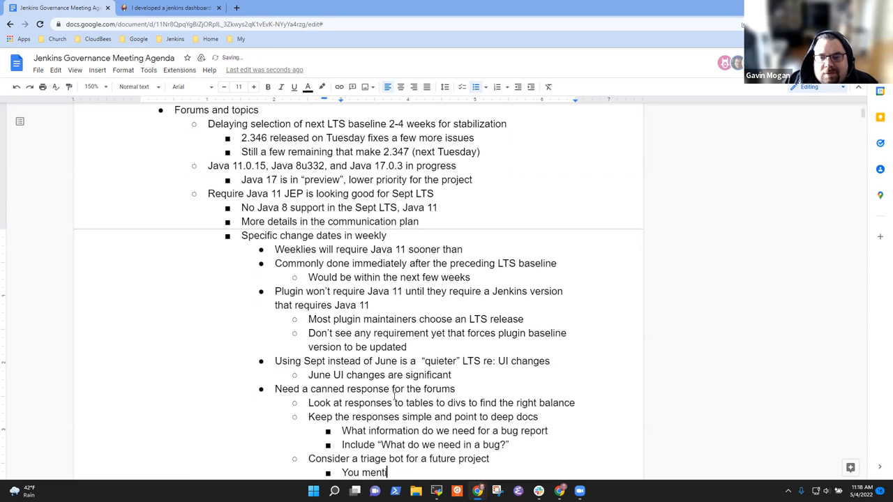
text(oned “)
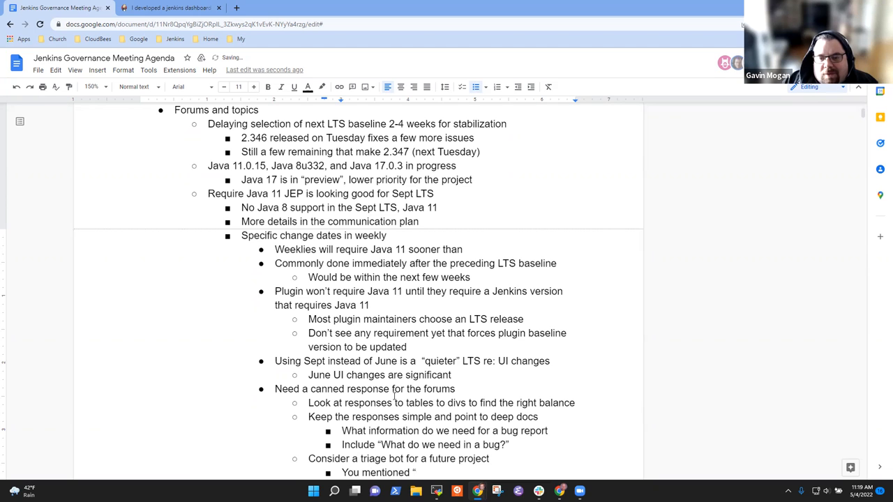
text(bootstrap" and “class l)
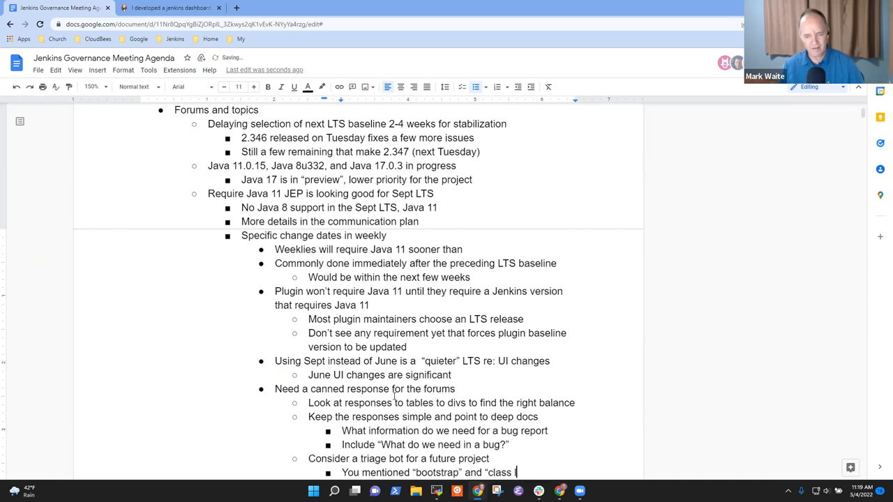
text(oader",)
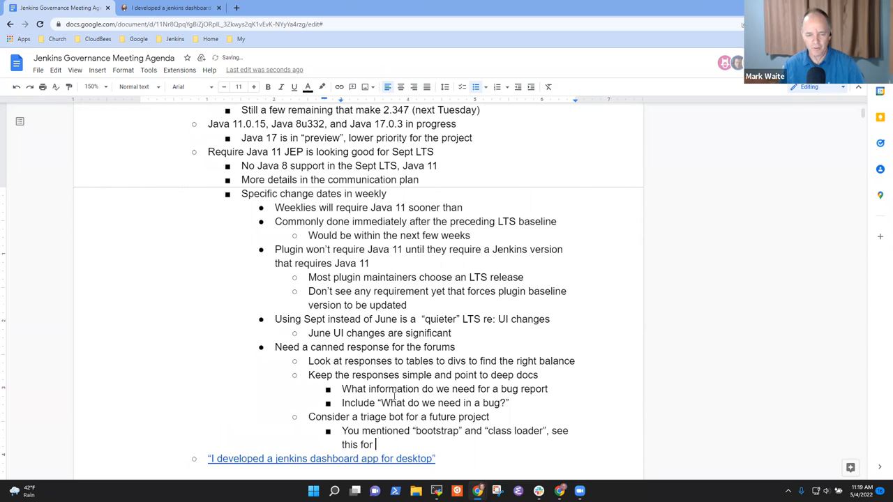
text(more informatio)
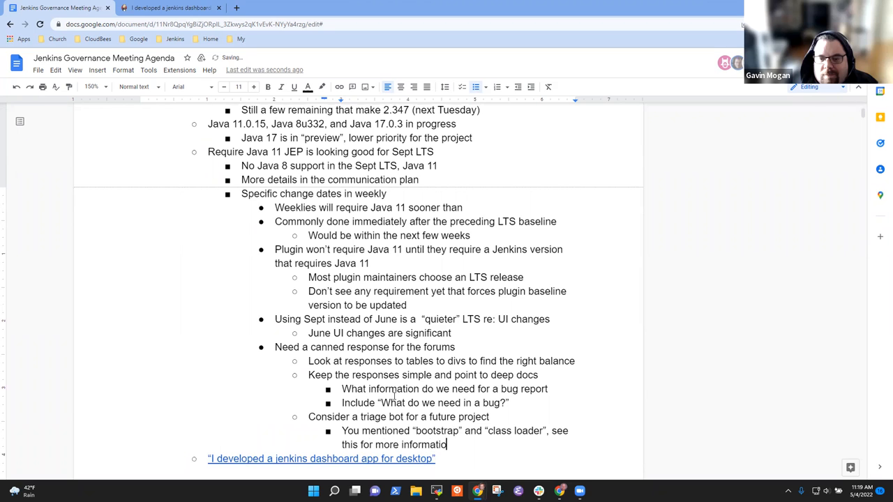
text(n)
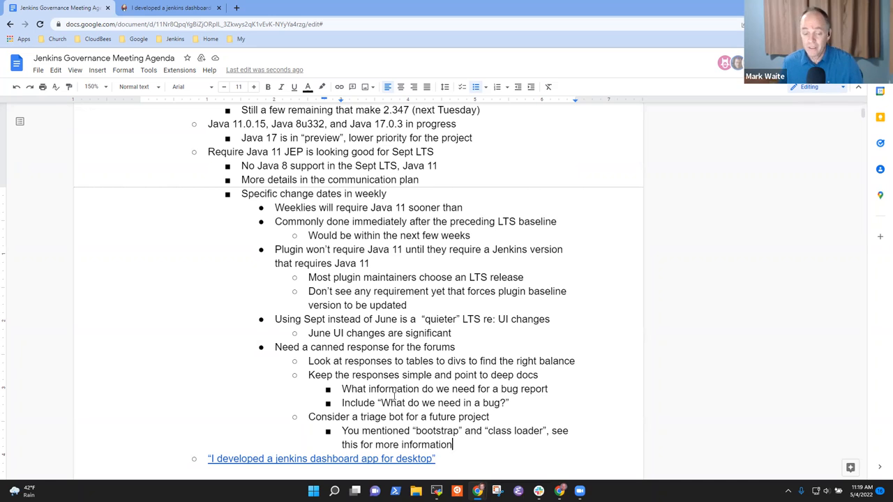
Add the agenda item 'Contributor Summit at cdCon (face to face) - June 9'.
key(Enter)
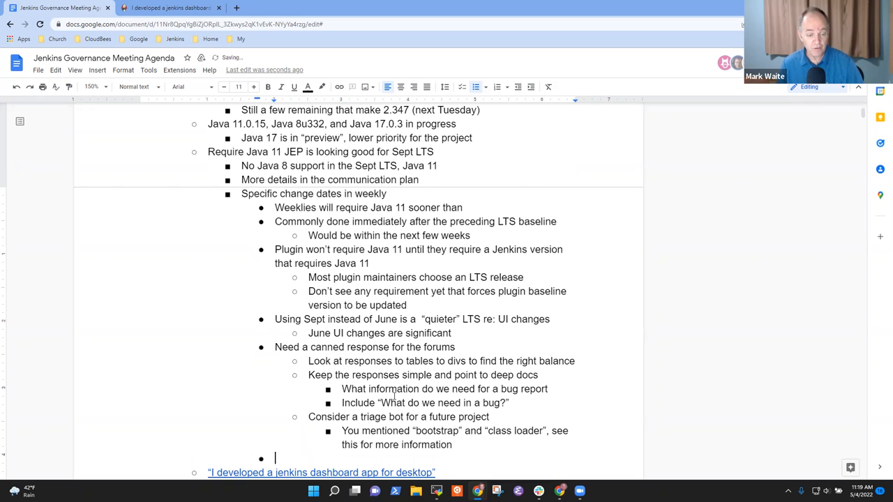
text(Contributor Summit a)
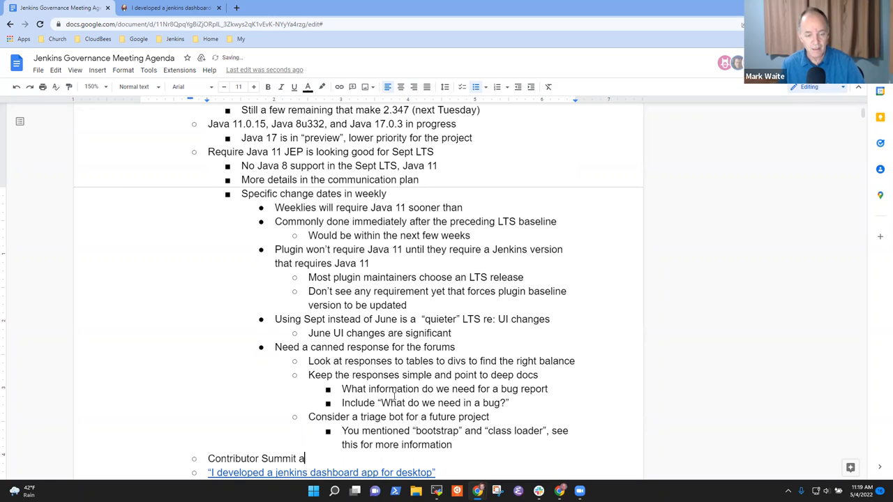
text(t cdCON)
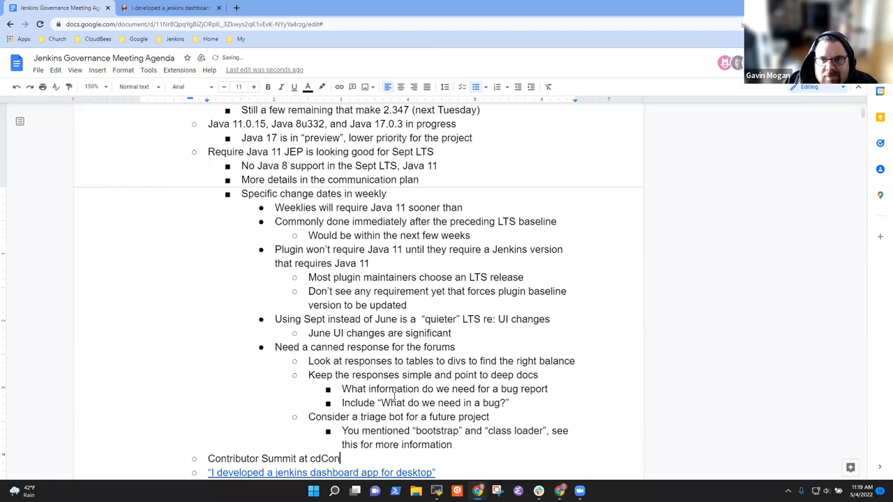
text((face to face) - June)
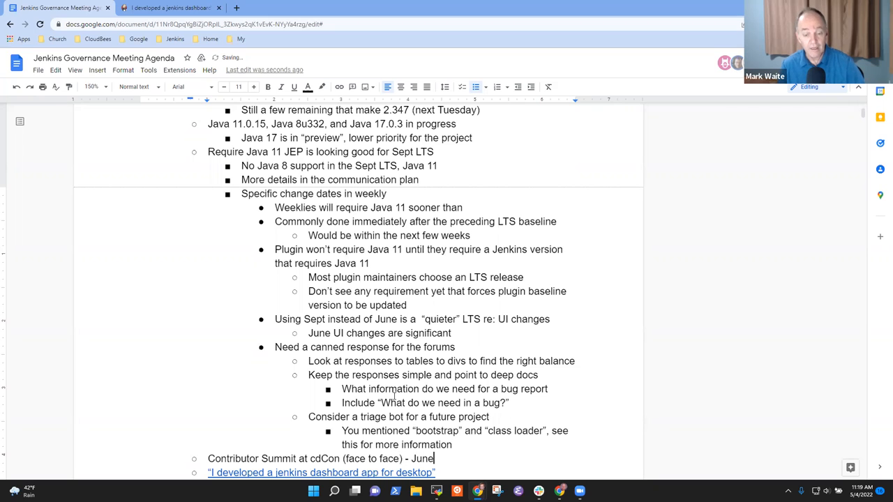
text(9)
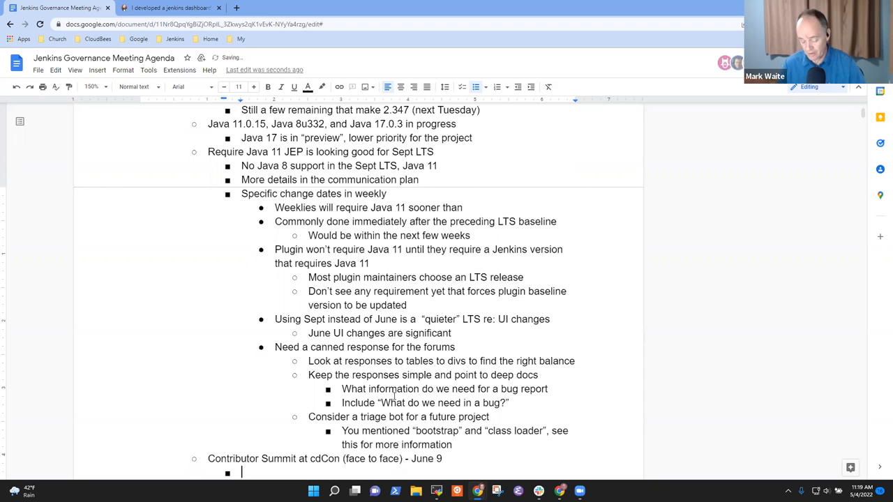
Add the sub-bullet 'Register independent of cdCon'.
text(Regstr)
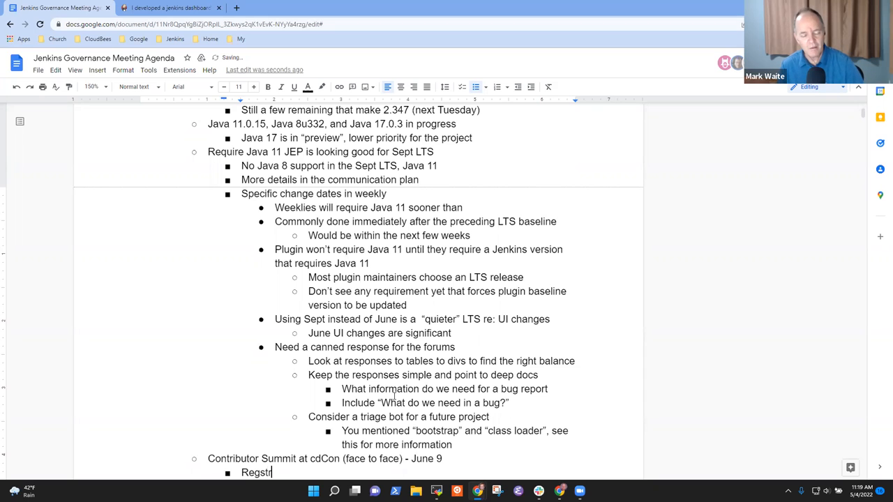
text(Register in)
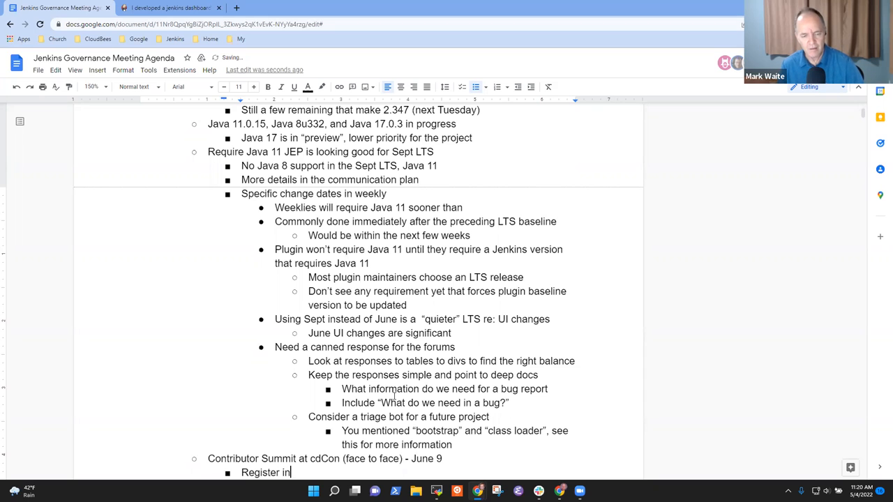
text(independe)
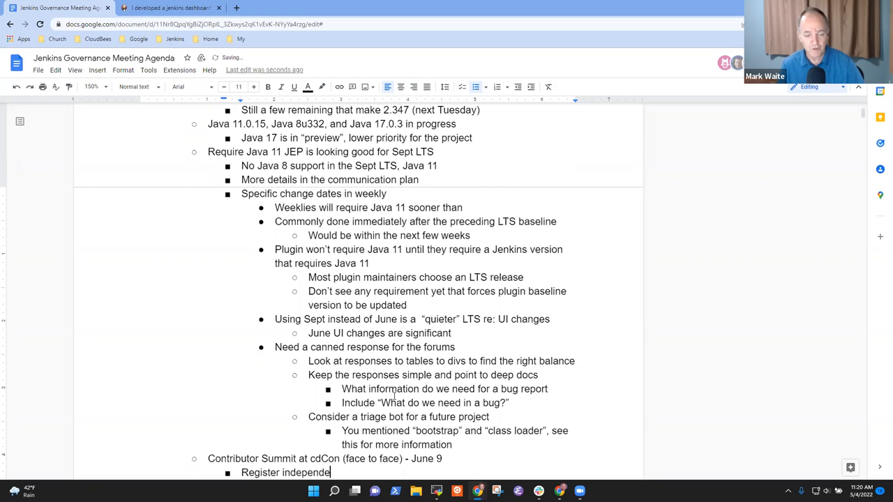
text(nt)
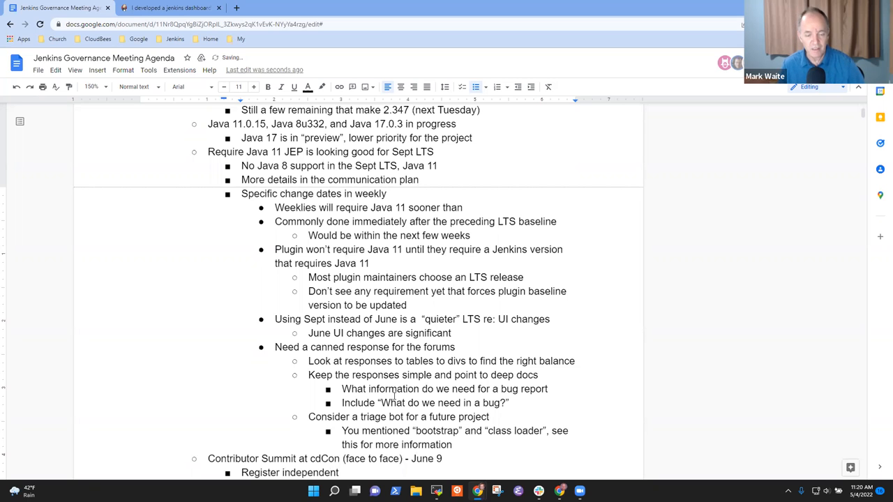
scroll(down, 3)
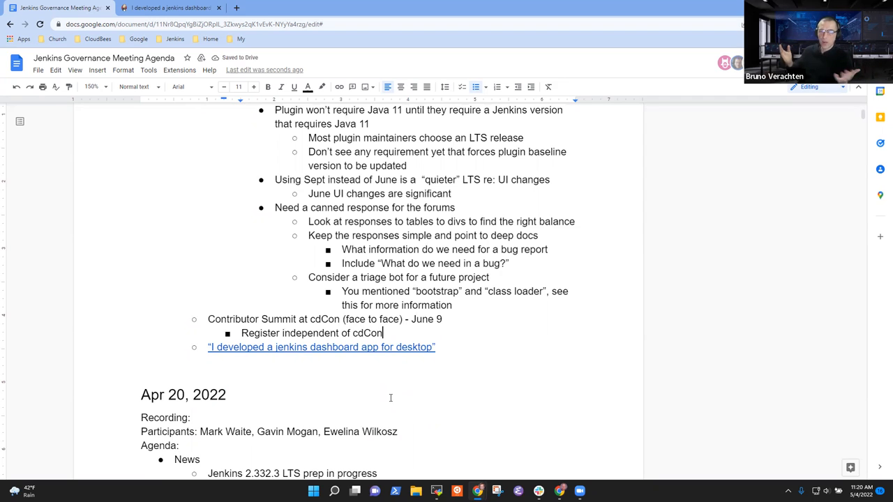
Add the sub-bullet 'Web site not yet able to do so'.
text(Web)
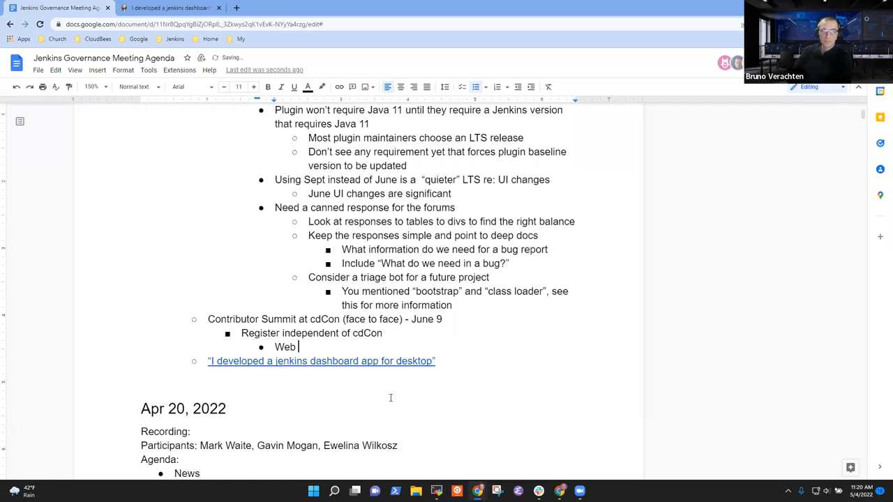
text(site not yet)
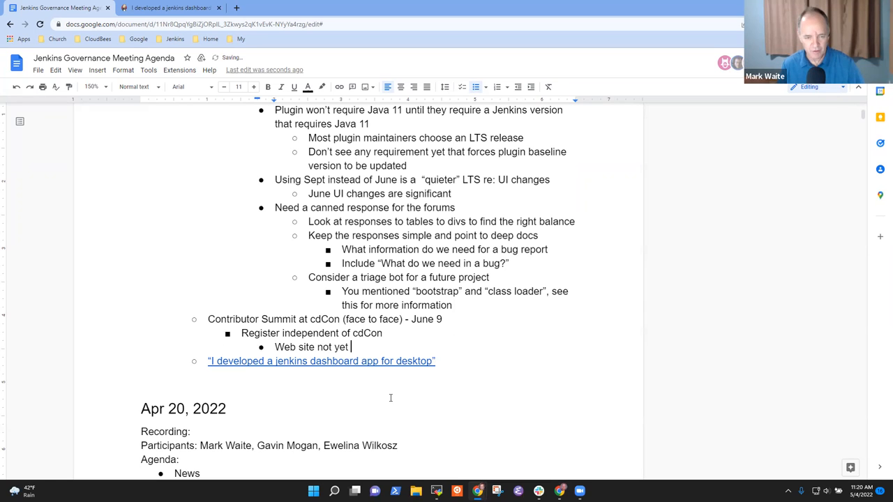
text(able to)
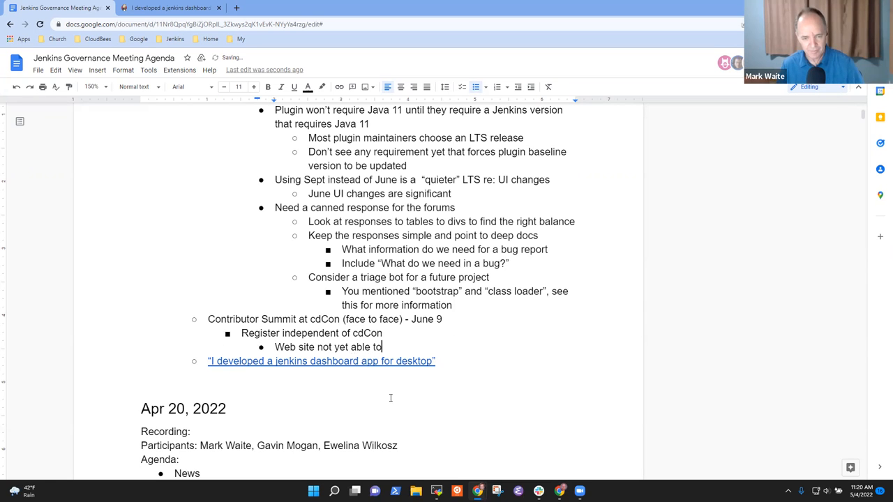
text(do so)
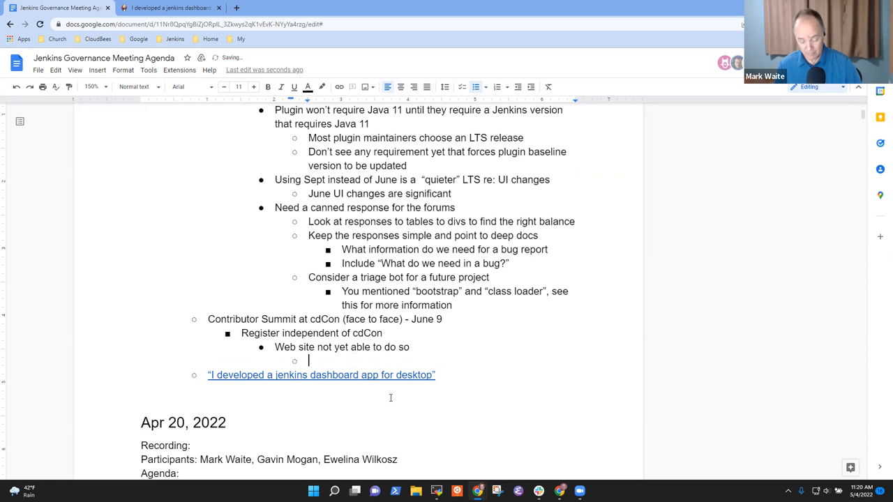
List the three summit attendees, dropping the tentative fourth name.
text(Mark Waite, Tim)
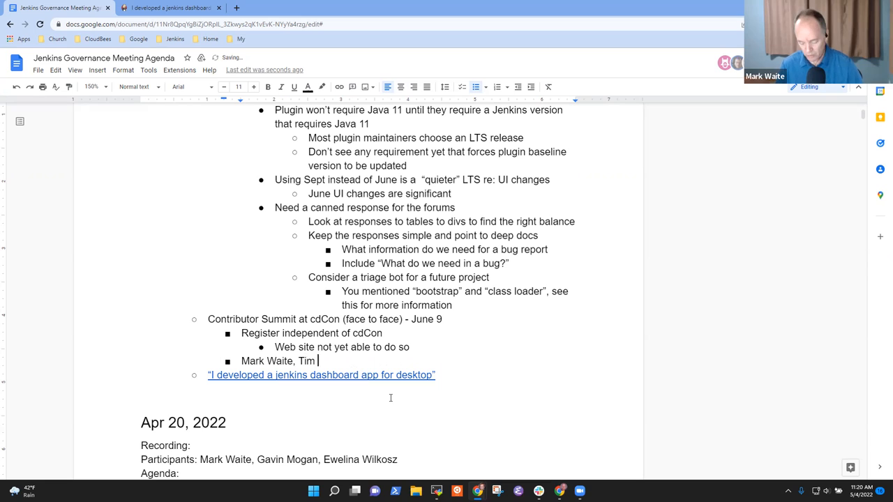
text(Jacomb, Al)
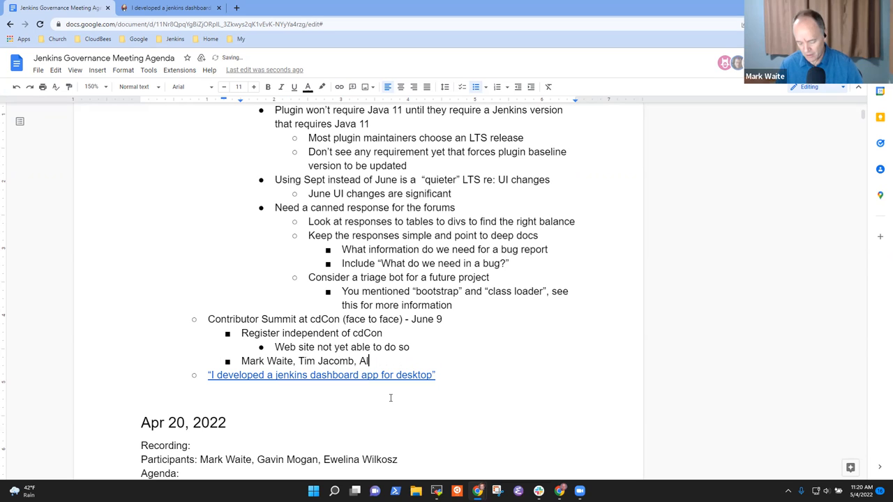
text(lyssa R)
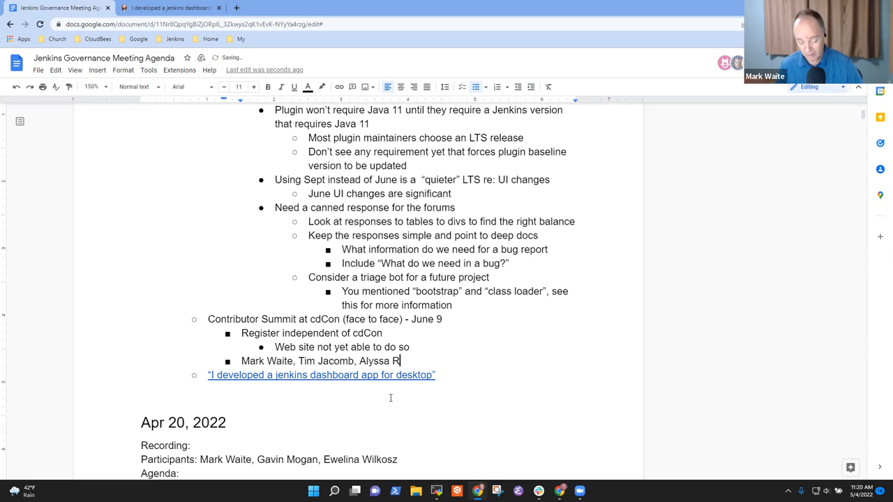
text(ong)
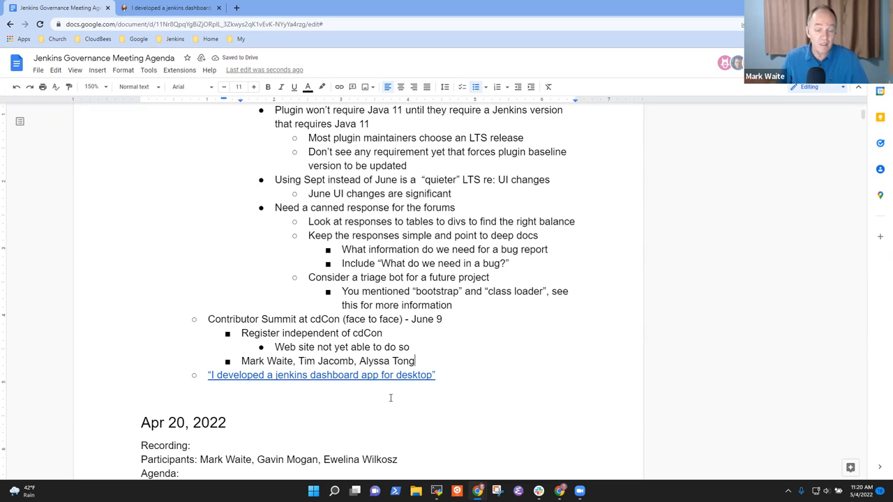
text(.)
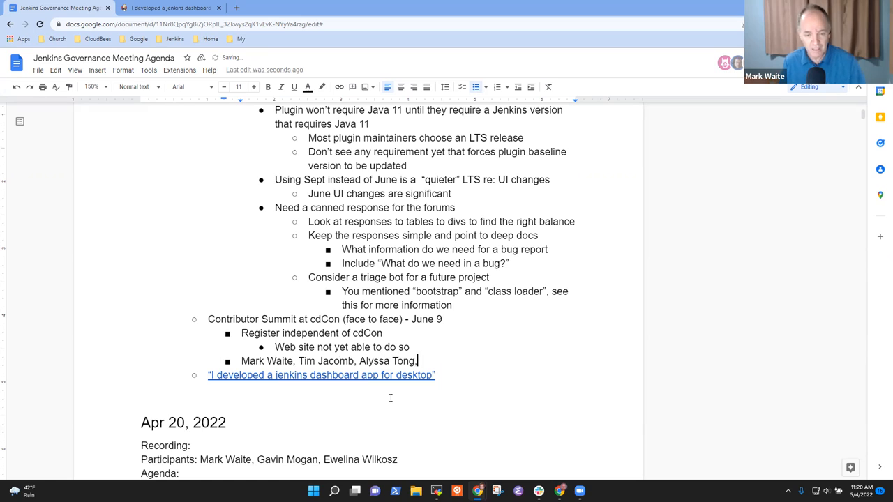
text(Bruno?)
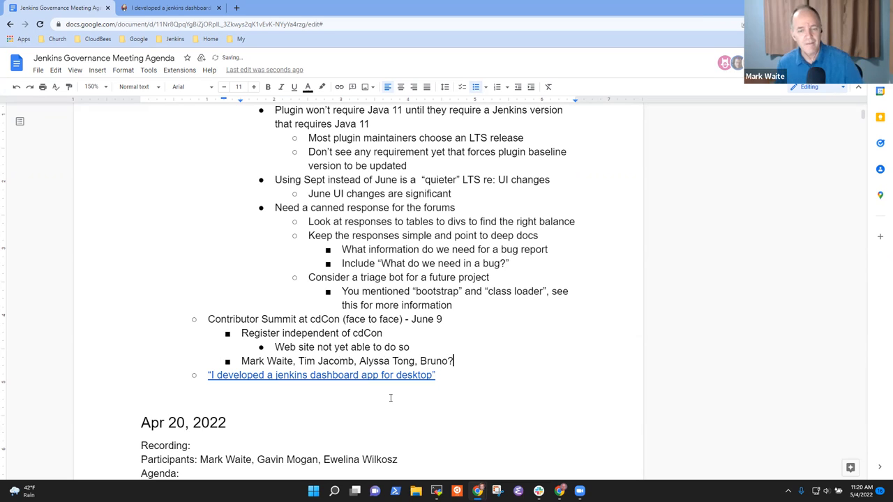
key(Backspace)
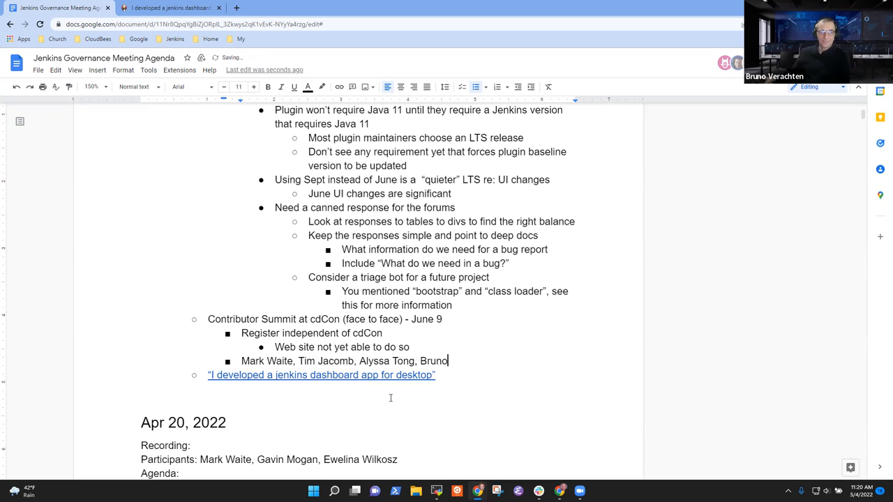
key(Backspace)
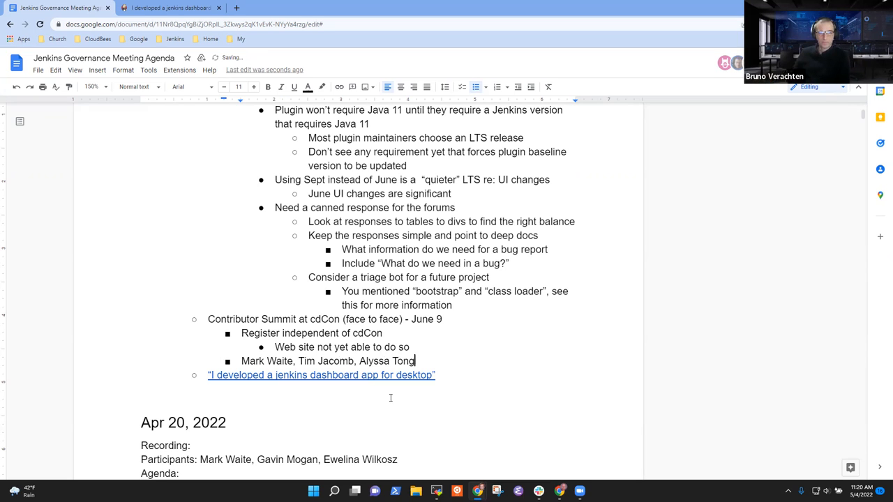